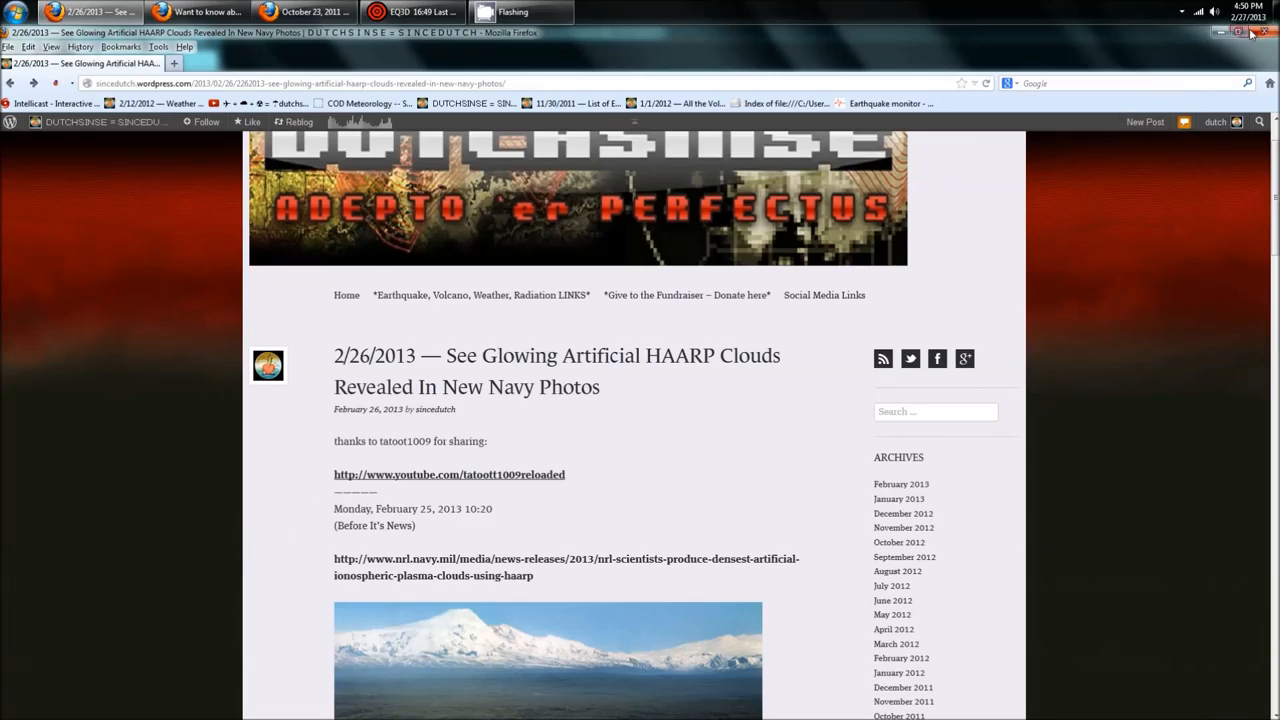
mouse_move(1248, 16)
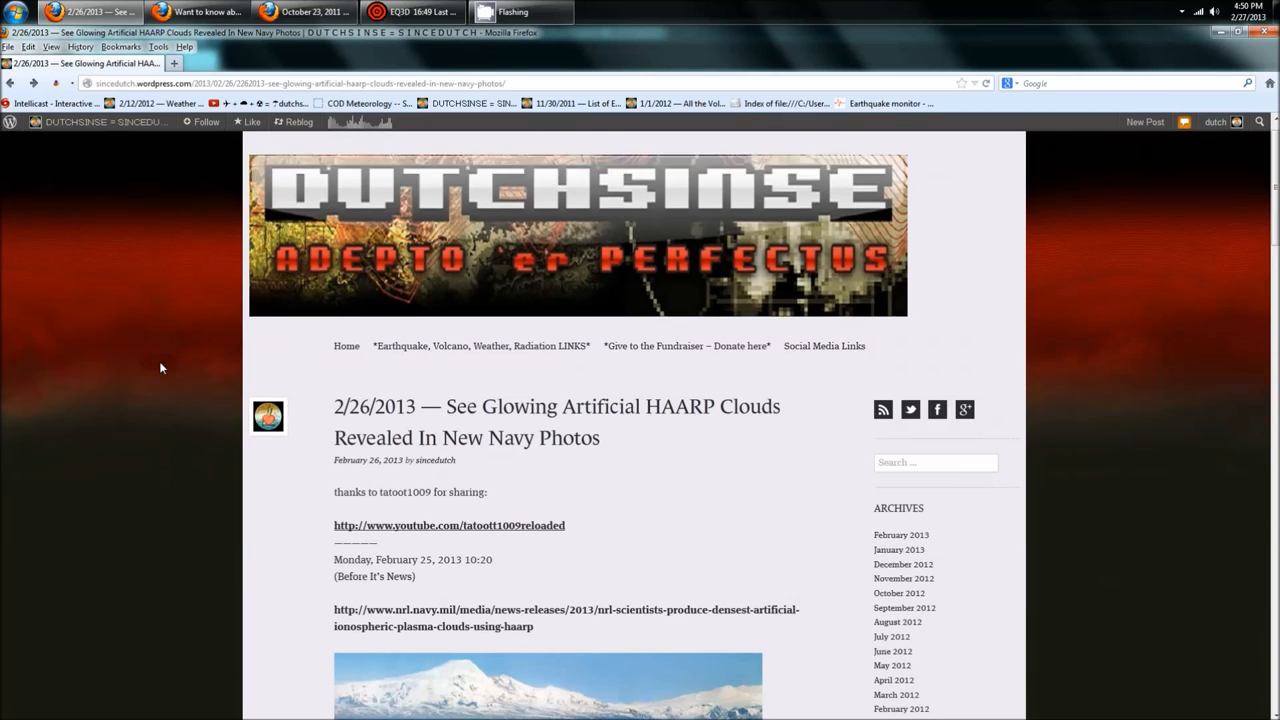
Step: Scroll through the current blog post before leaving it
scroll(down, 3)
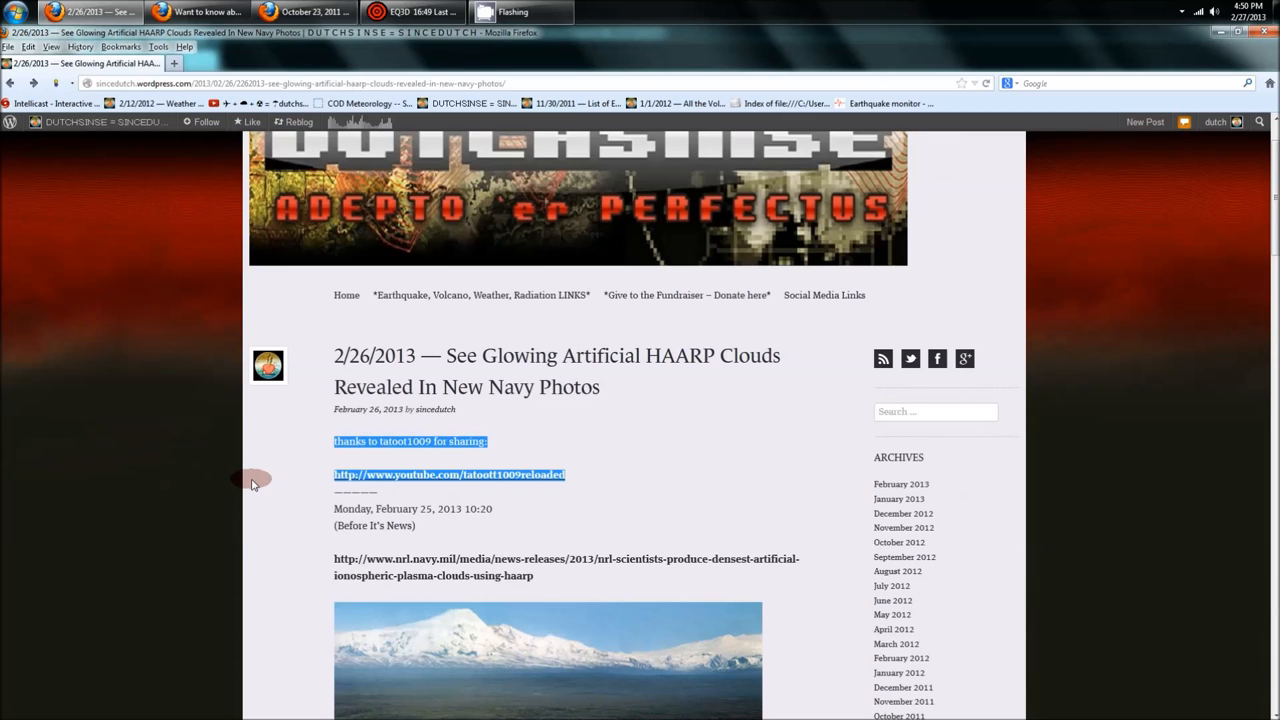
scroll(down, 3)
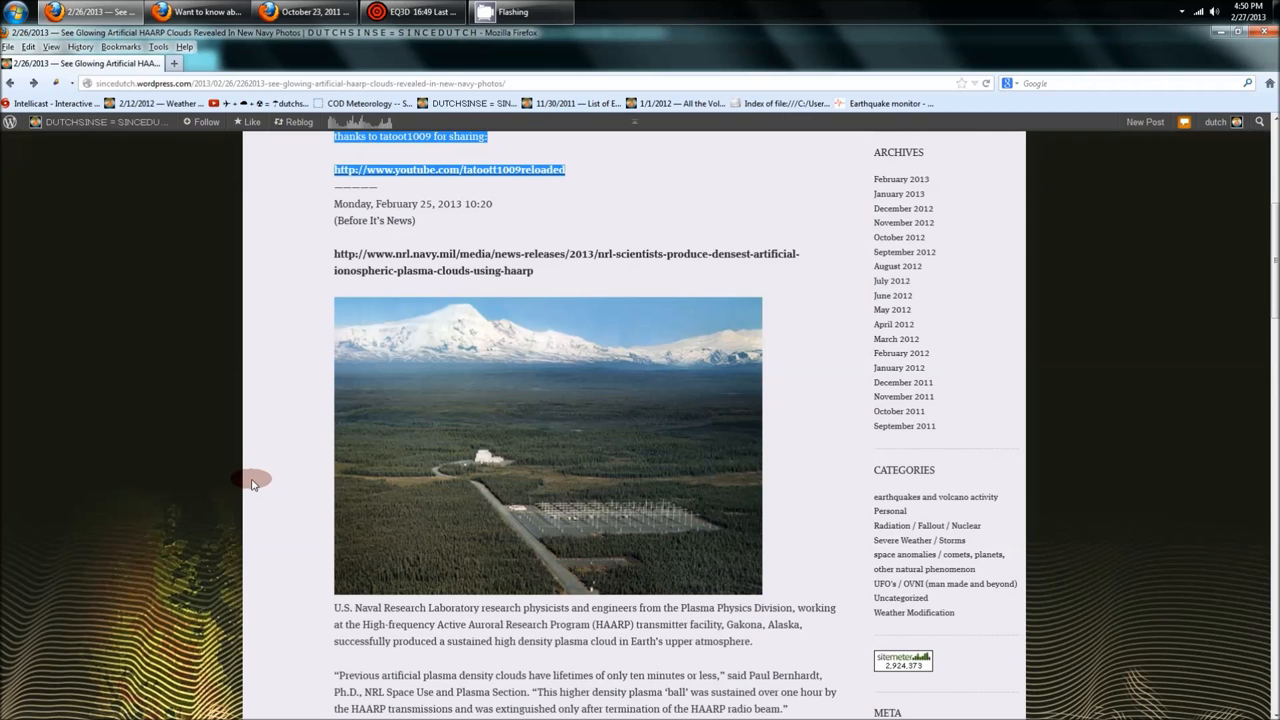
scroll(up, 3)
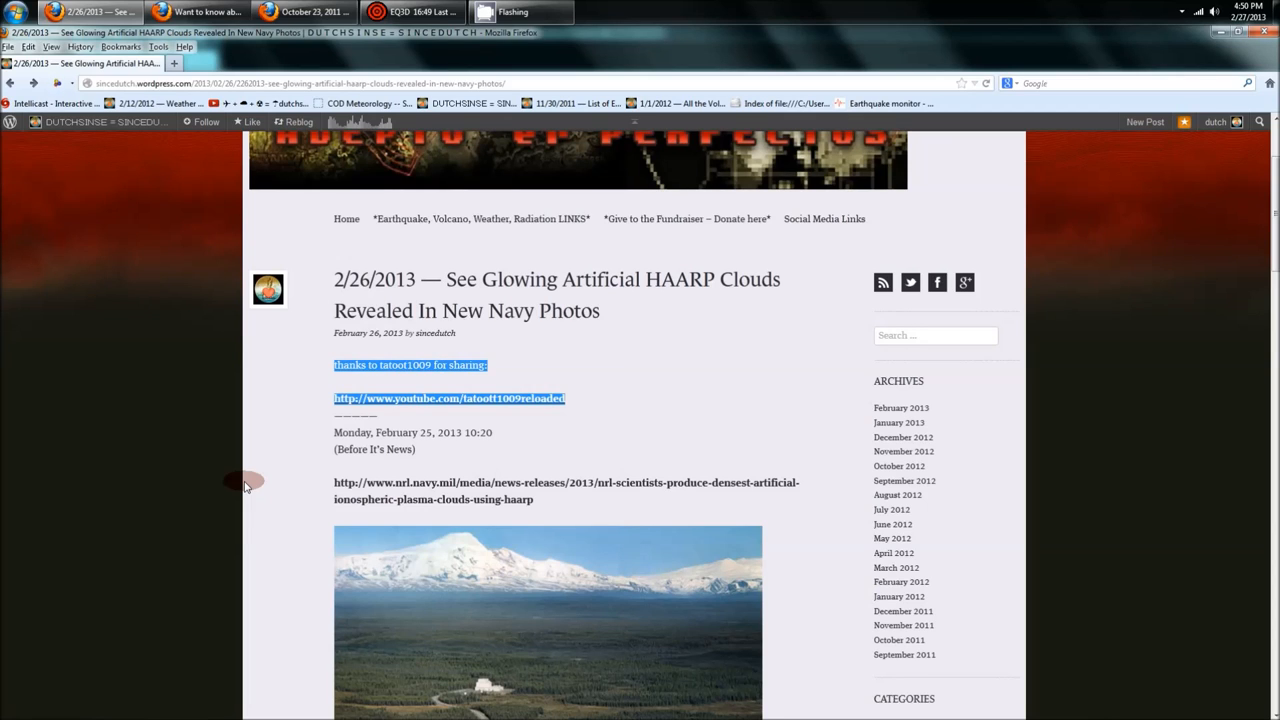
Step: Switch to the October 23, 2011 Google+ album and browse down through its radar ring screenshots
click(304, 12)
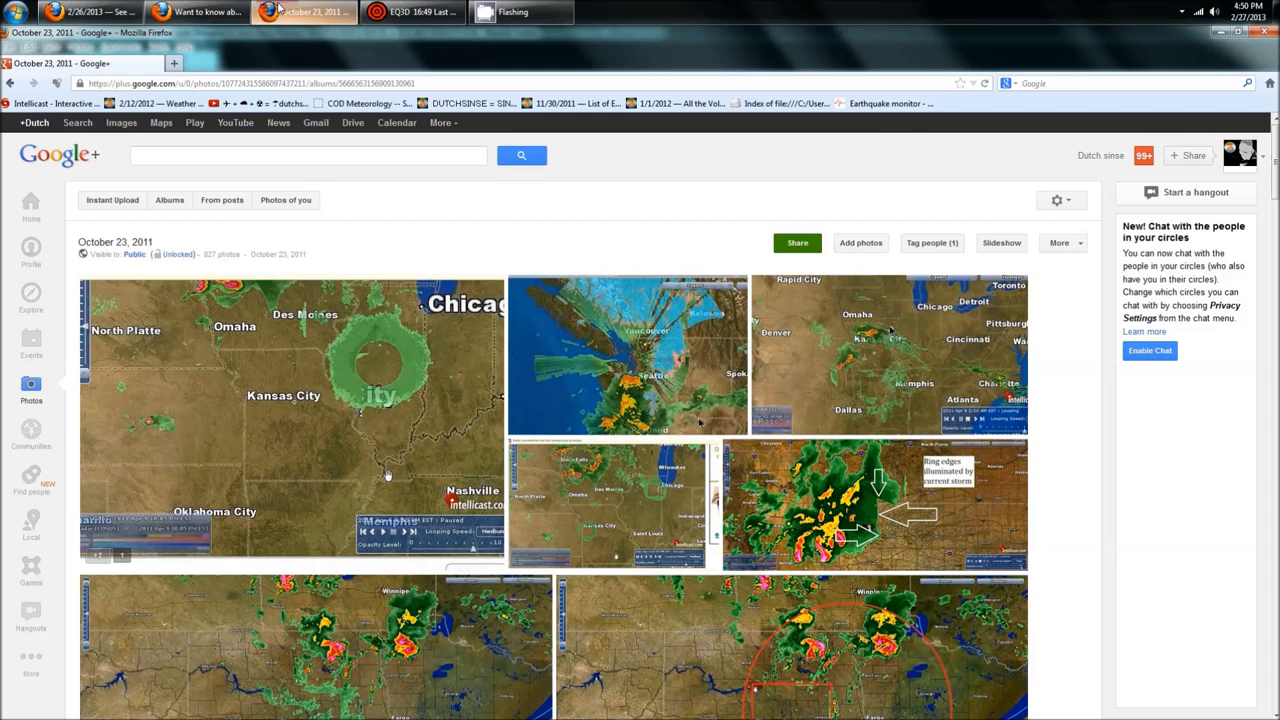
scroll(down, 3)
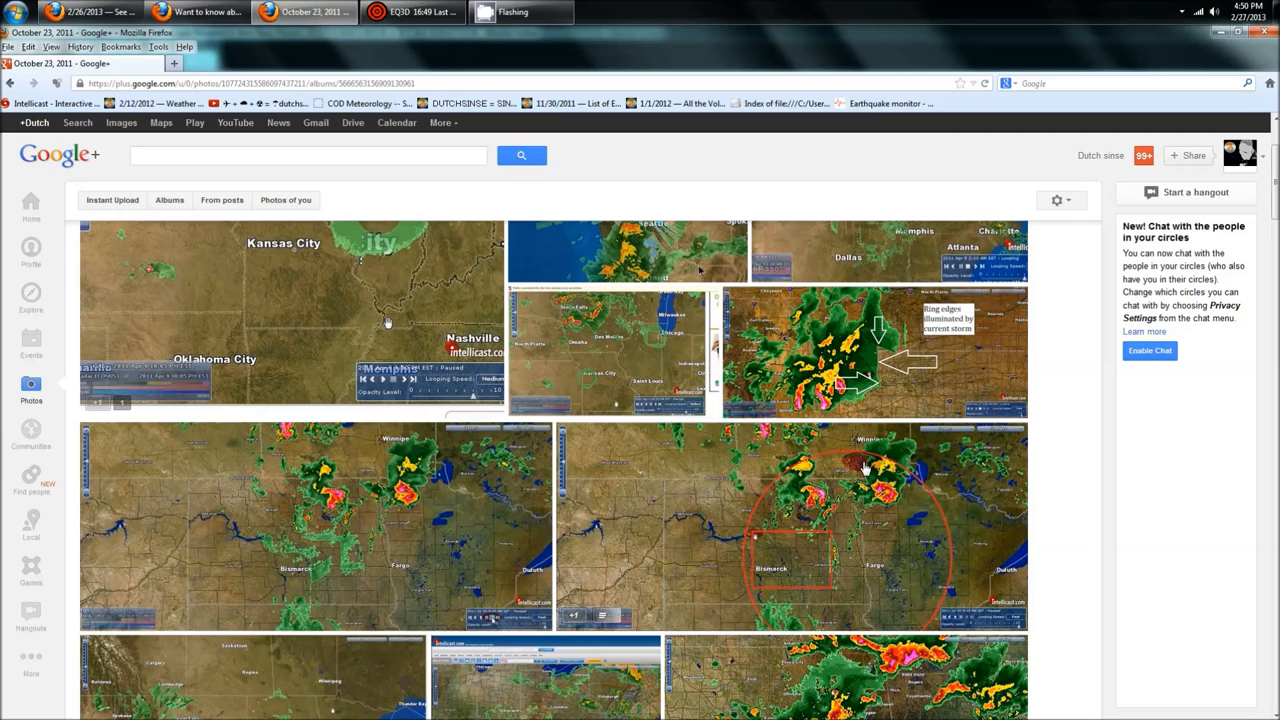
scroll(down, 3)
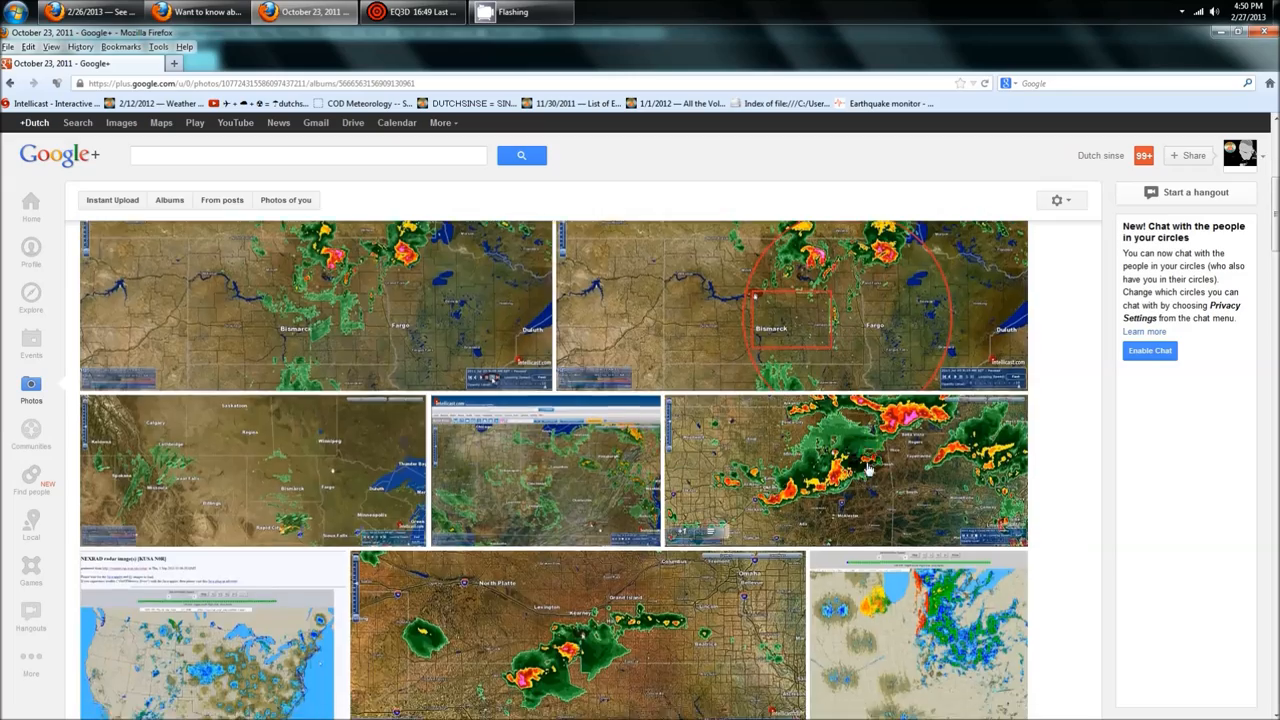
scroll(down, 3)
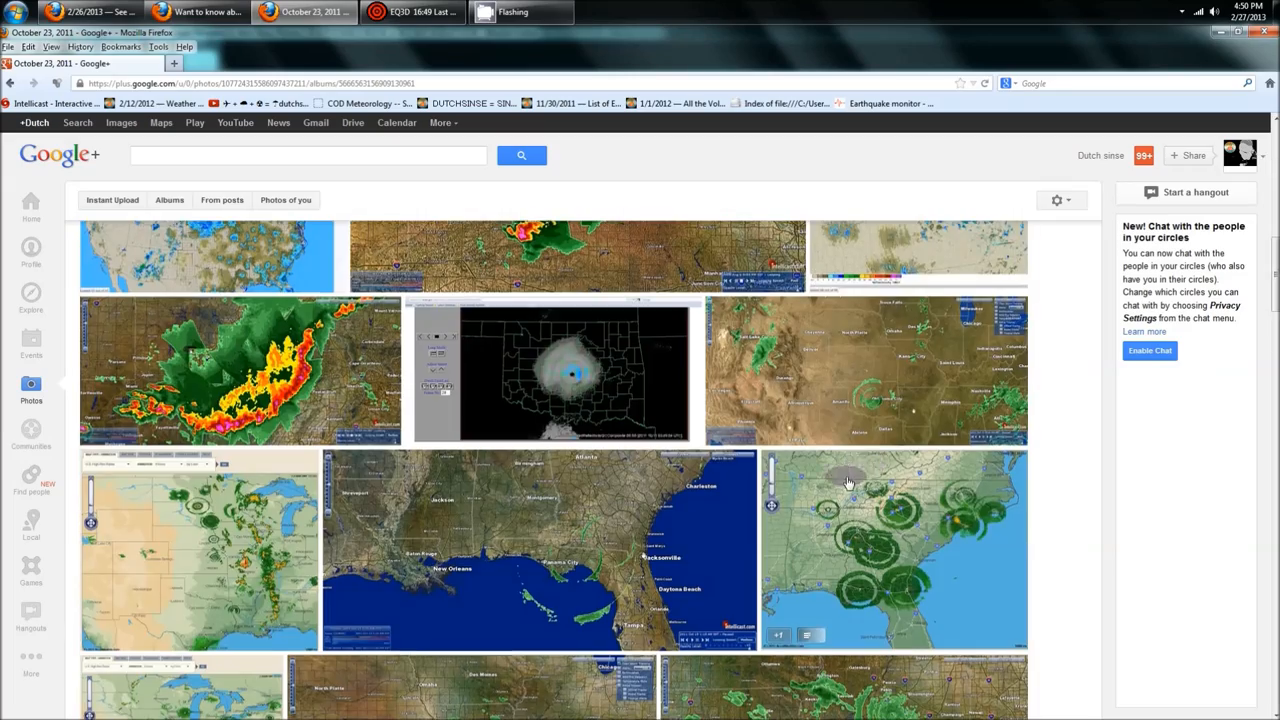
scroll(down, 3)
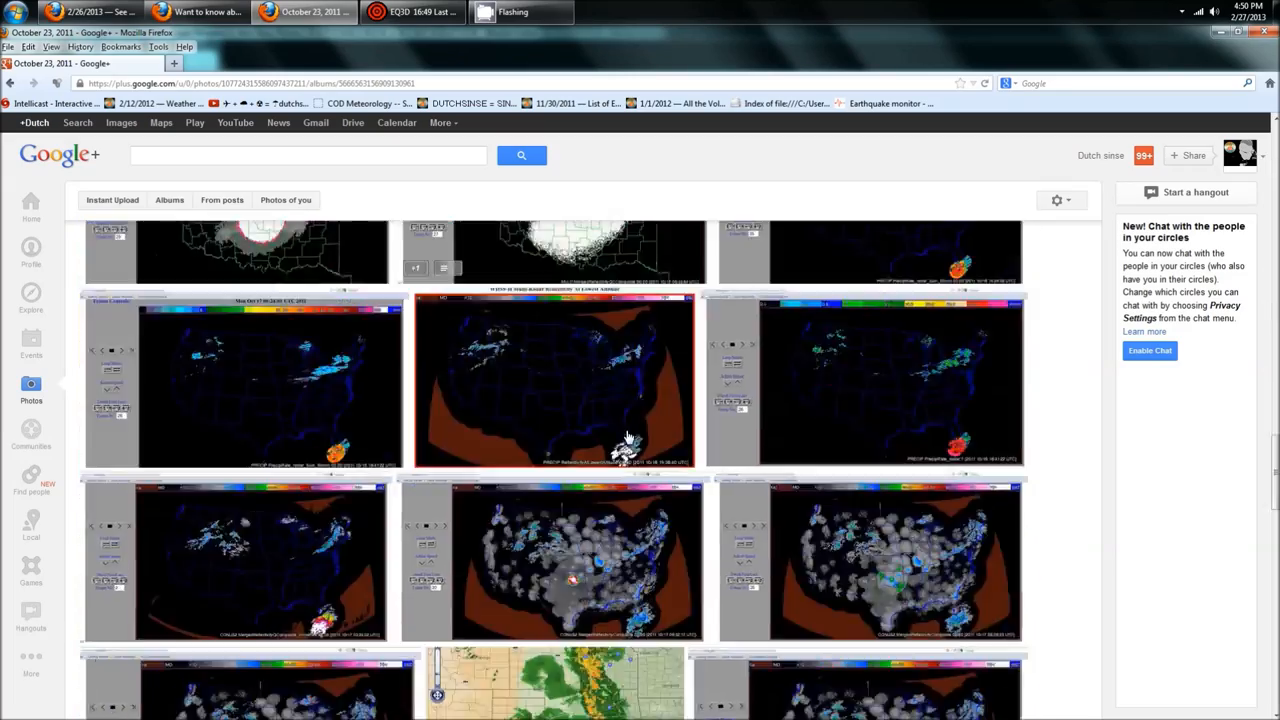
scroll(down, 3)
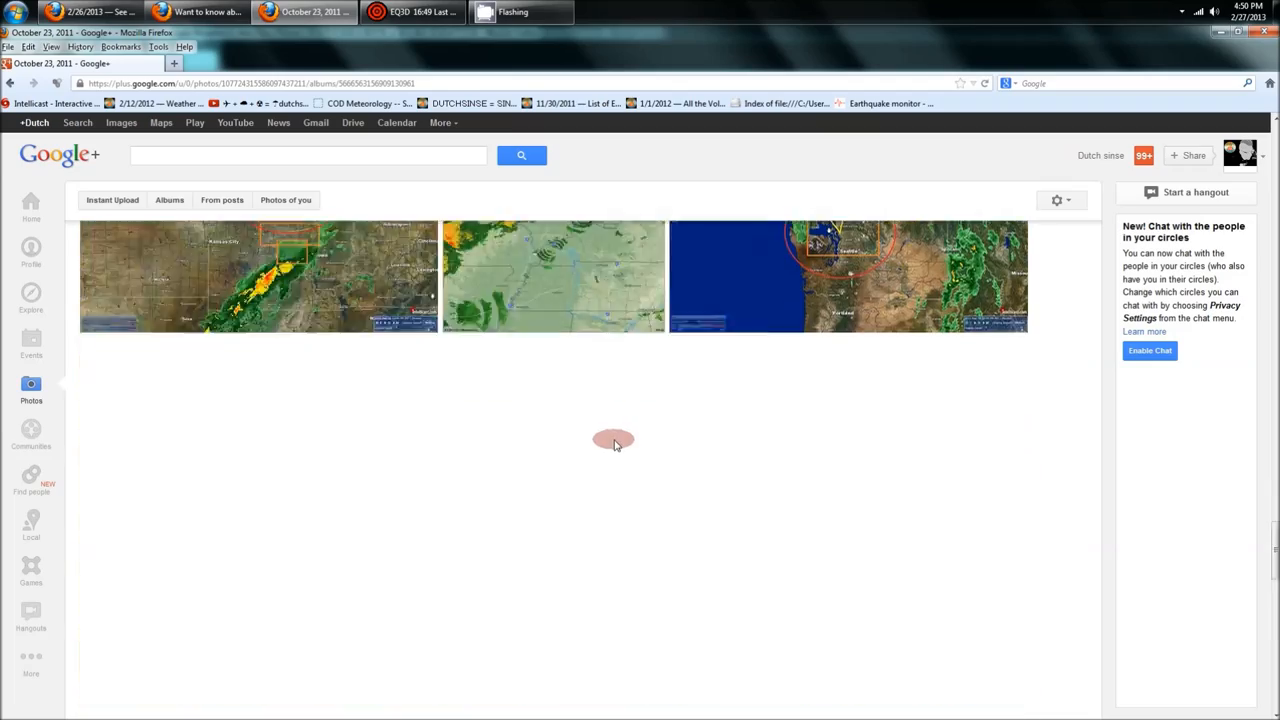
scroll(down, 3)
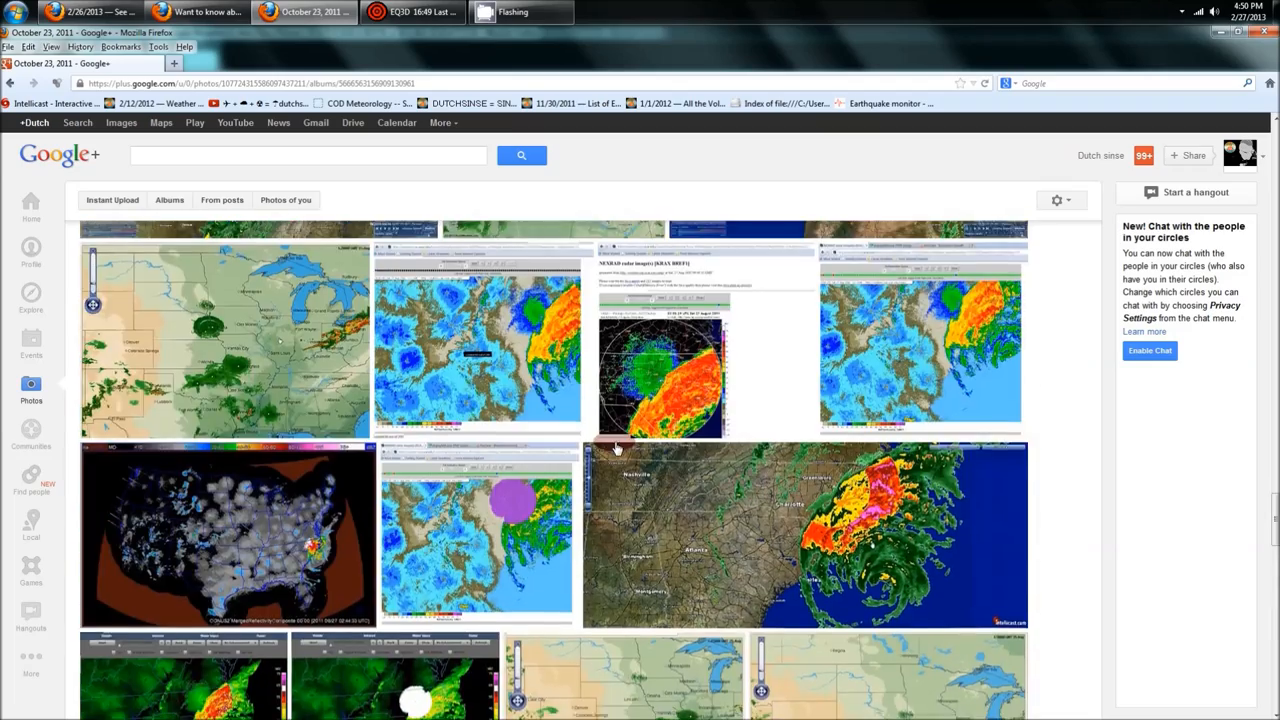
scroll(down, 3)
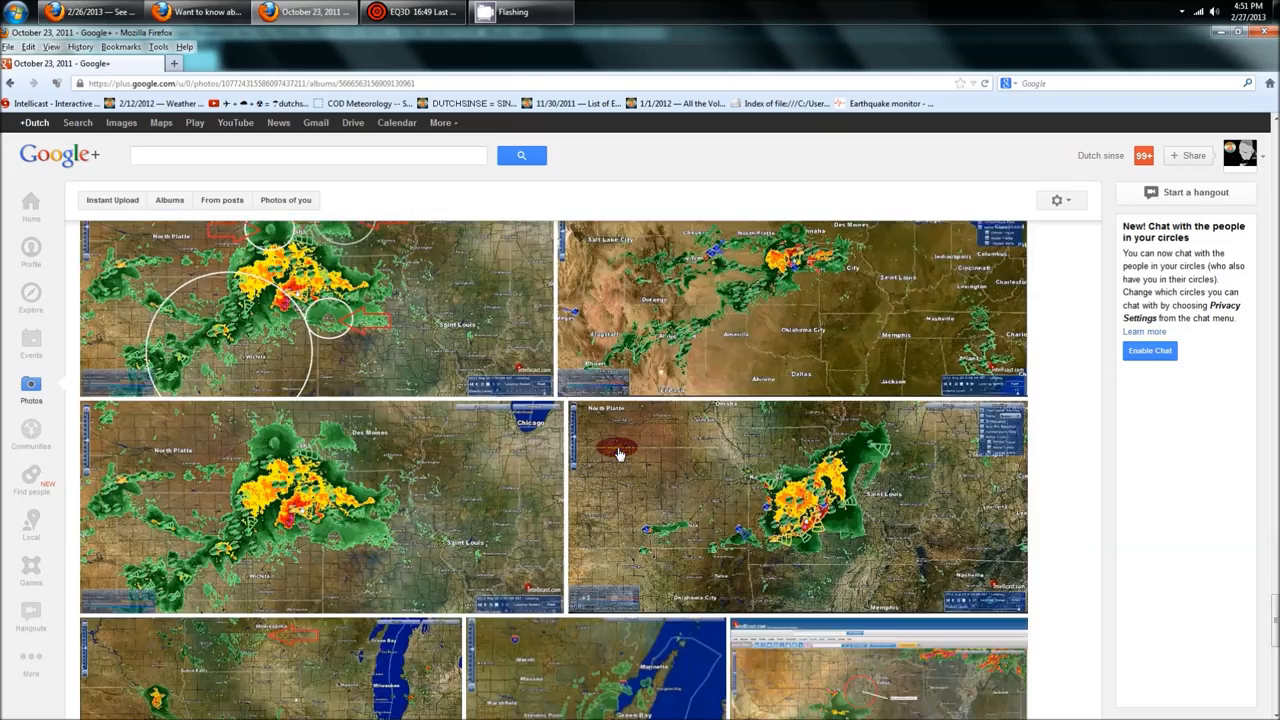
scroll(down, 3)
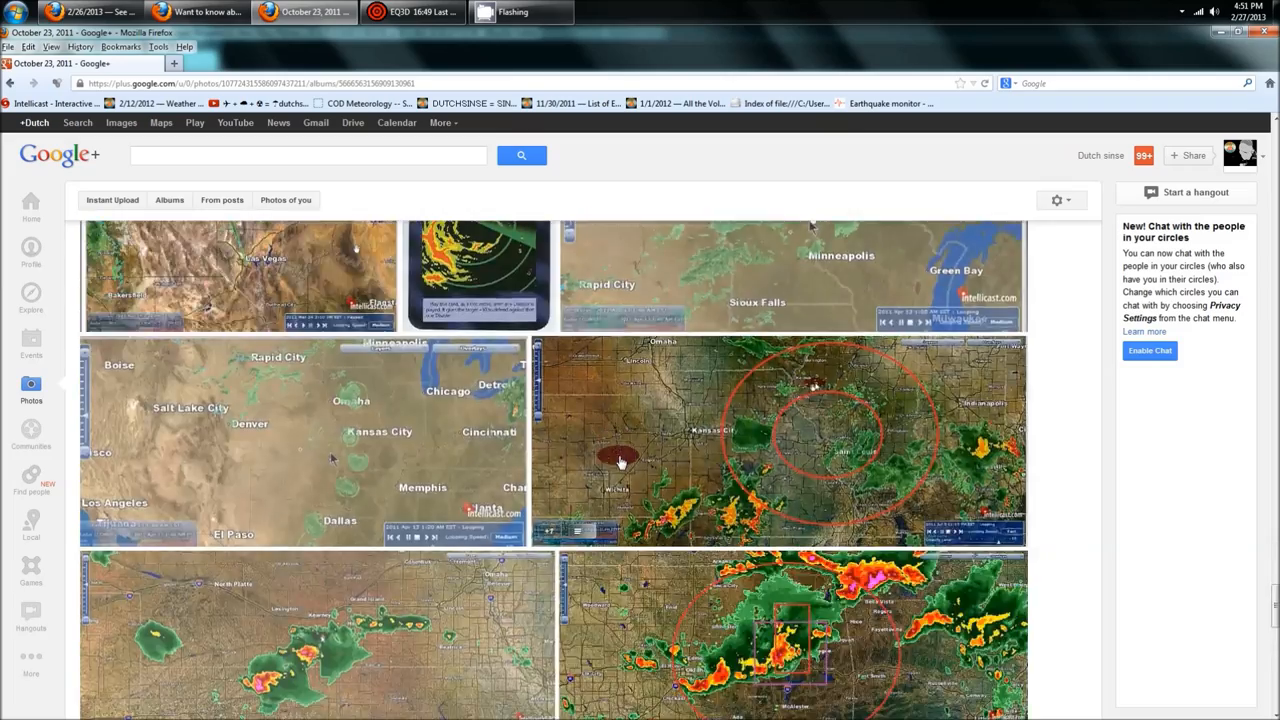
scroll(down, 3)
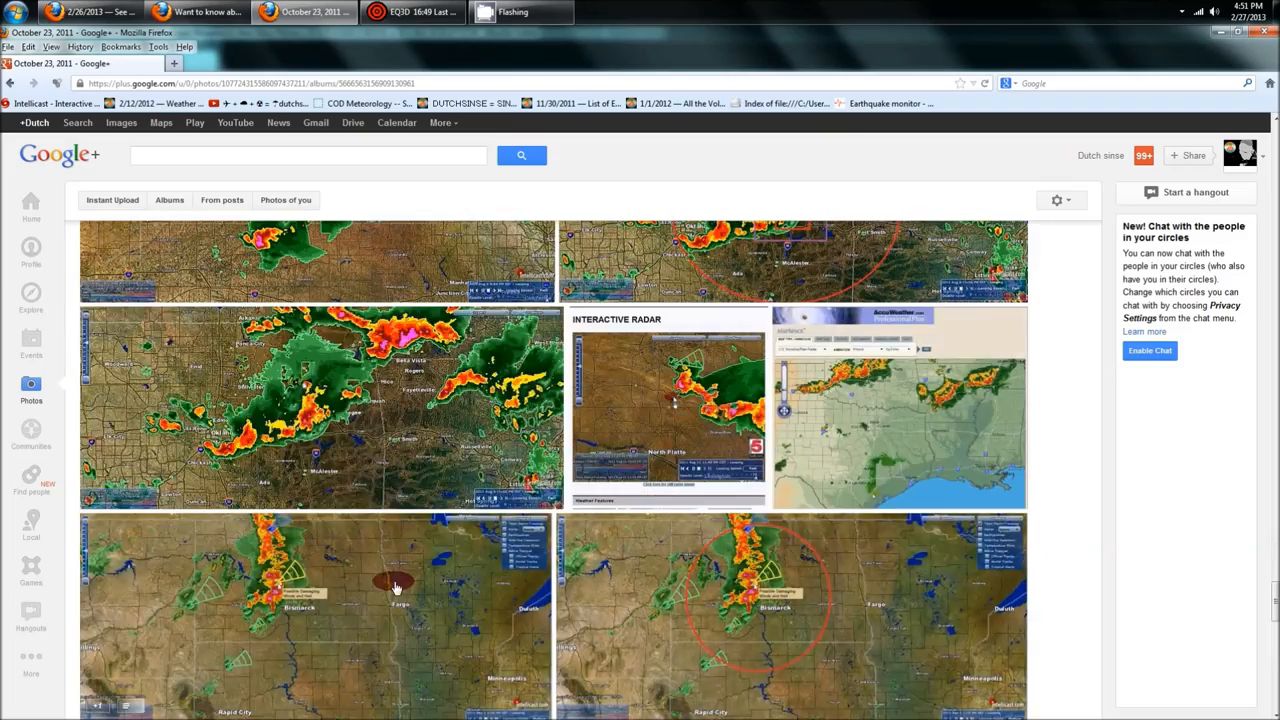
scroll(down, 3)
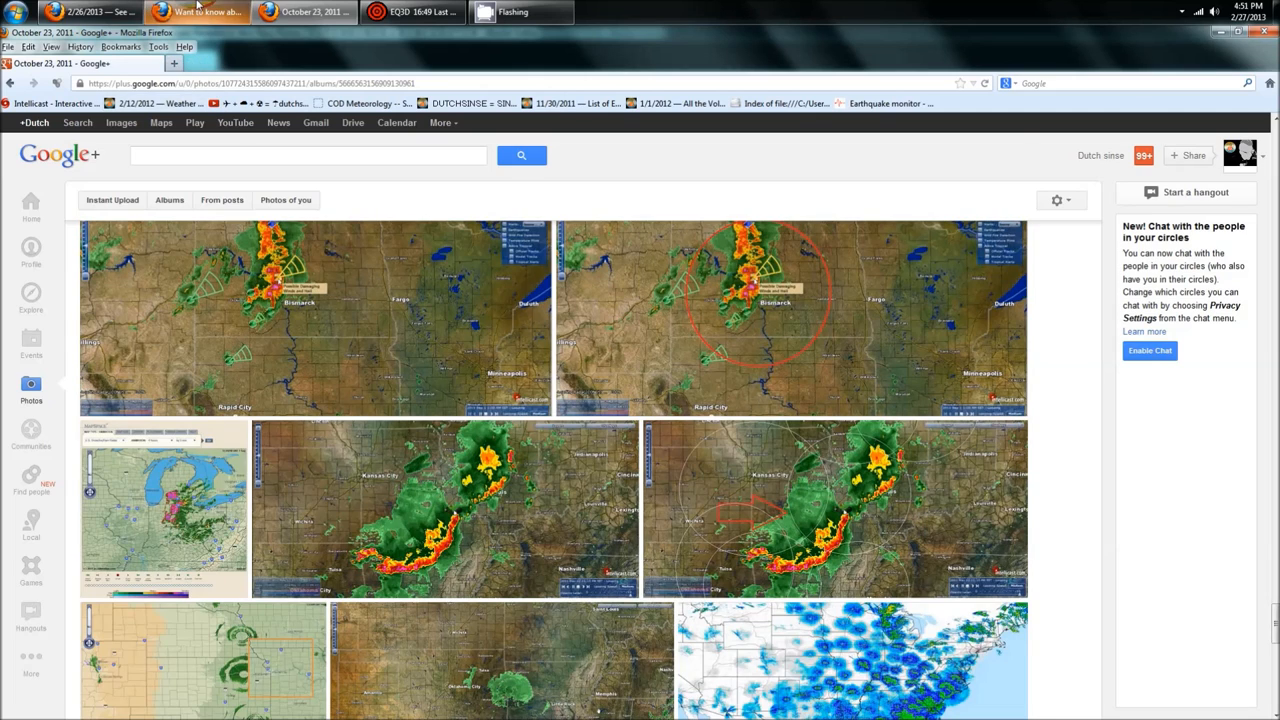
Step: Bring up the Glowing Artificial HAARP Clouds post and scroll to its glow-cloud image grid
click(196, 12)
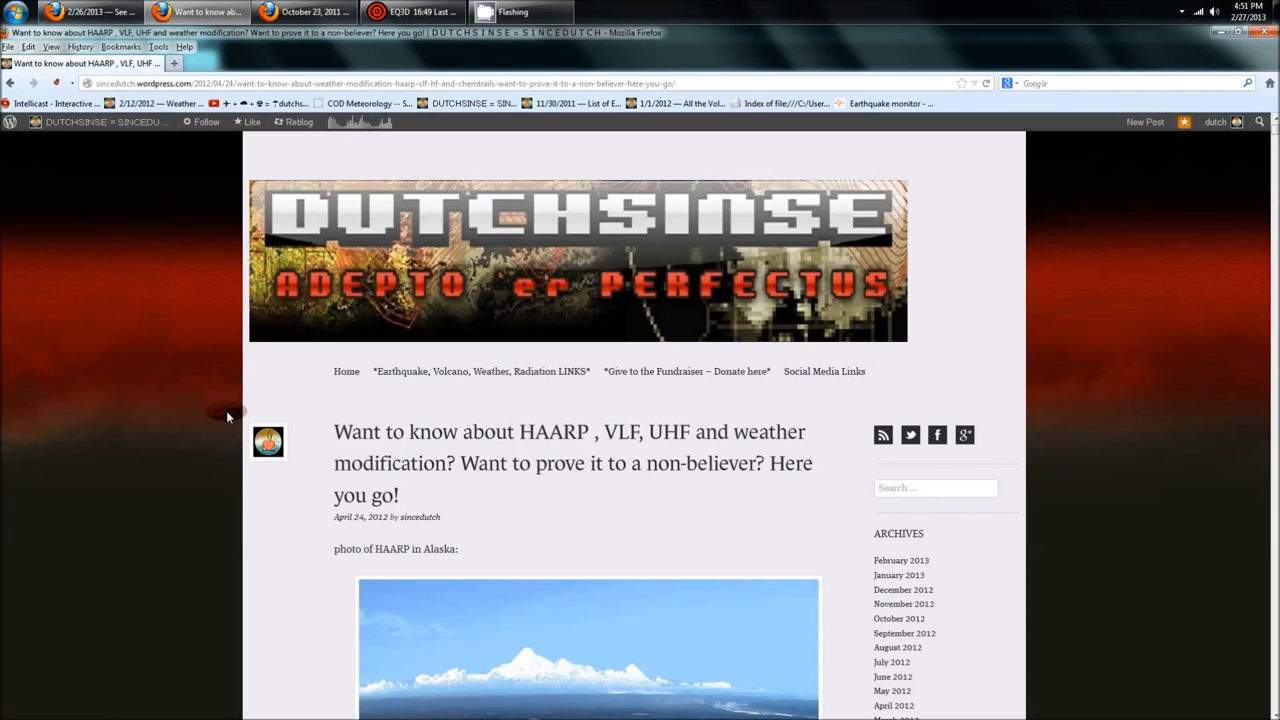
scroll(down, 3)
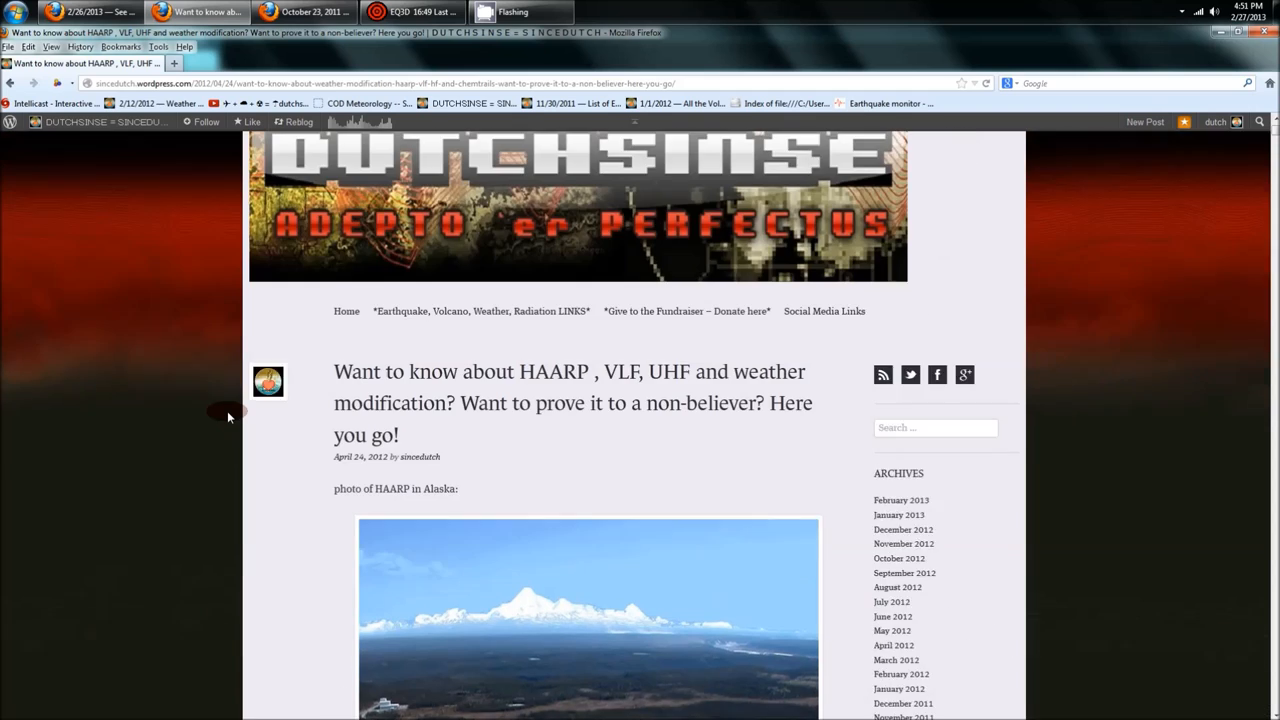
scroll(down, 3)
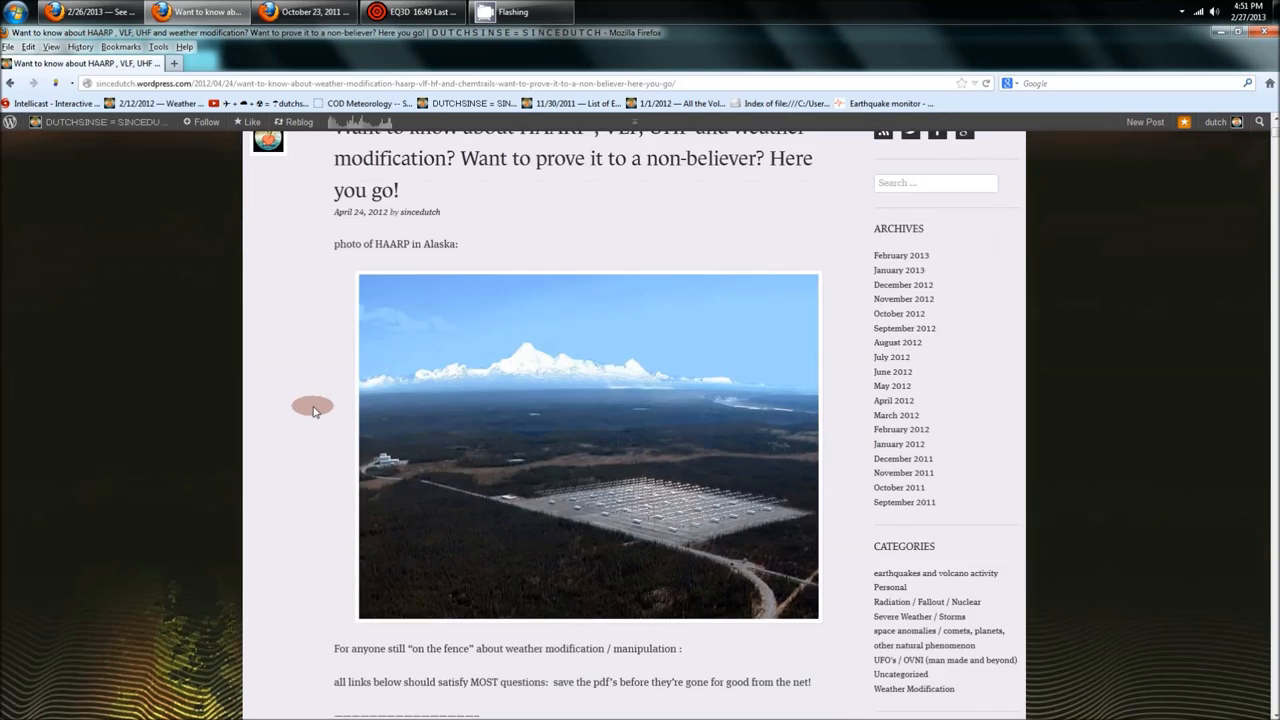
scroll(down, 3)
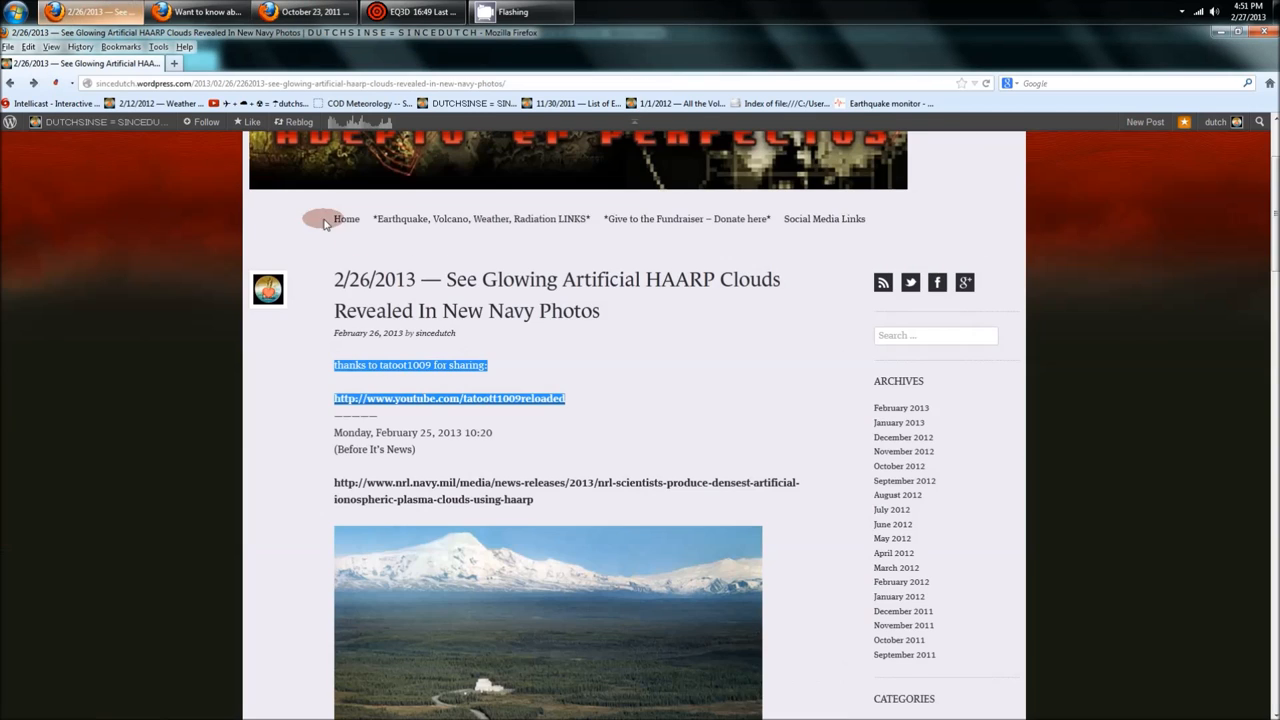
scroll(down, 3)
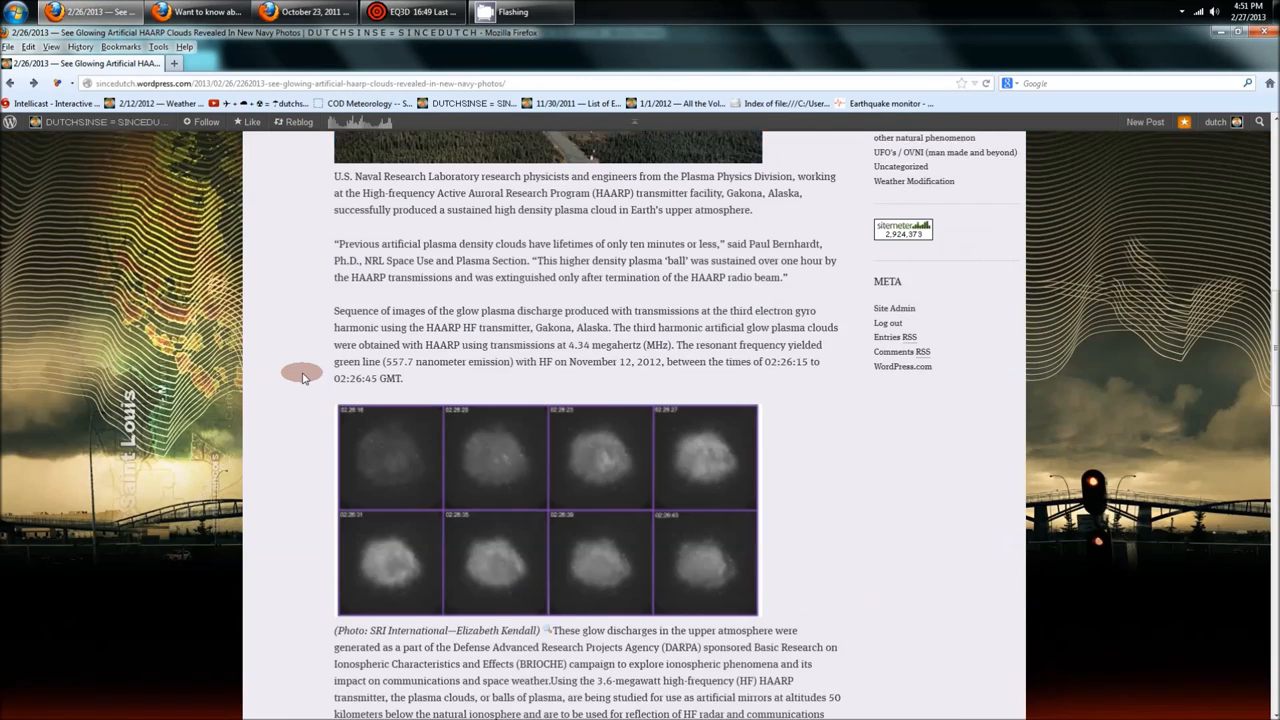
scroll(down, 3)
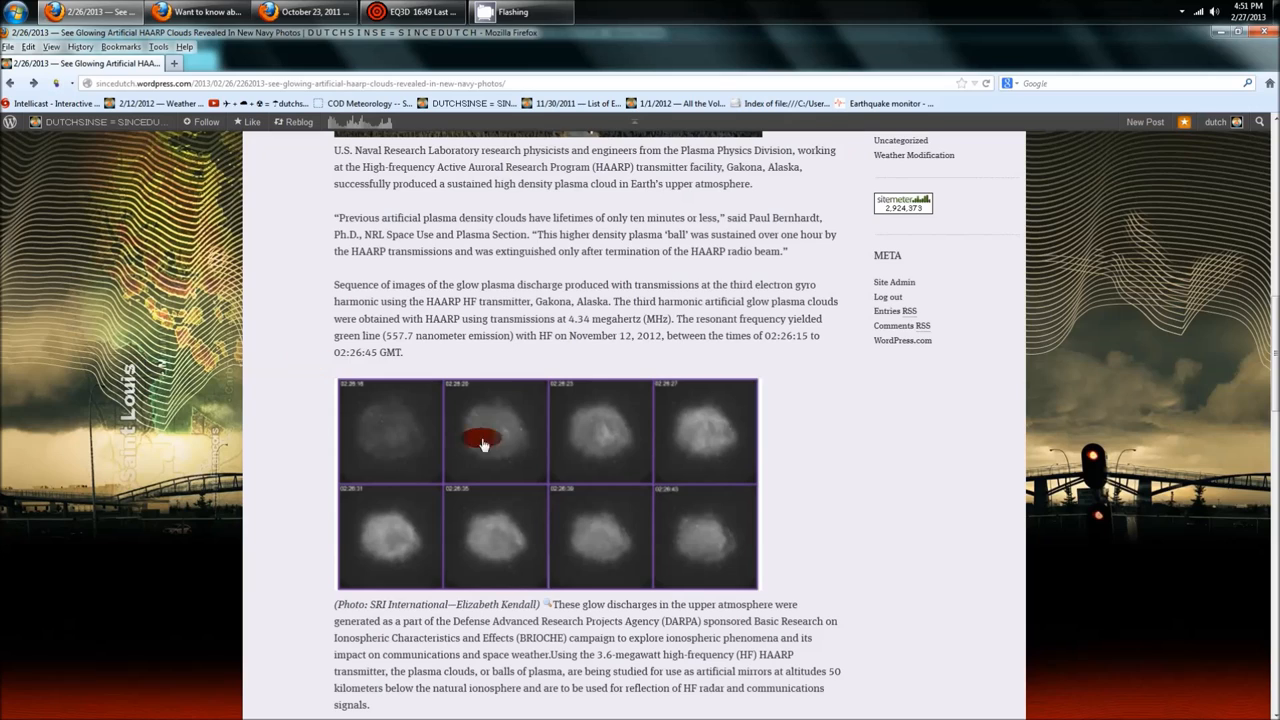
mouse_move(812, 344)
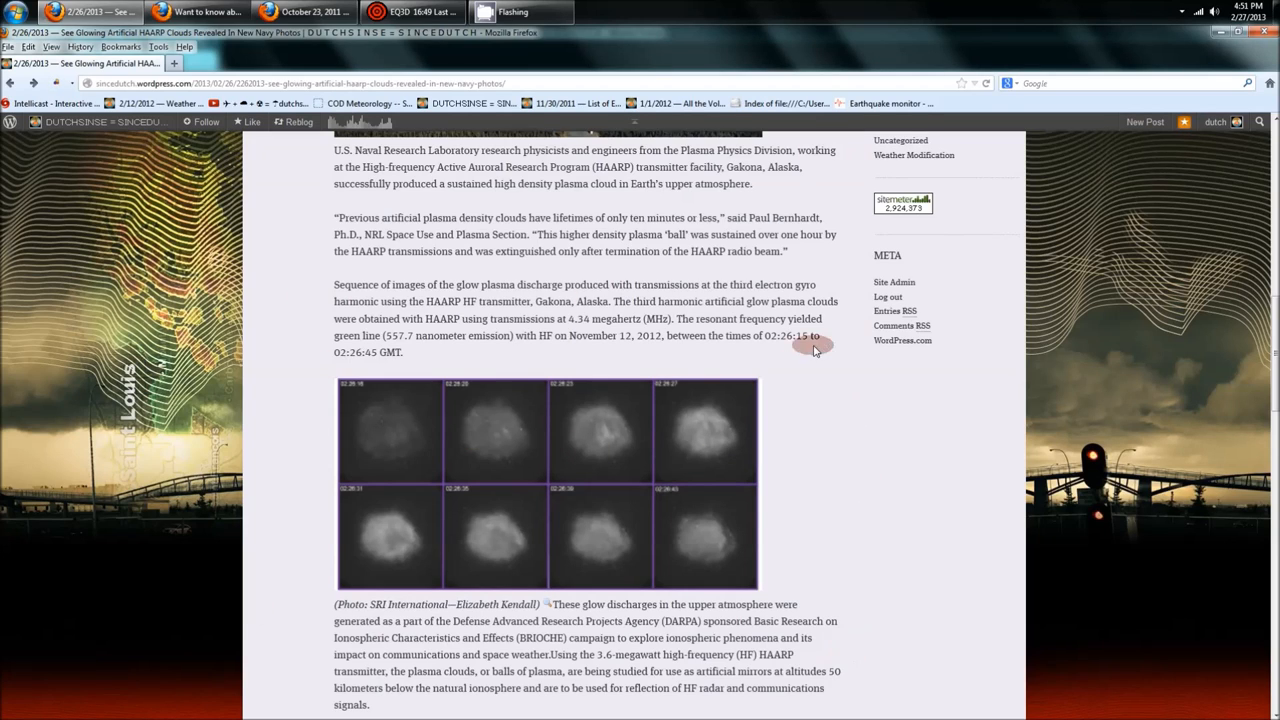
mouse_move(852, 456)
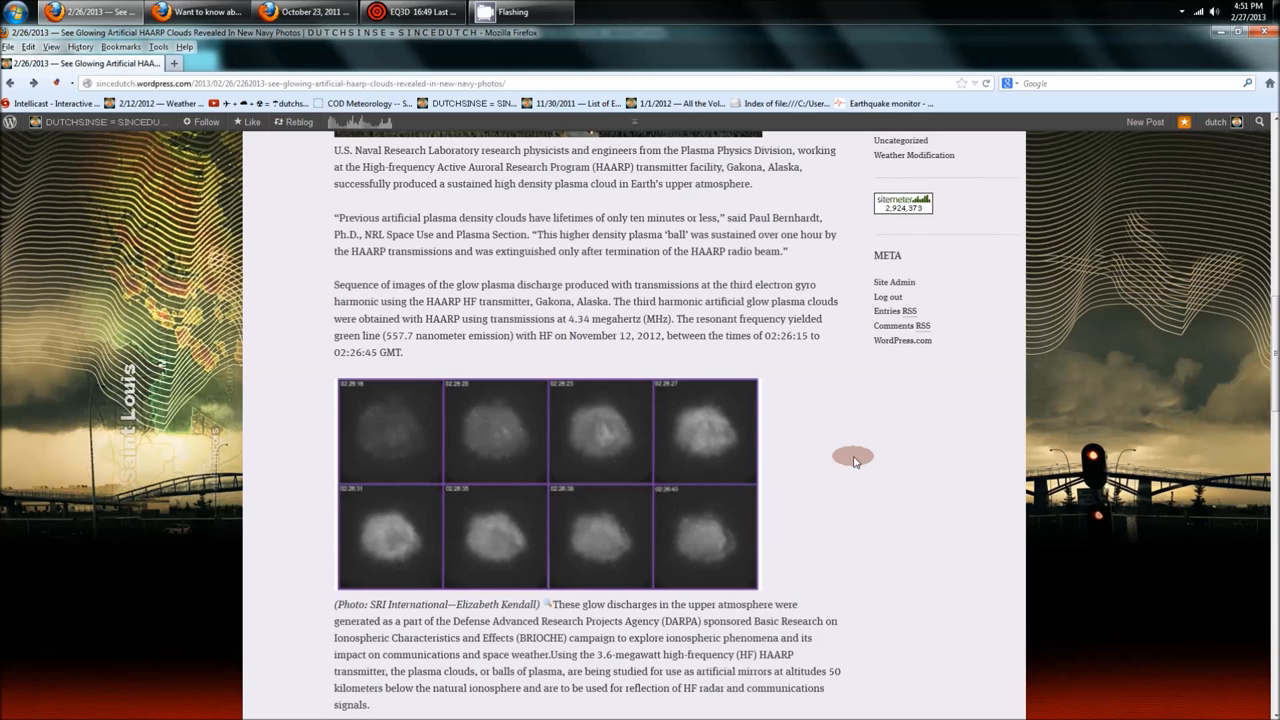
mouse_move(378, 348)
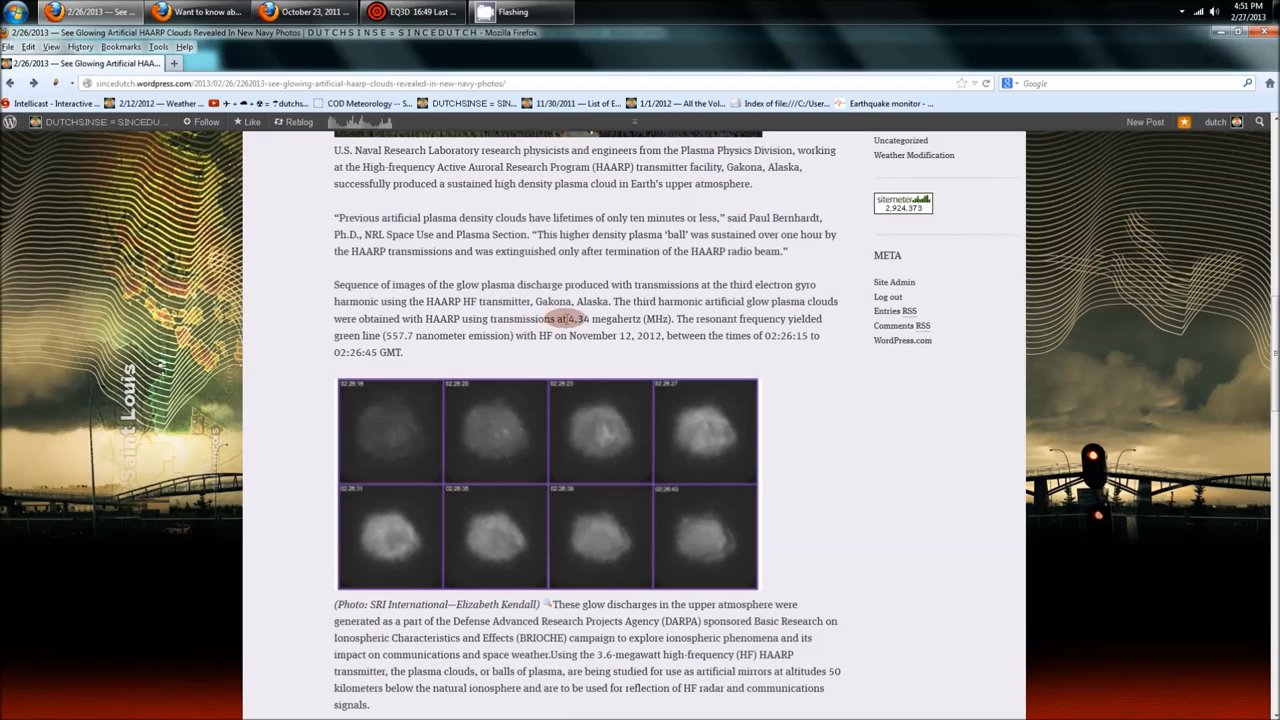
Step: Highlight the 6.34 megahertz transmission frequency above the glow-cloud photo sequence
double_click(600, 318)
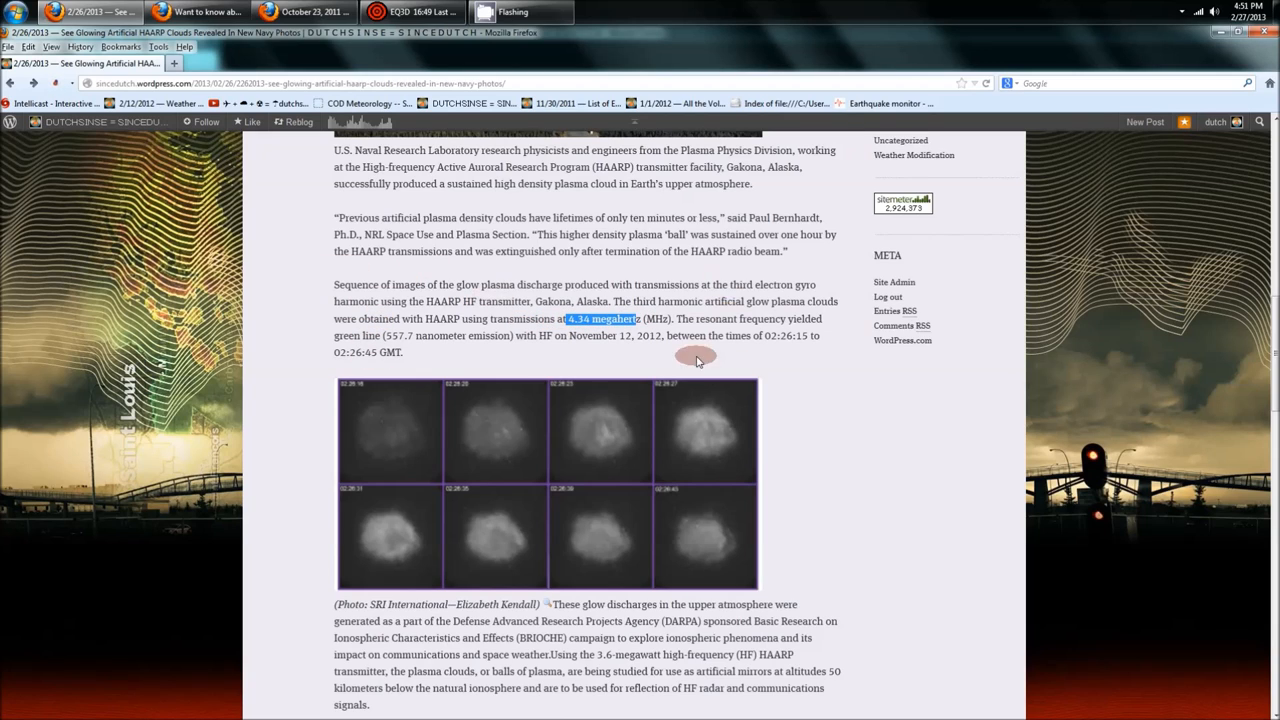
scroll(down, 3)
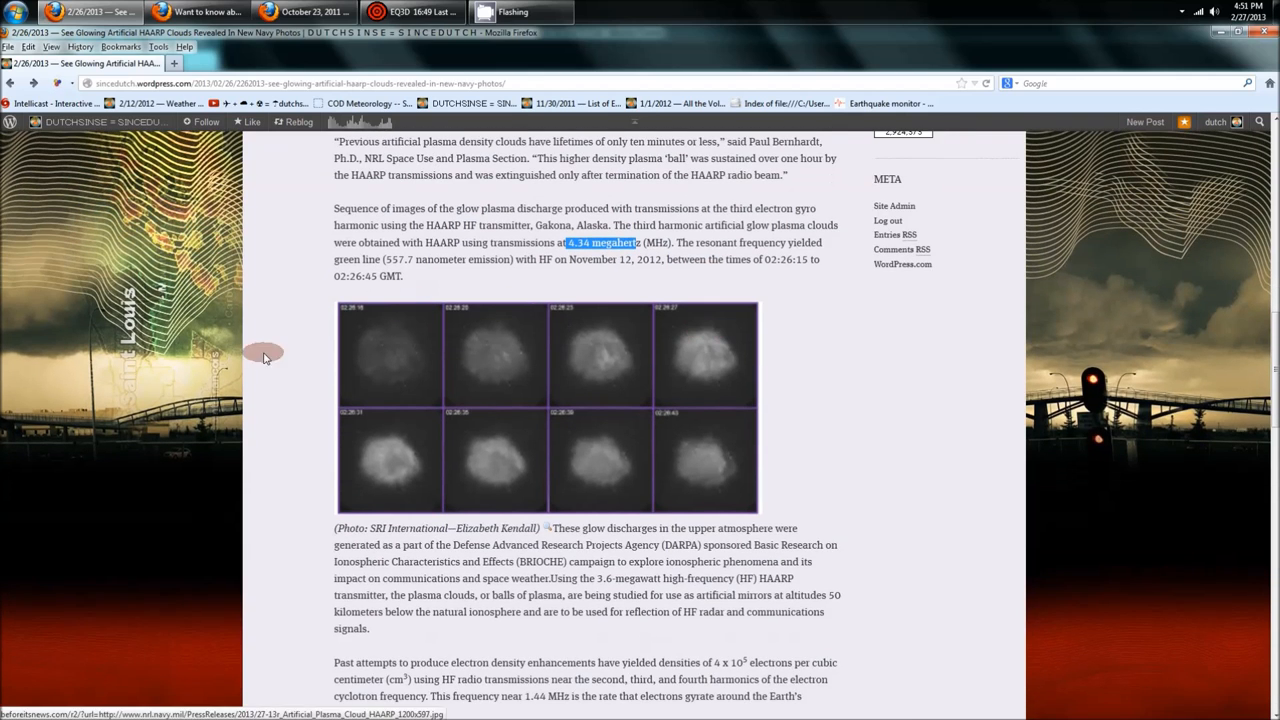
mouse_move(260, 404)
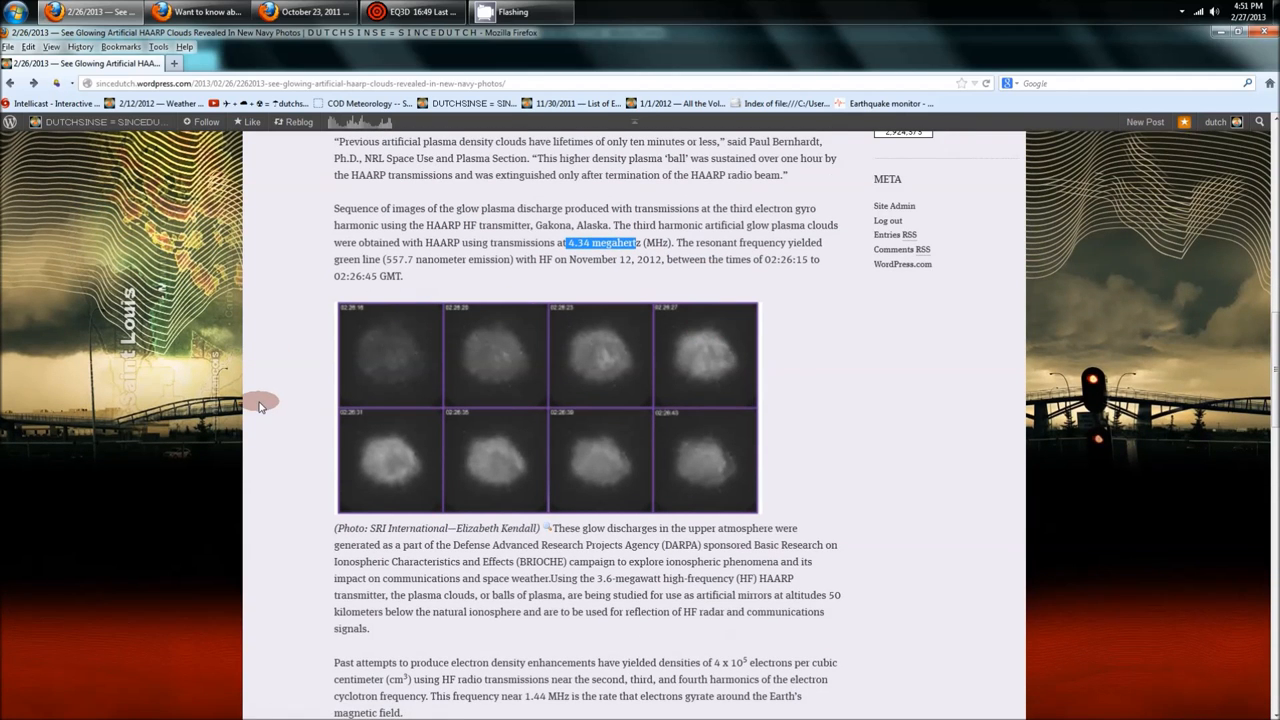
Step: Return to the Google+ radar album and scroll to the radar ring images over Texas
click(300, 12)
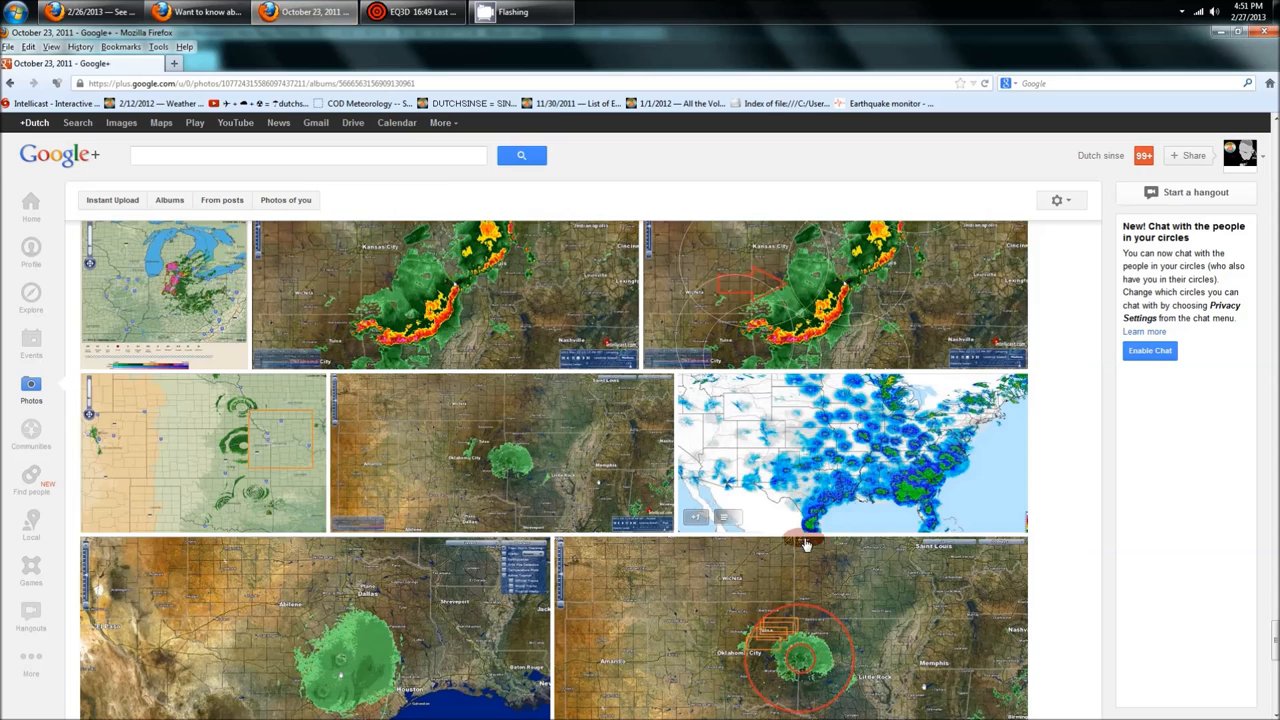
scroll(down, 3)
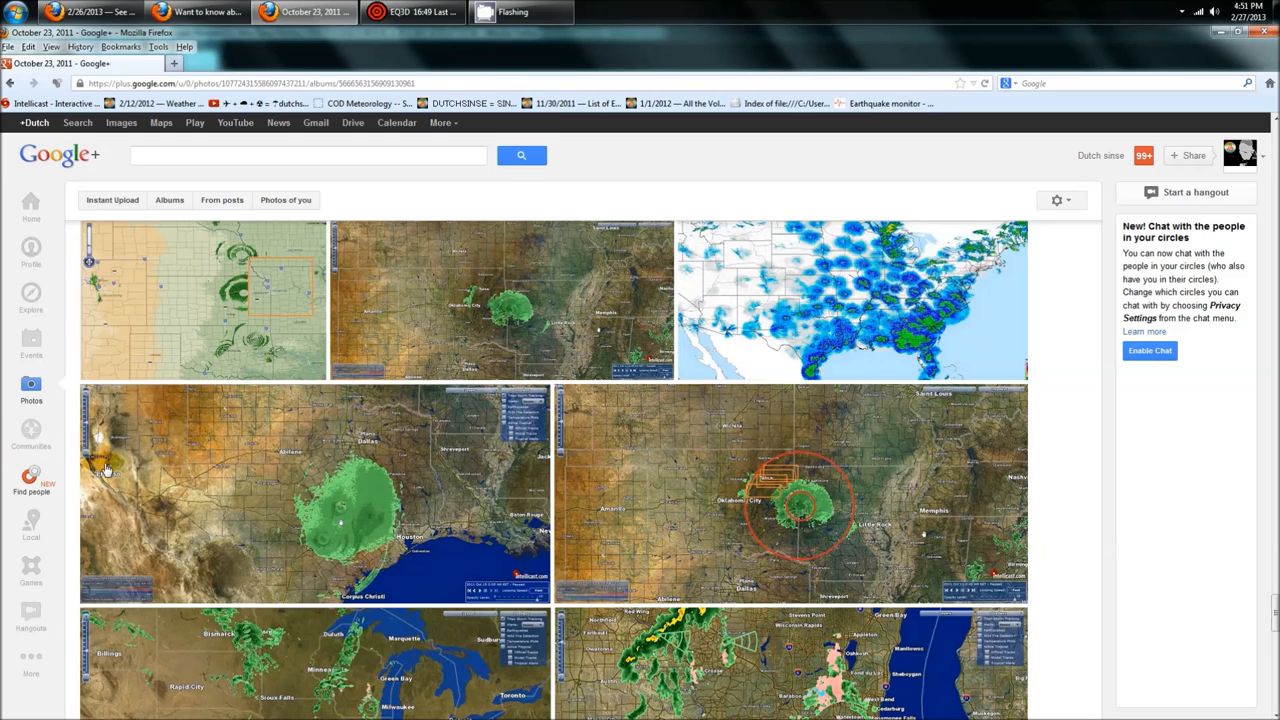
mouse_move(568, 516)
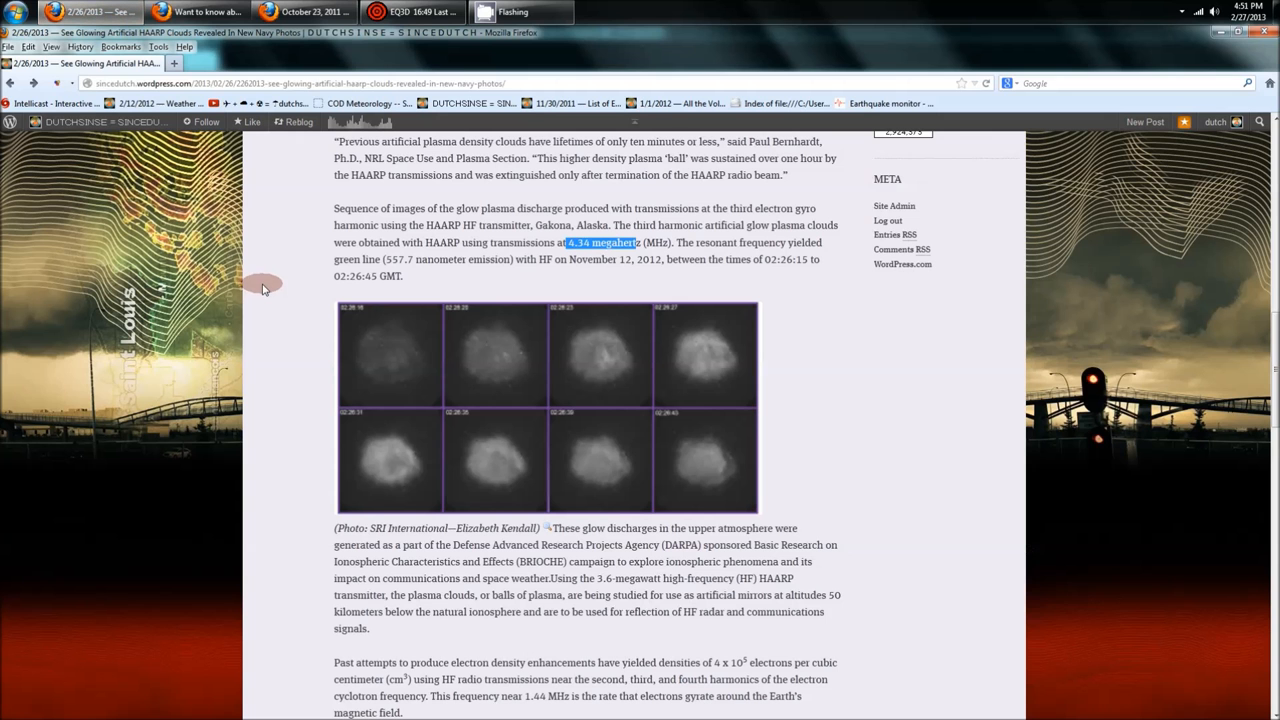
mouse_move(468, 278)
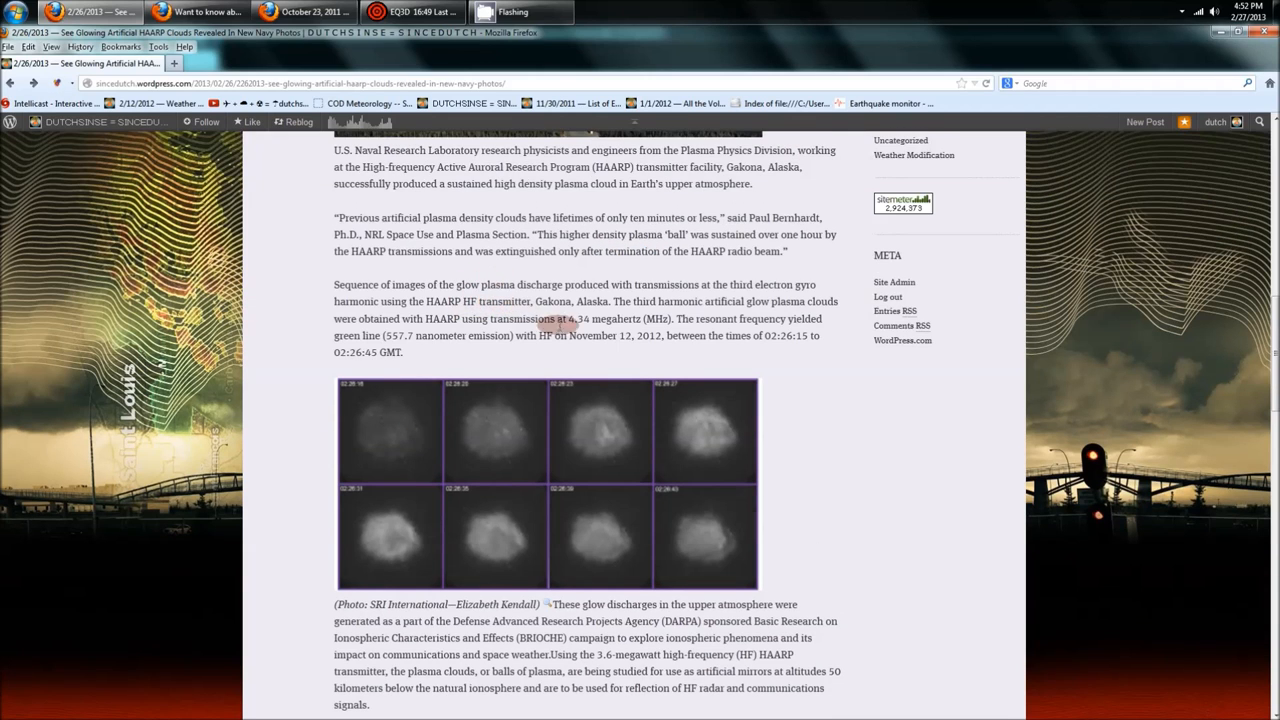
Step: Highlight the 3.34 megahertz frequency and scroll through the glow-cloud and star-field images
double_click(580, 318)
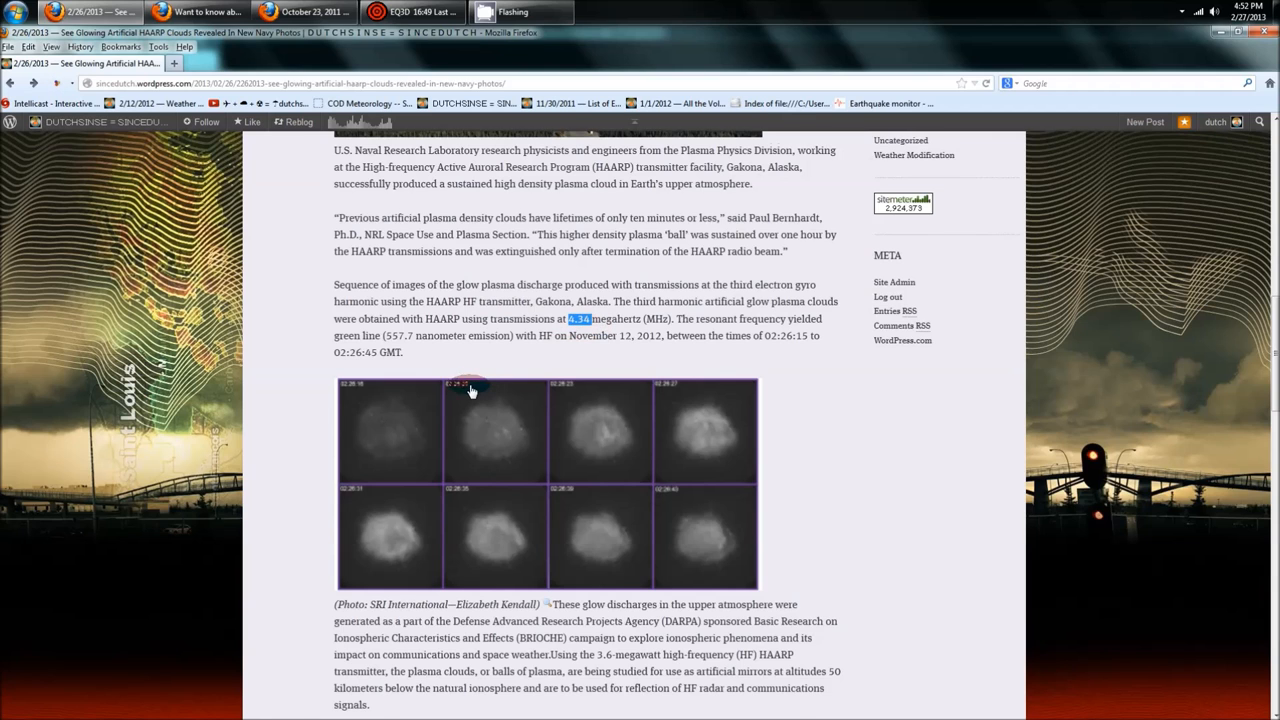
scroll(down, 3)
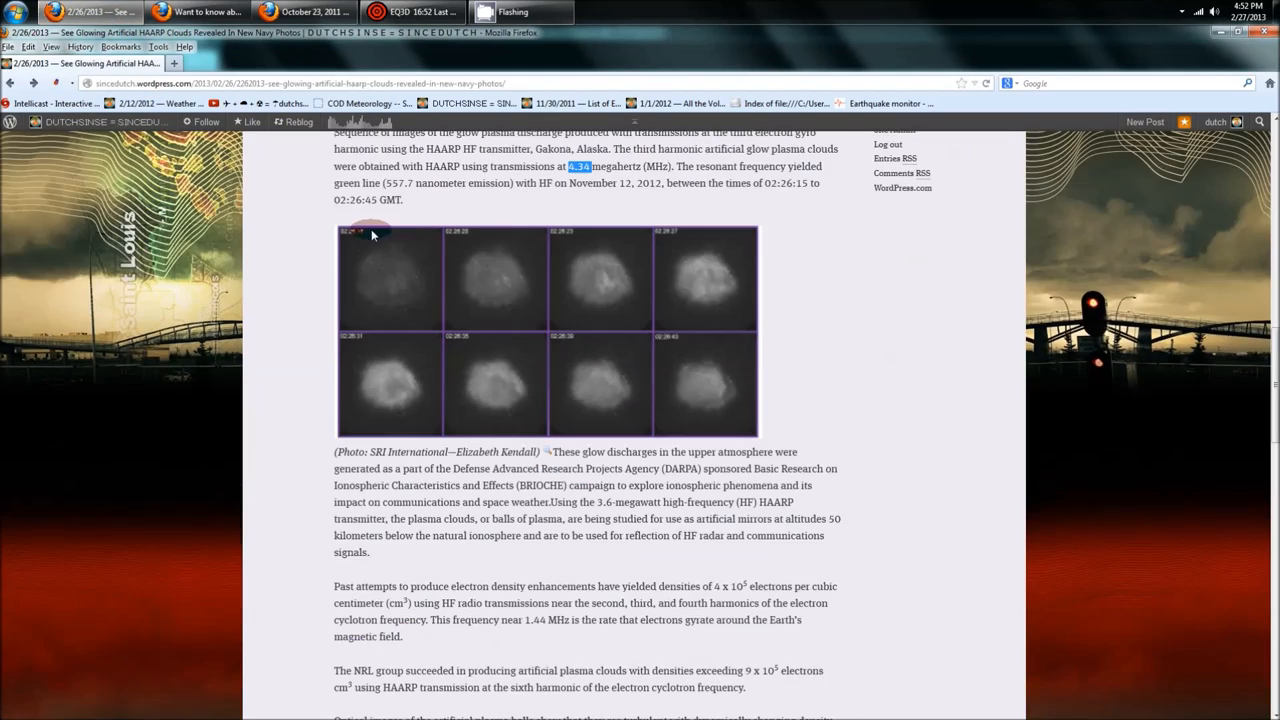
mouse_move(910, 372)
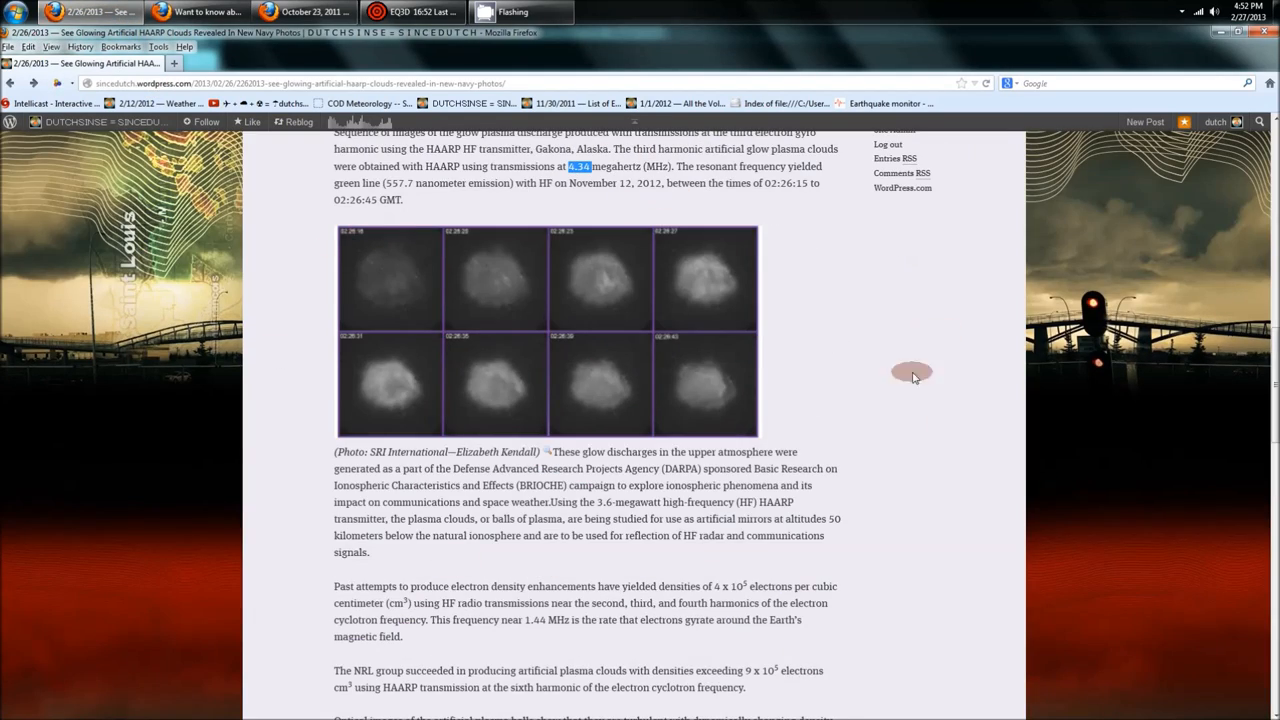
scroll(down, 3)
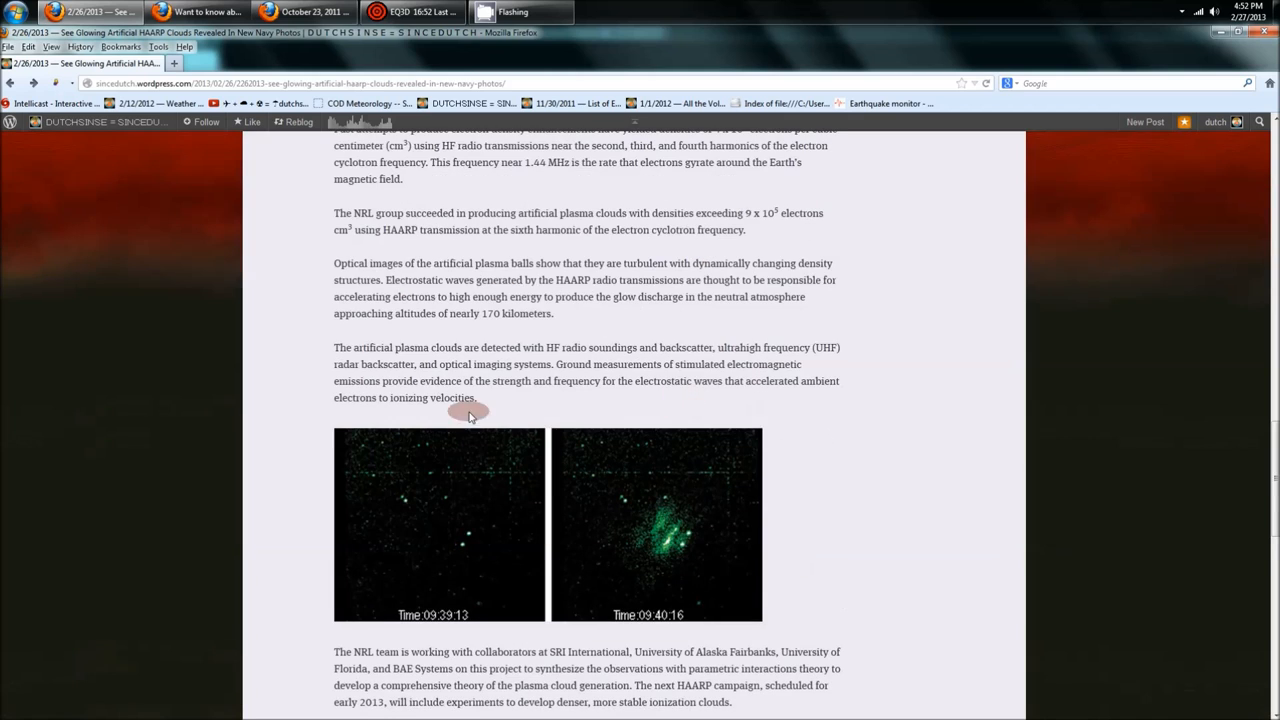
mouse_move(1196, 464)
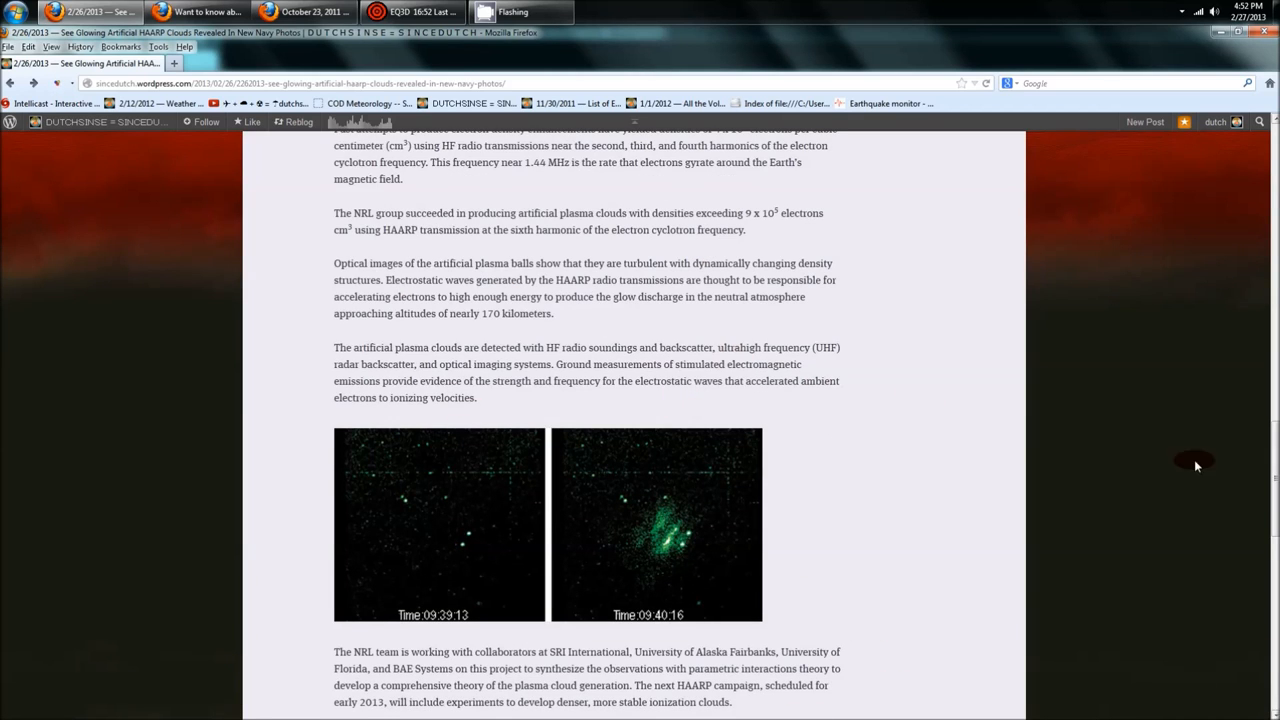
scroll(up, 3)
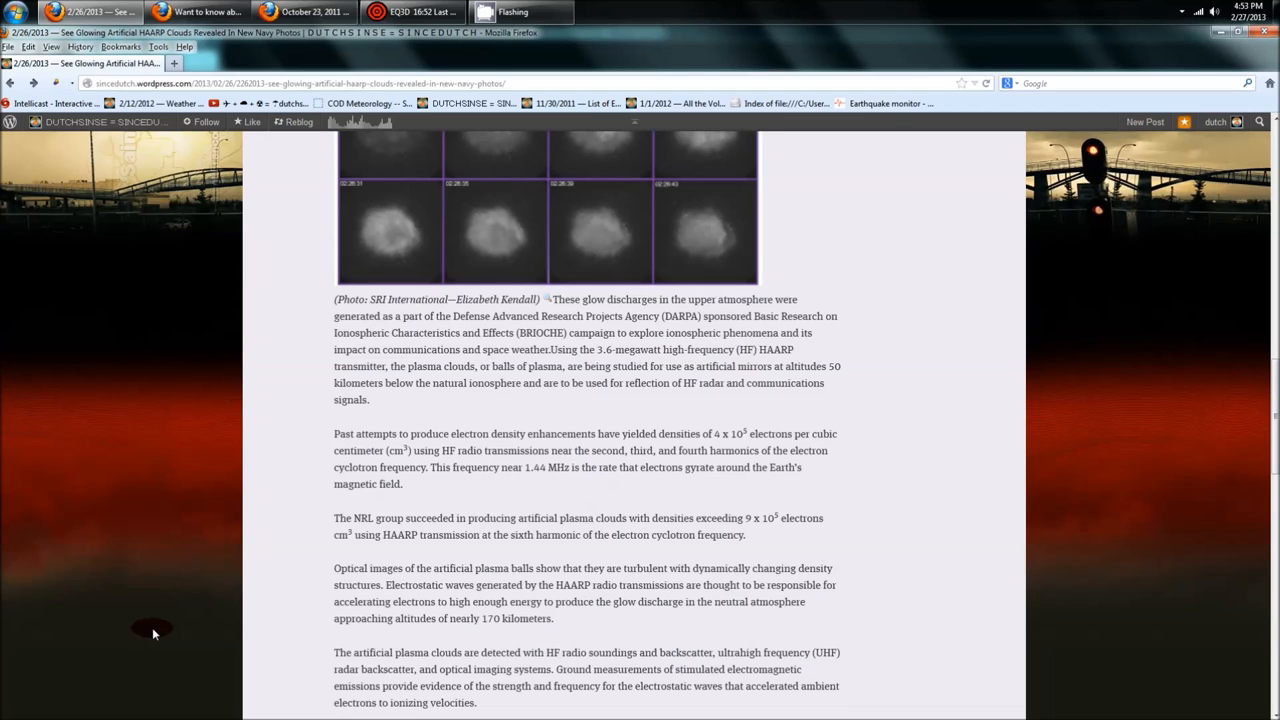
scroll(up, 3)
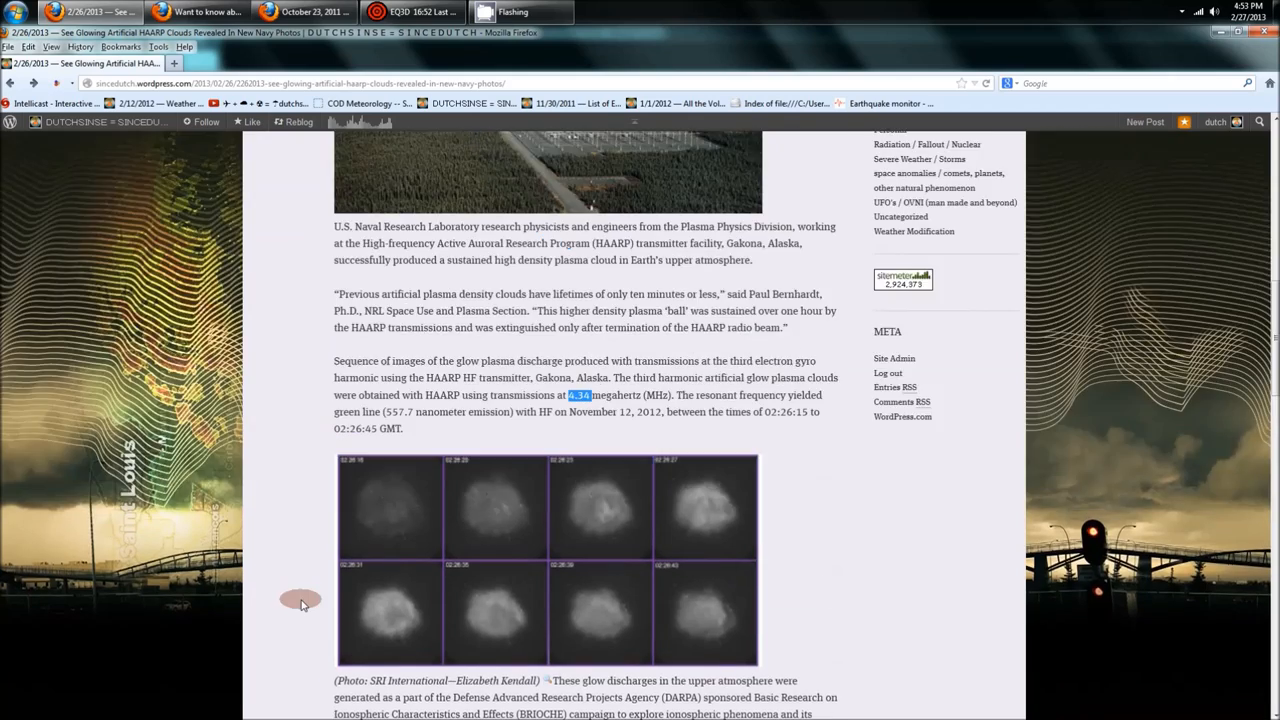
scroll(up, 3)
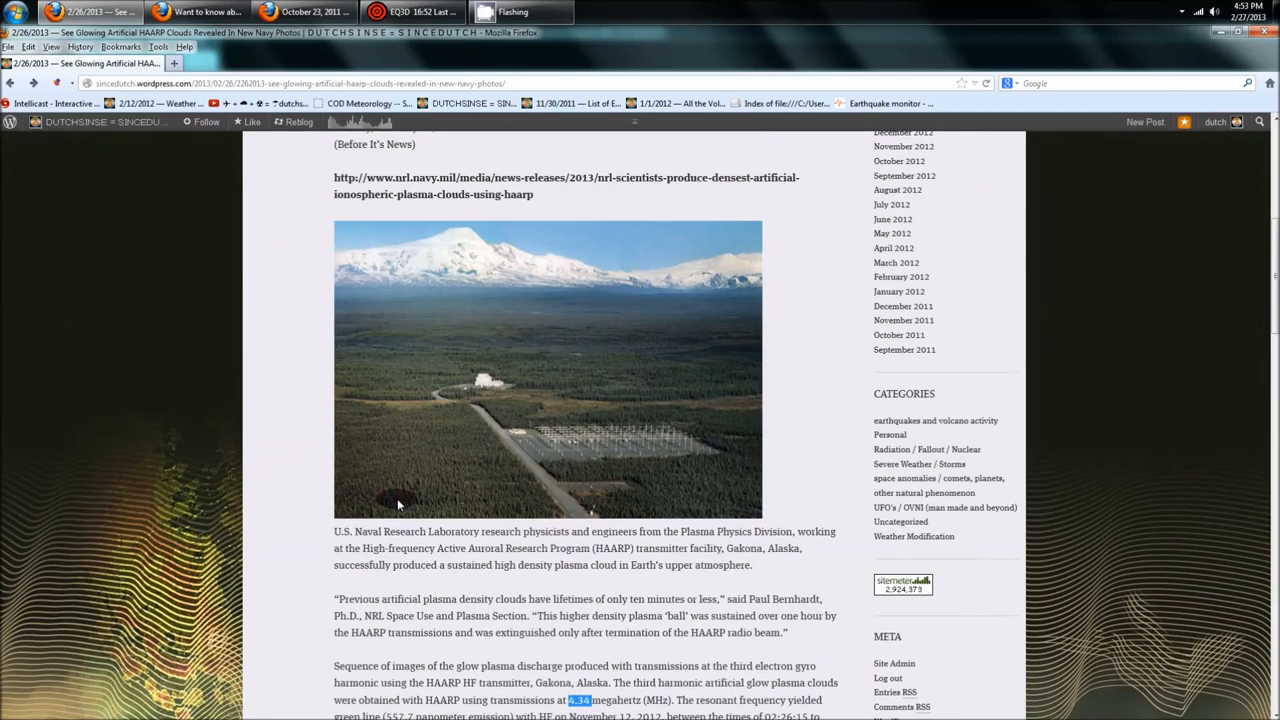
scroll(down, 3)
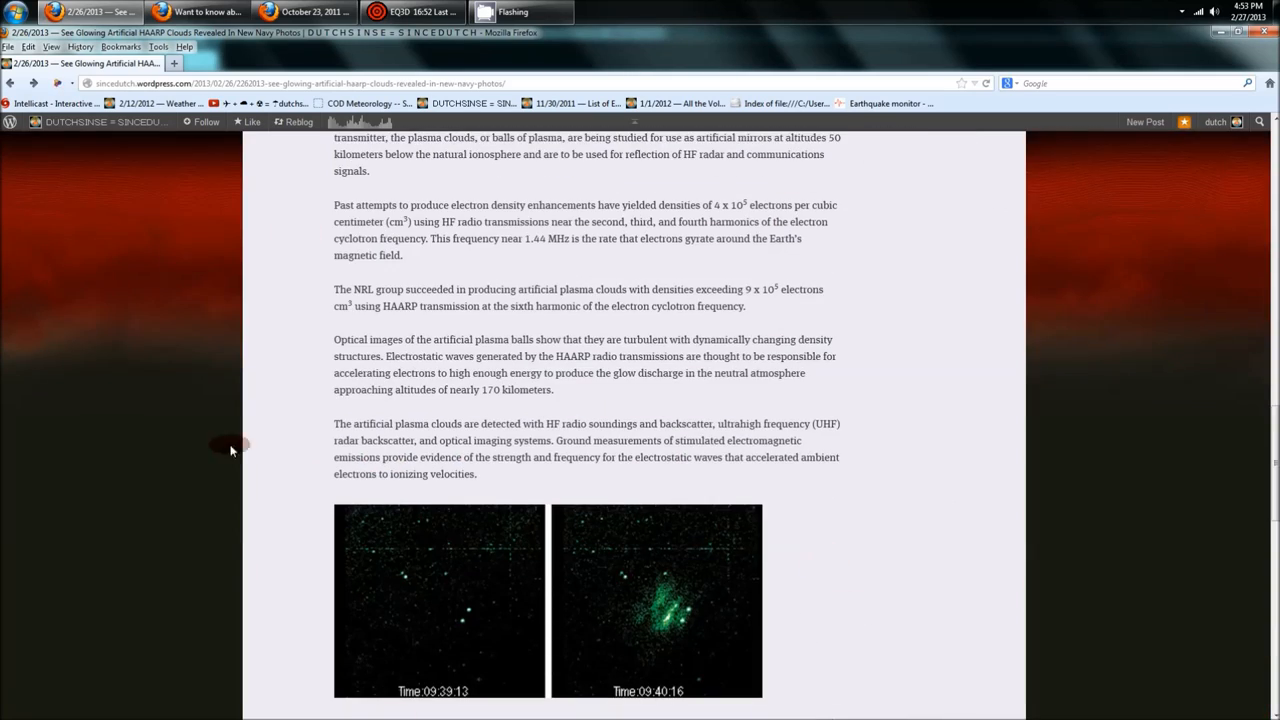
mouse_move(368, 690)
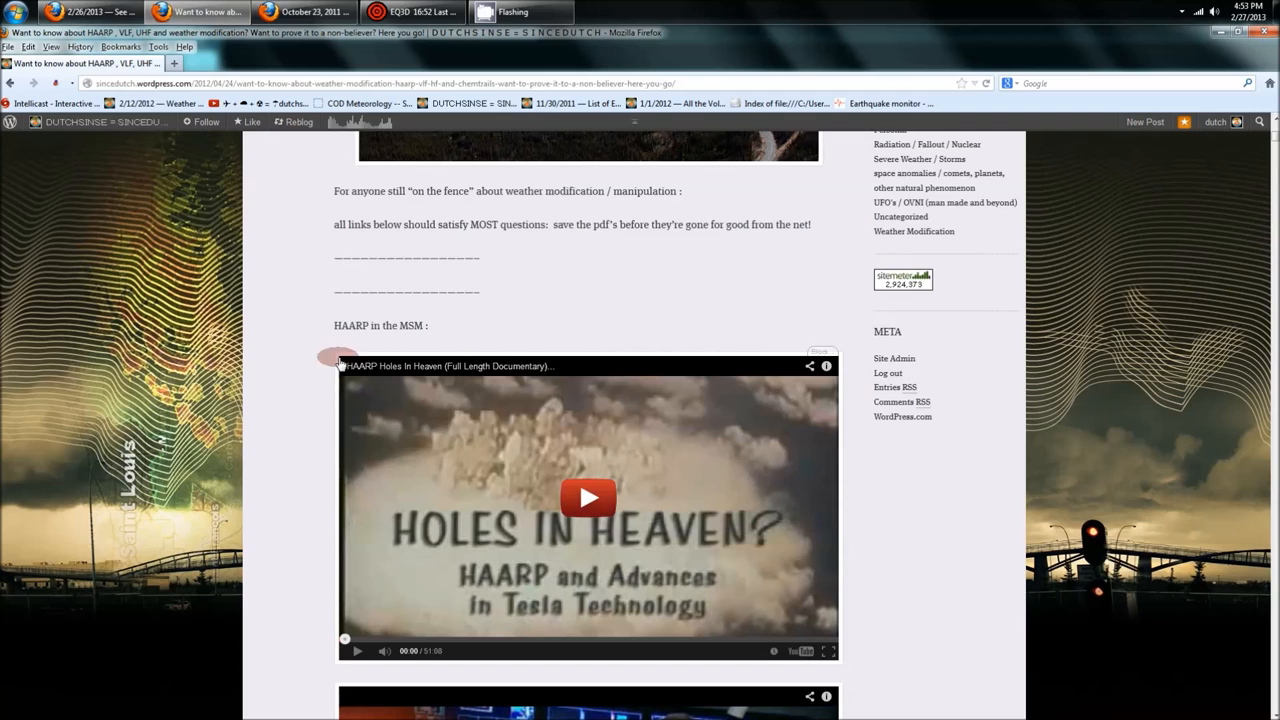
scroll(up, 3)
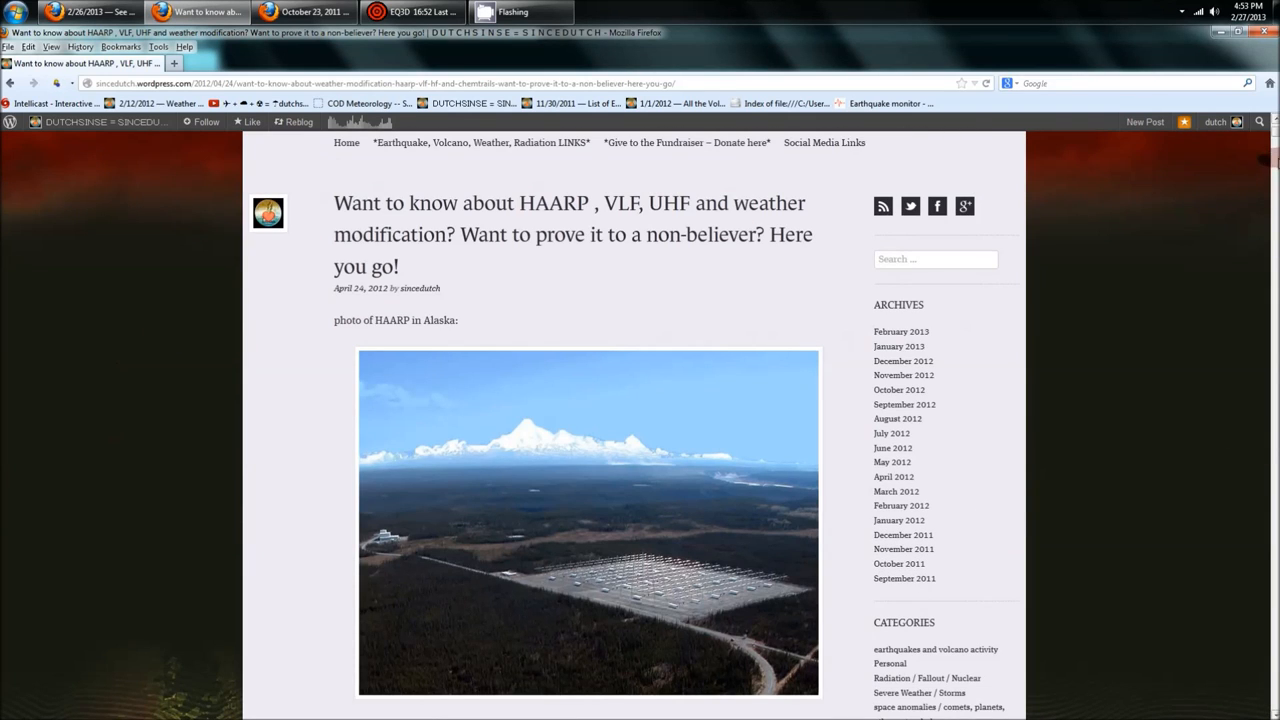
scroll(down, 3)
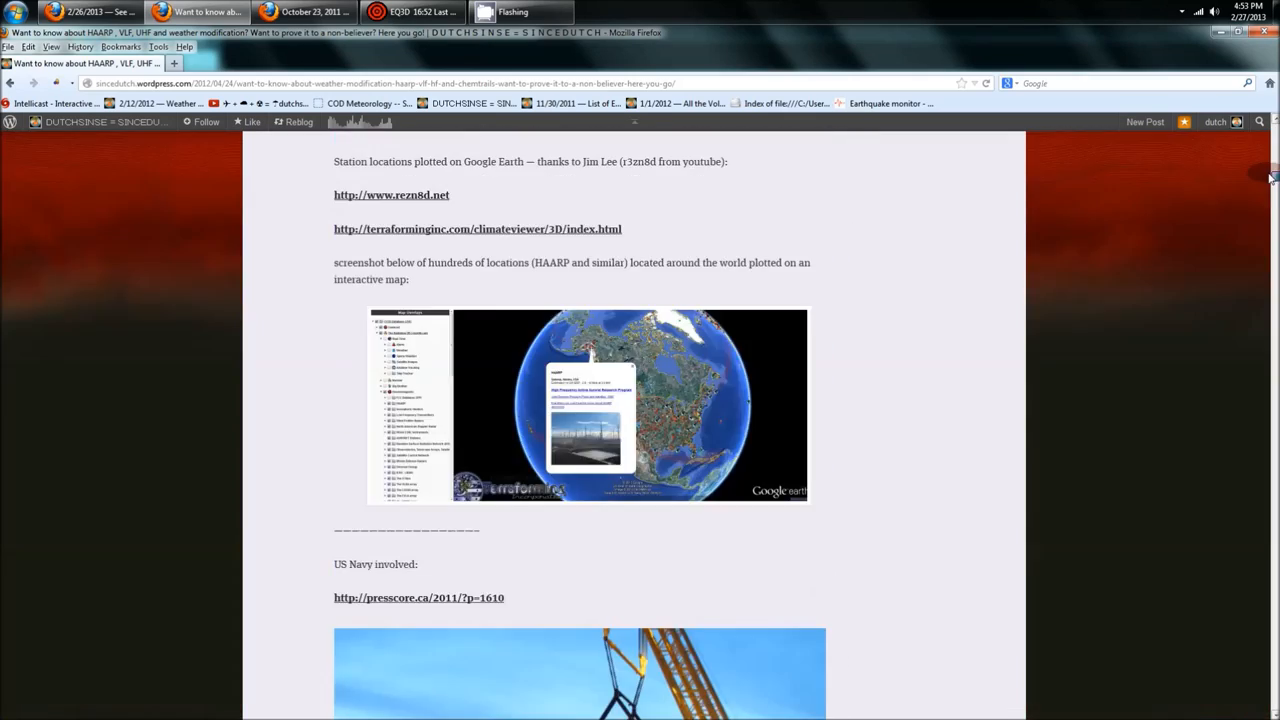
scroll(down, 3)
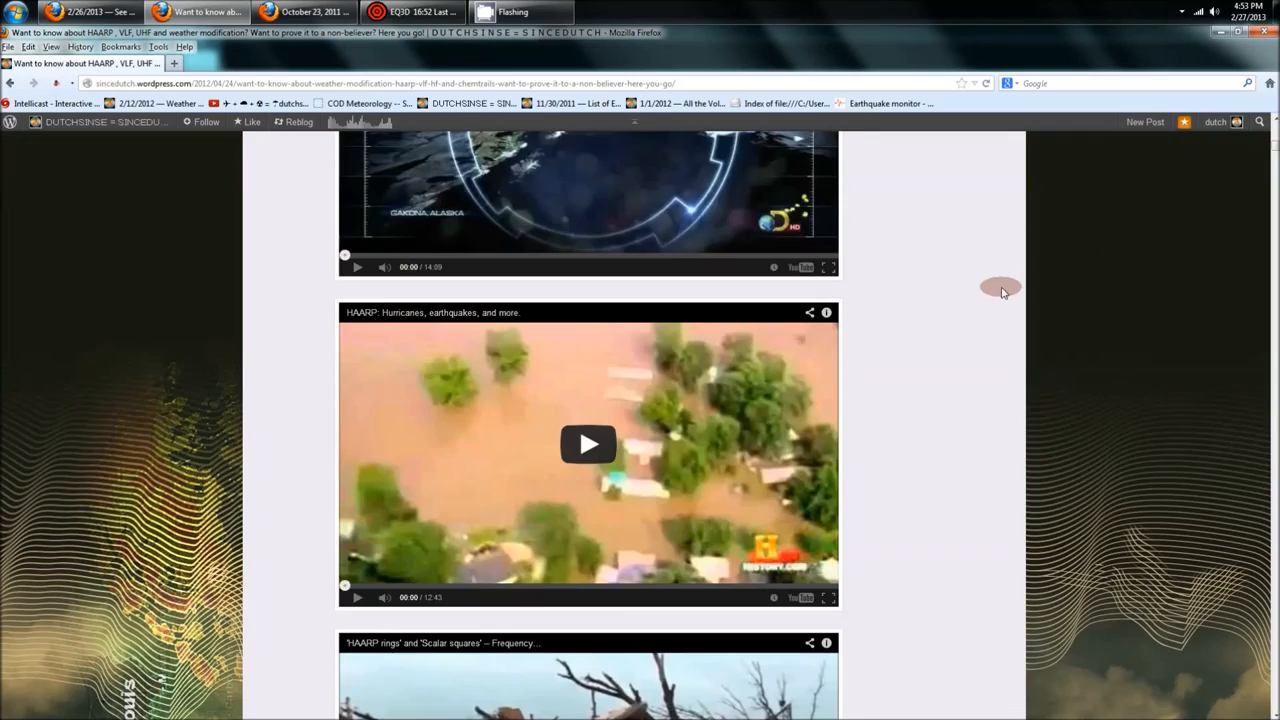
scroll(down, 3)
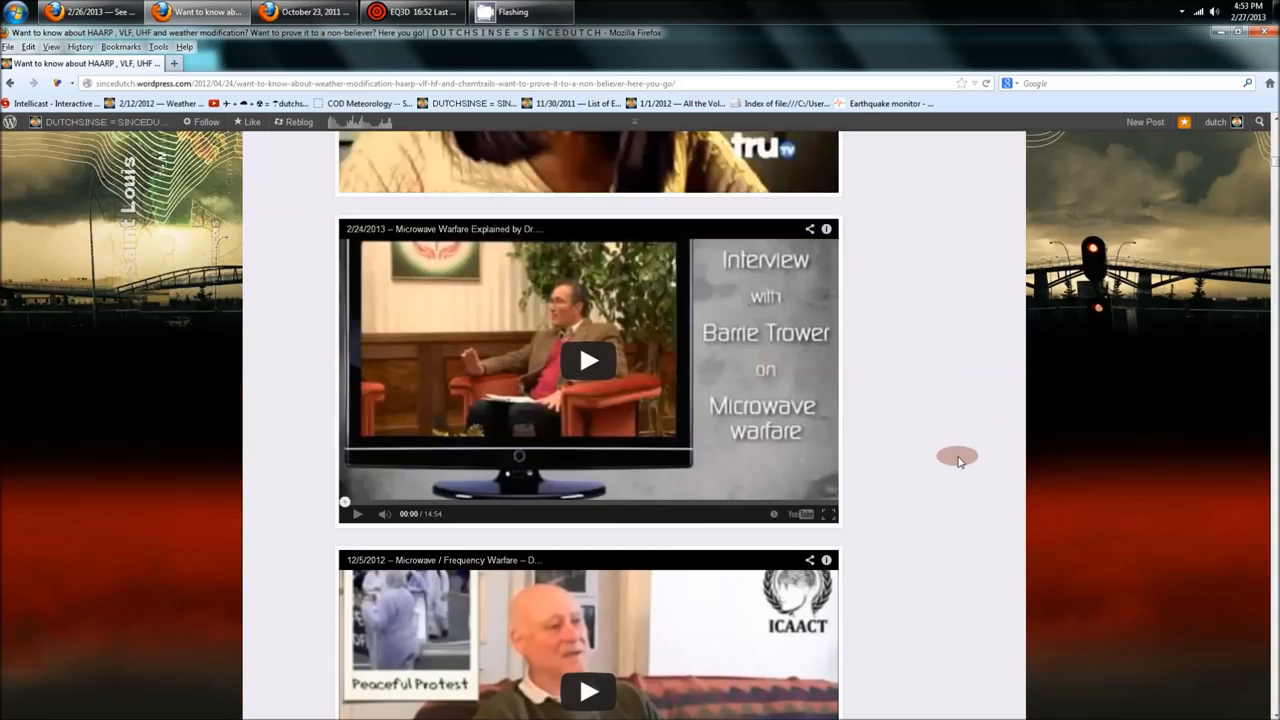
scroll(down, 3)
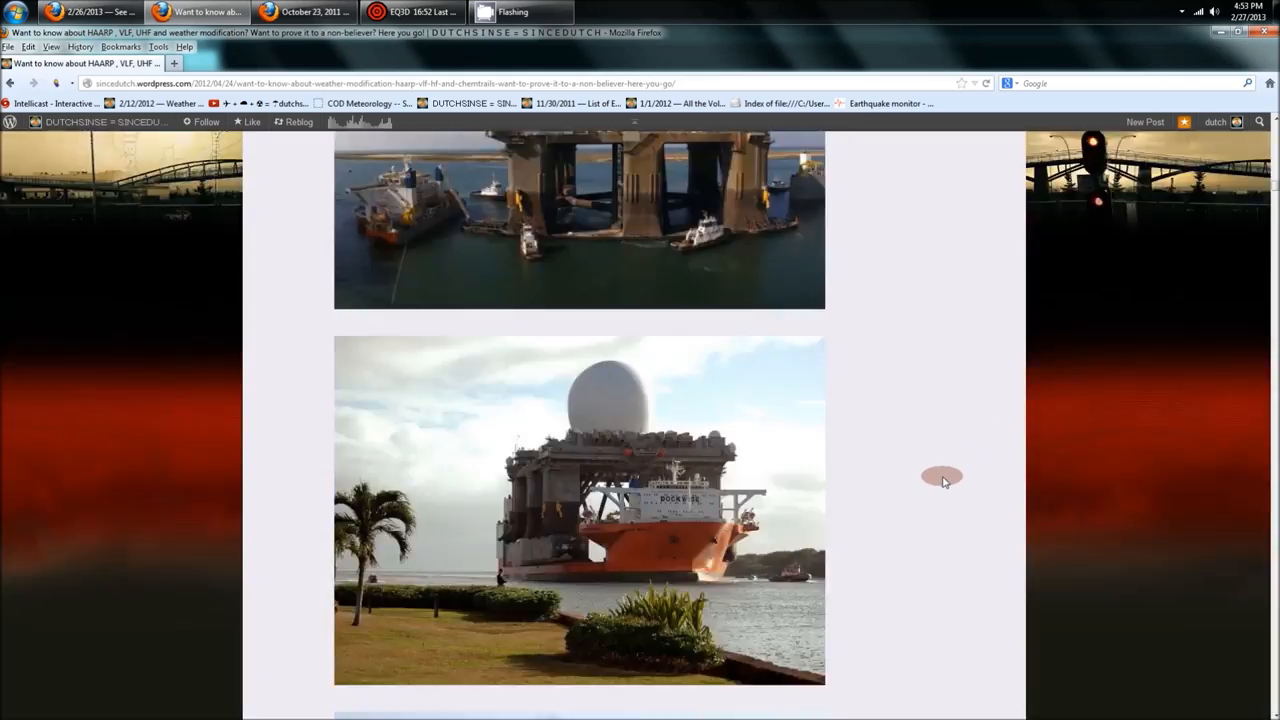
scroll(up, 3)
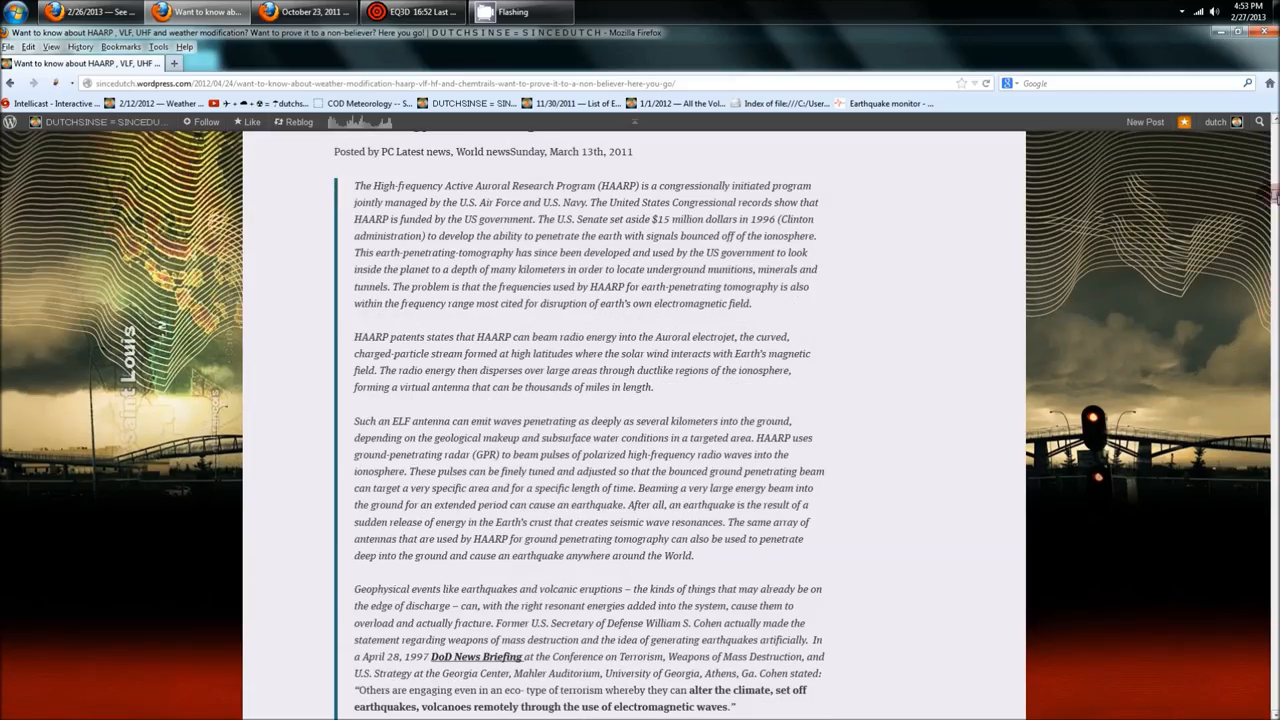
scroll(down, 3)
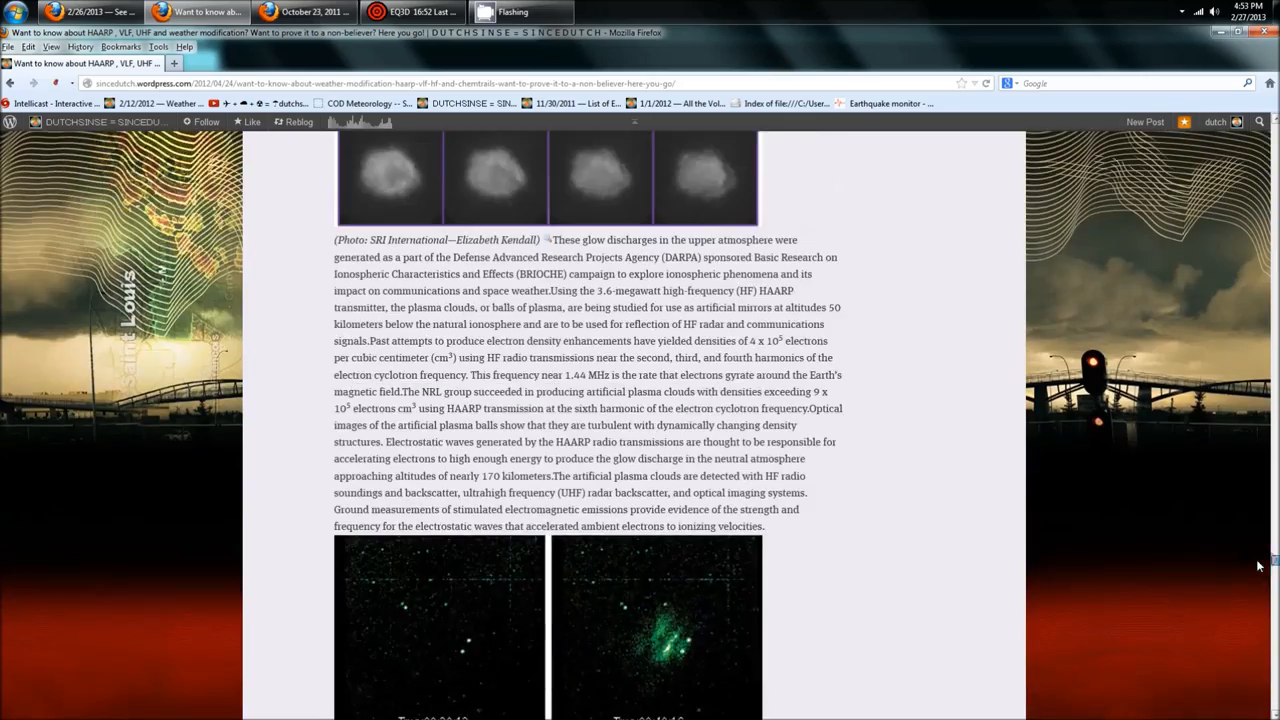
scroll(up, 3)
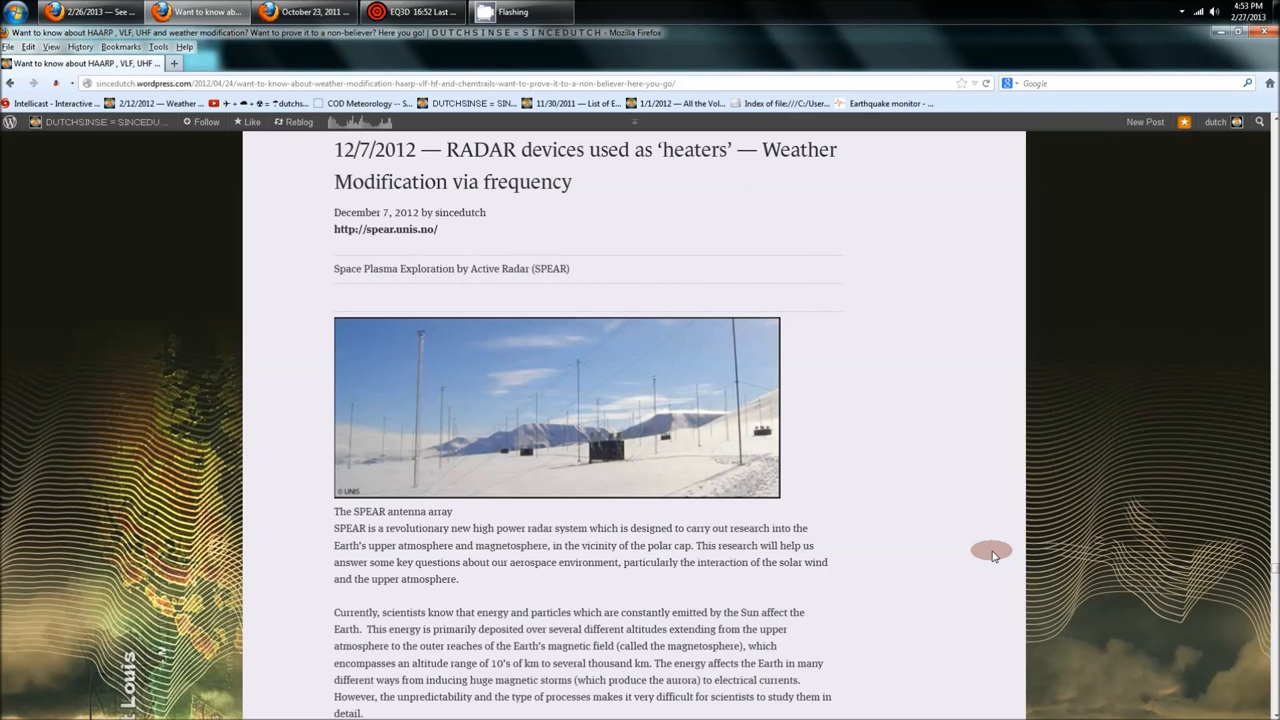
mouse_move(982, 556)
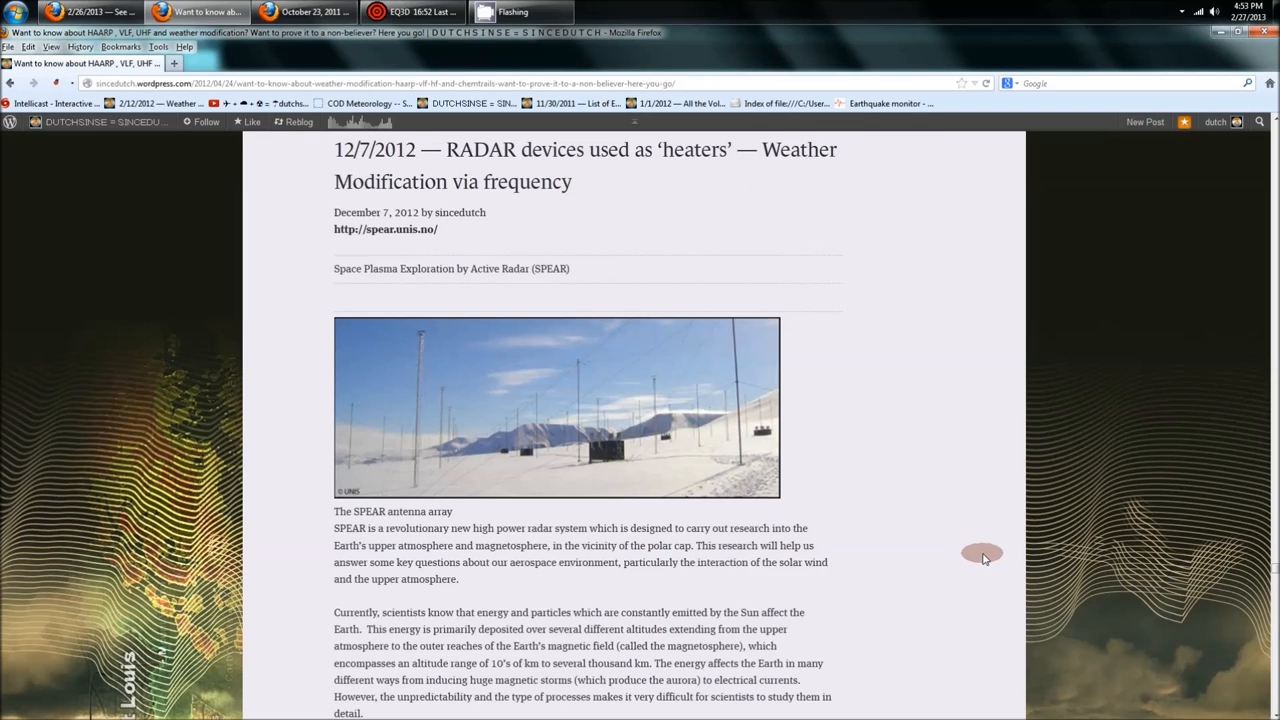
double_click(550, 268)
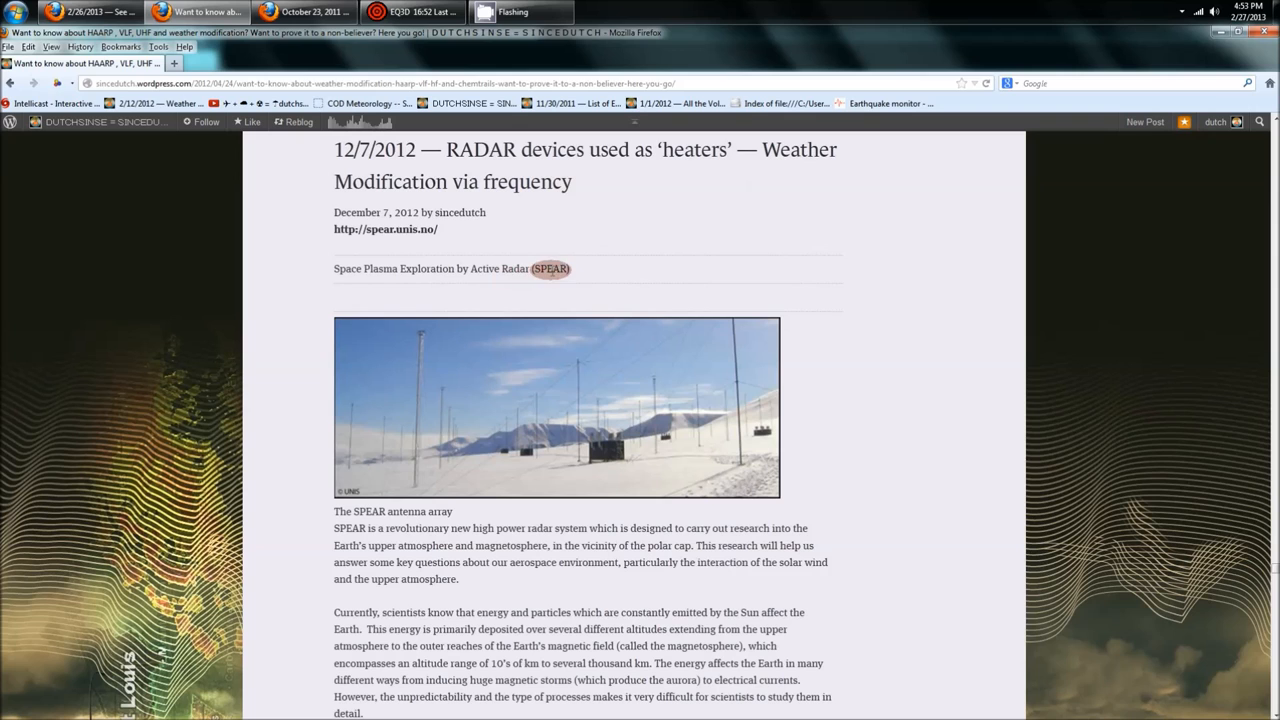
scroll(down, 3)
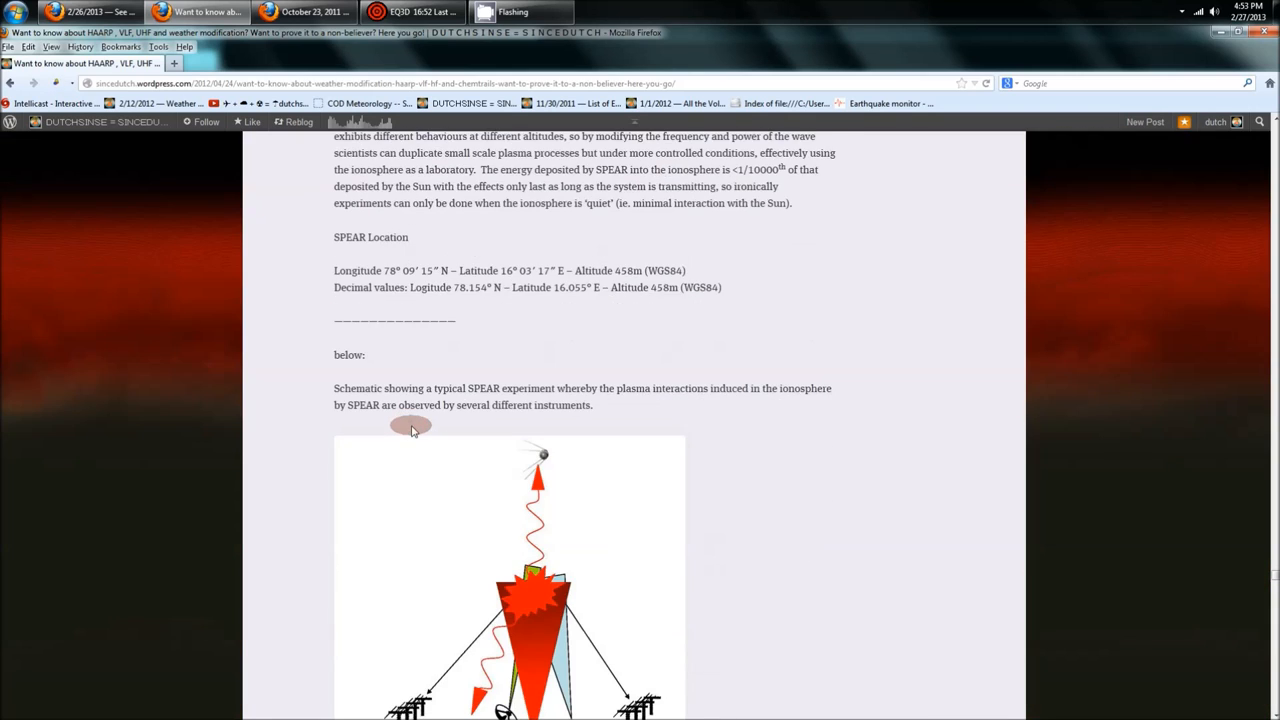
scroll(down, 3)
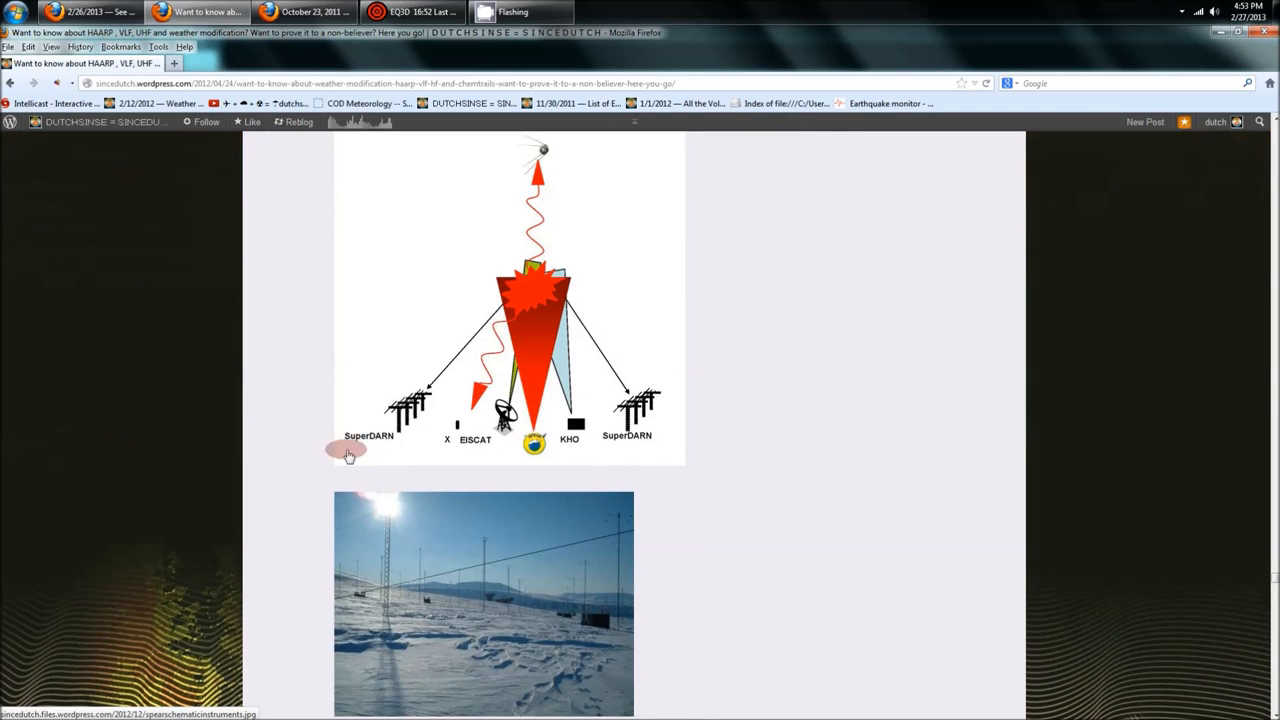
mouse_move(648, 436)
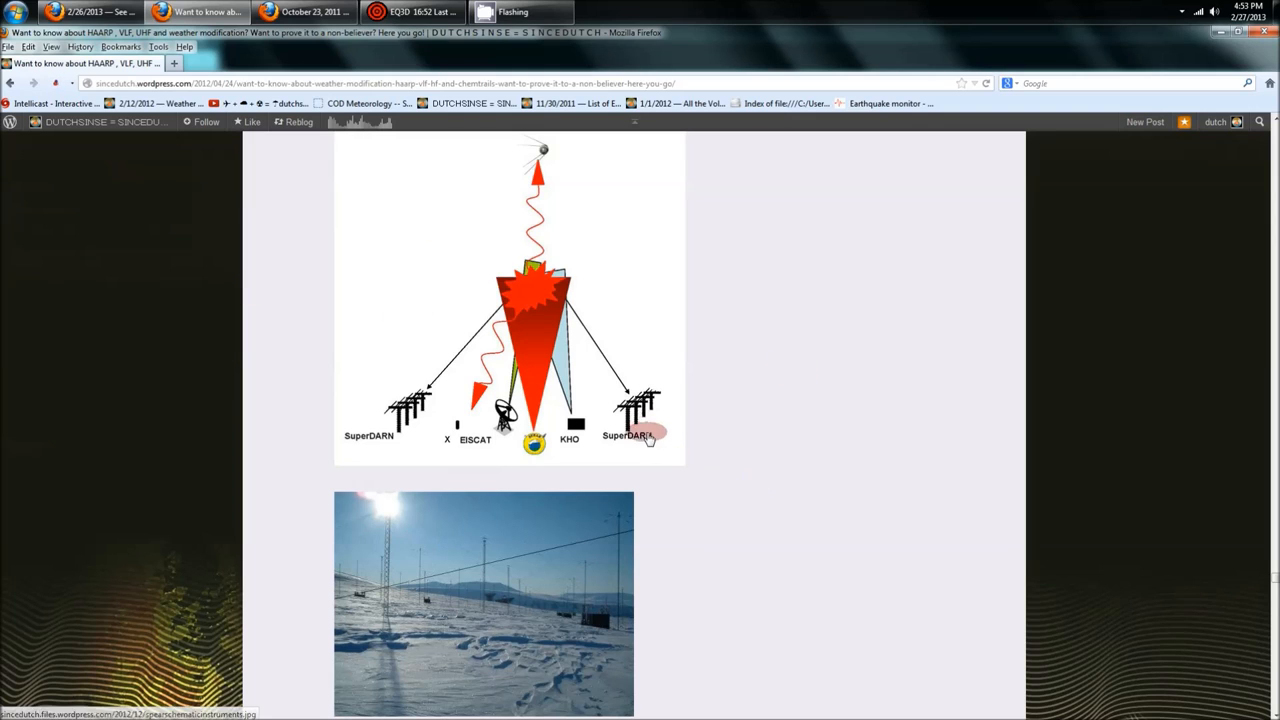
mouse_move(708, 484)
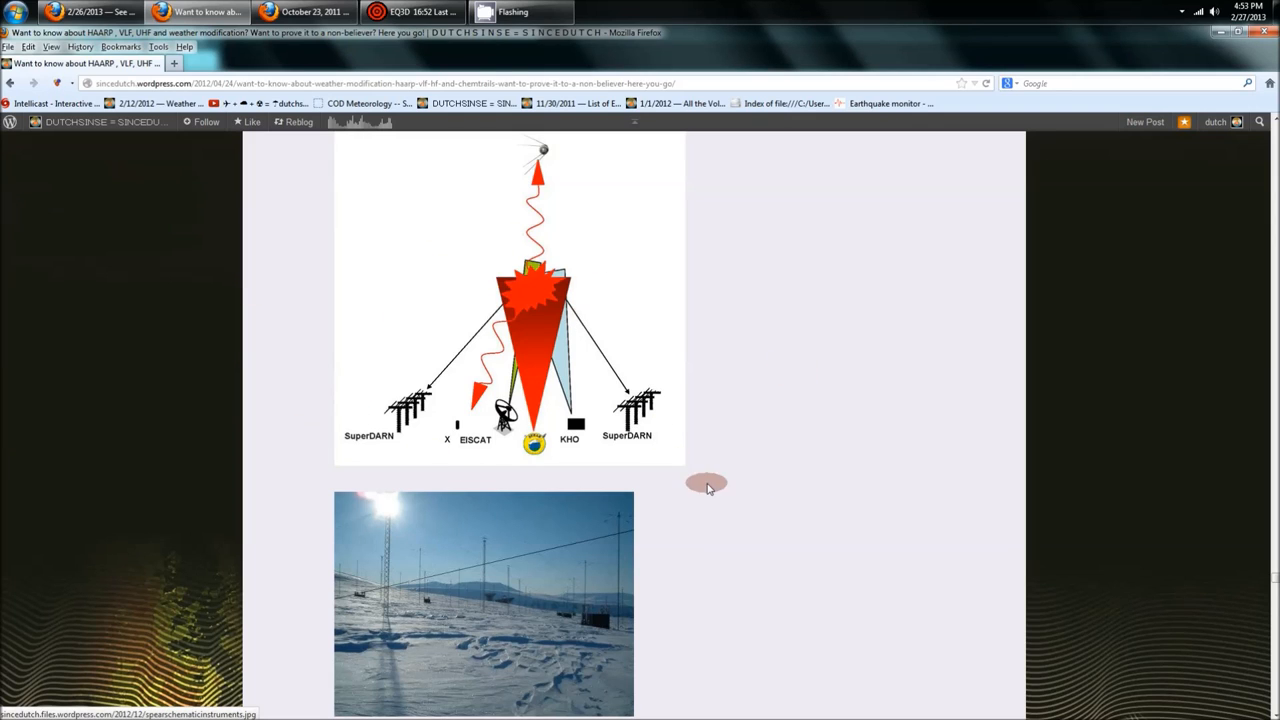
mouse_move(558, 444)
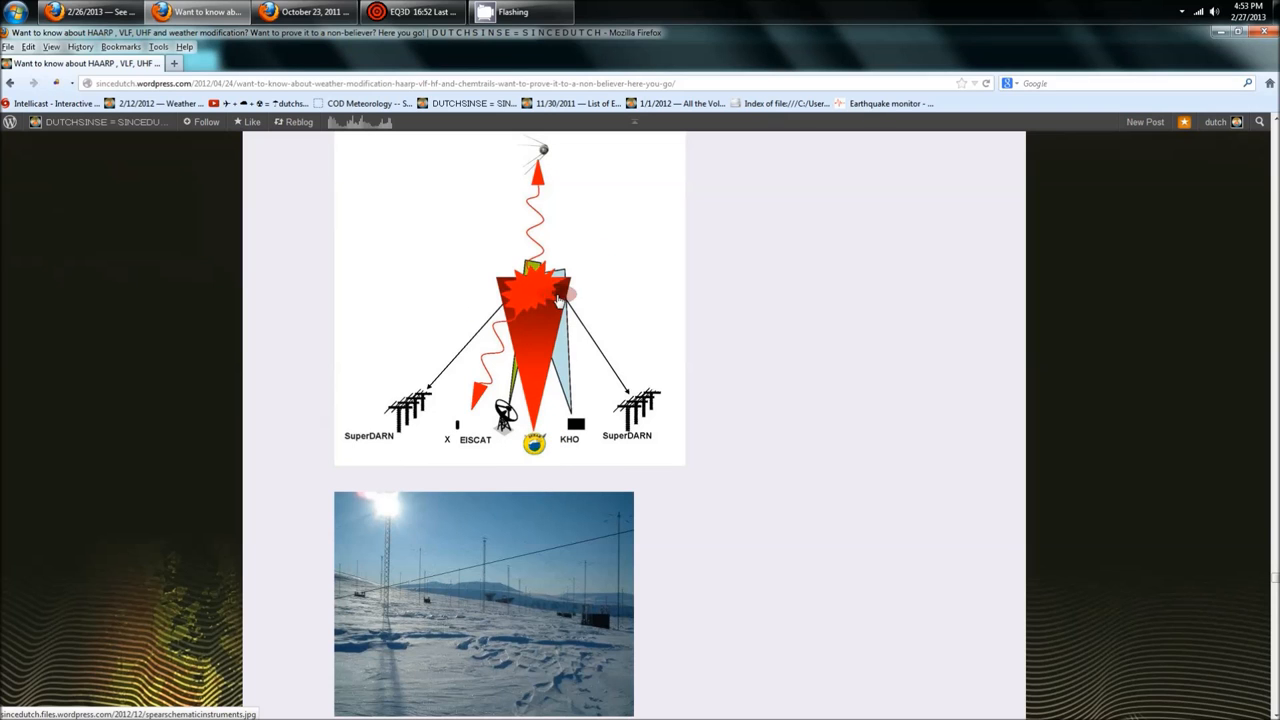
scroll(down, 3)
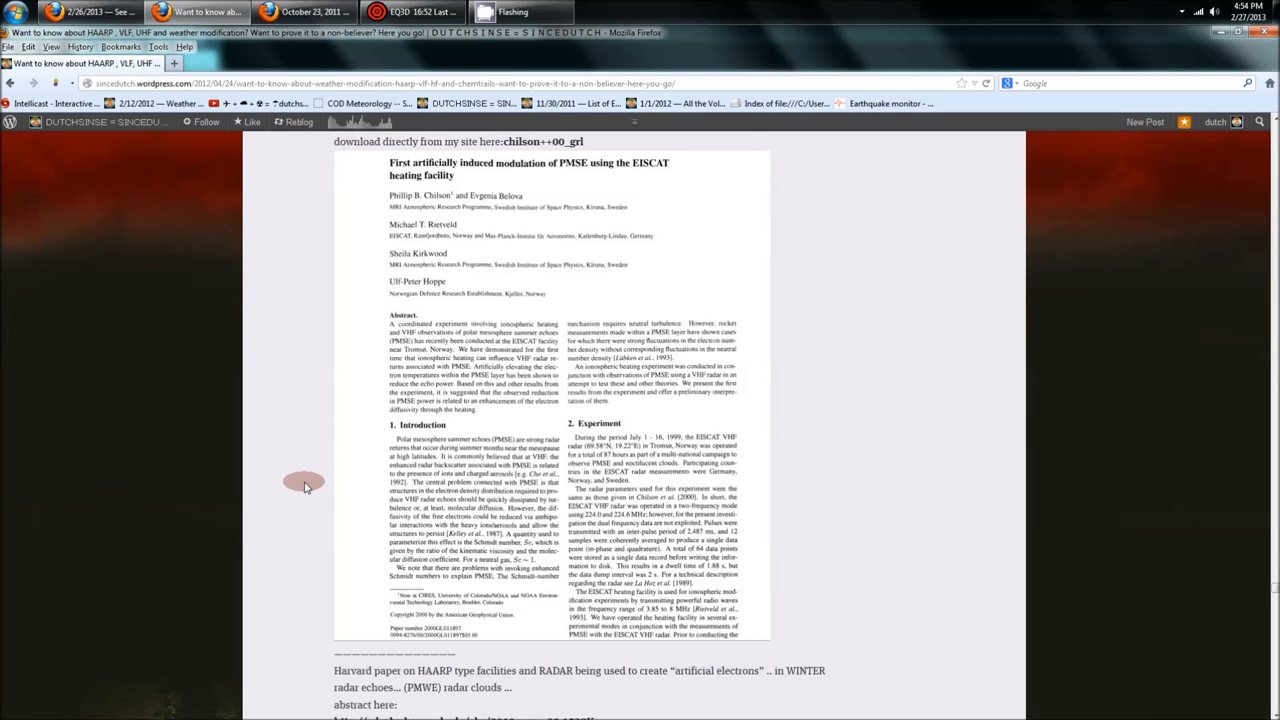
Step: Scroll past the PMSE heating paper abstracts and open the scanned 1994 report image full size
scroll(down, 3)
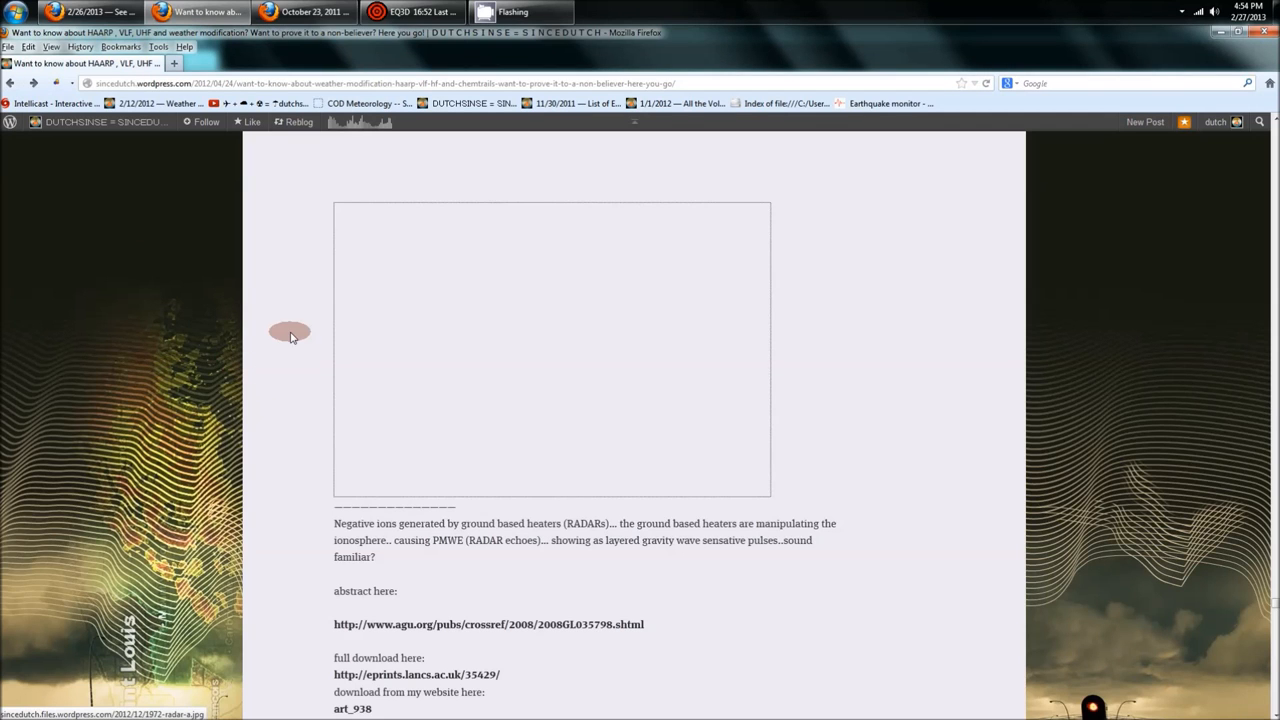
scroll(down, 3)
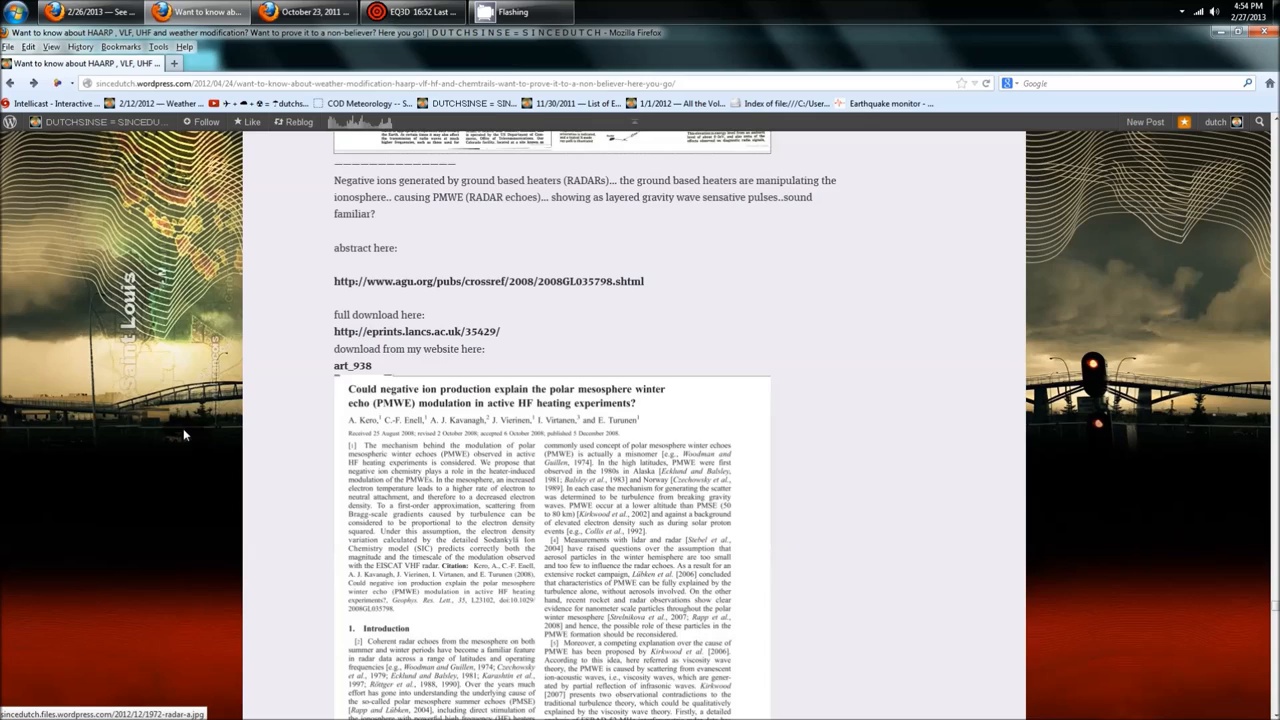
scroll(down, 3)
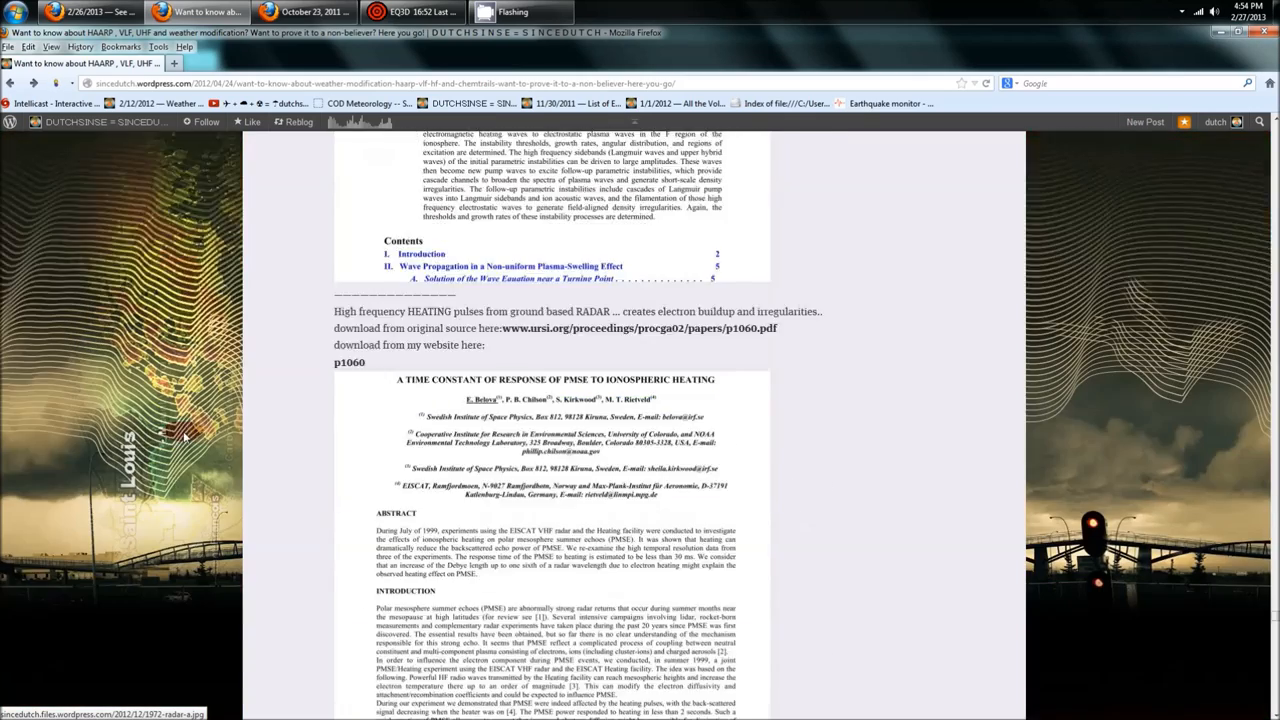
scroll(down, 3)
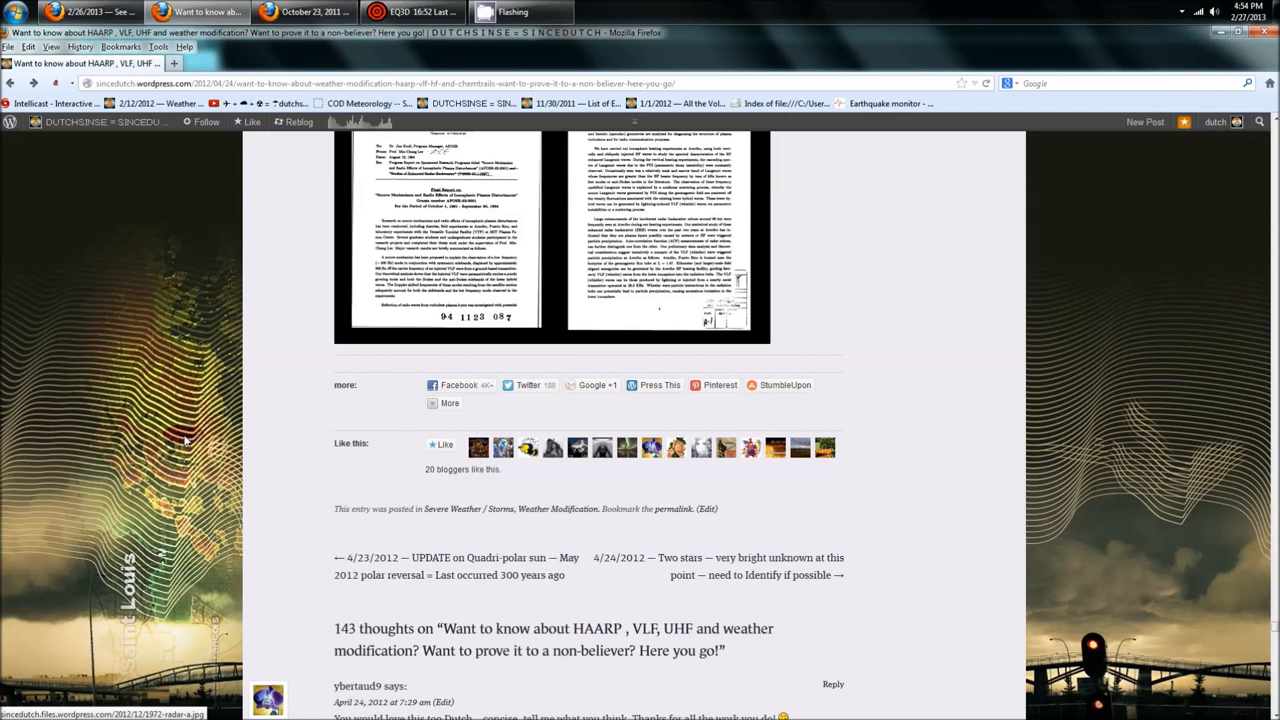
click(508, 228)
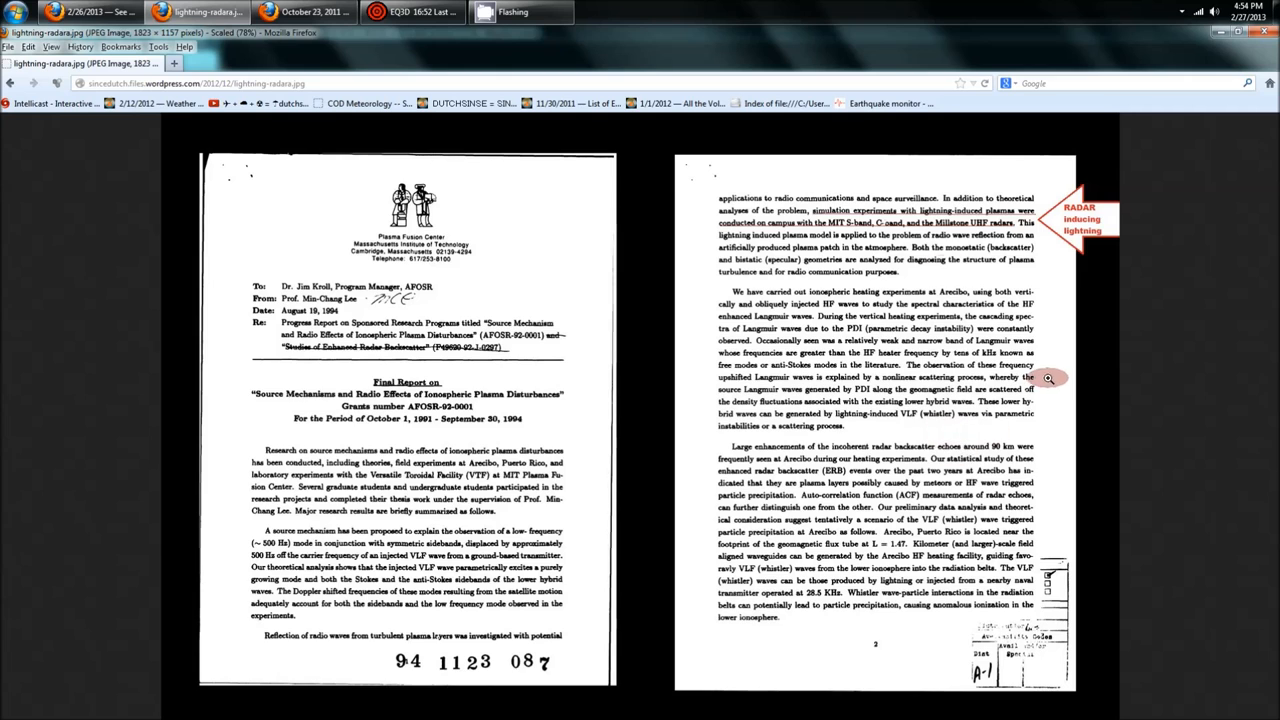
mouse_move(914, 288)
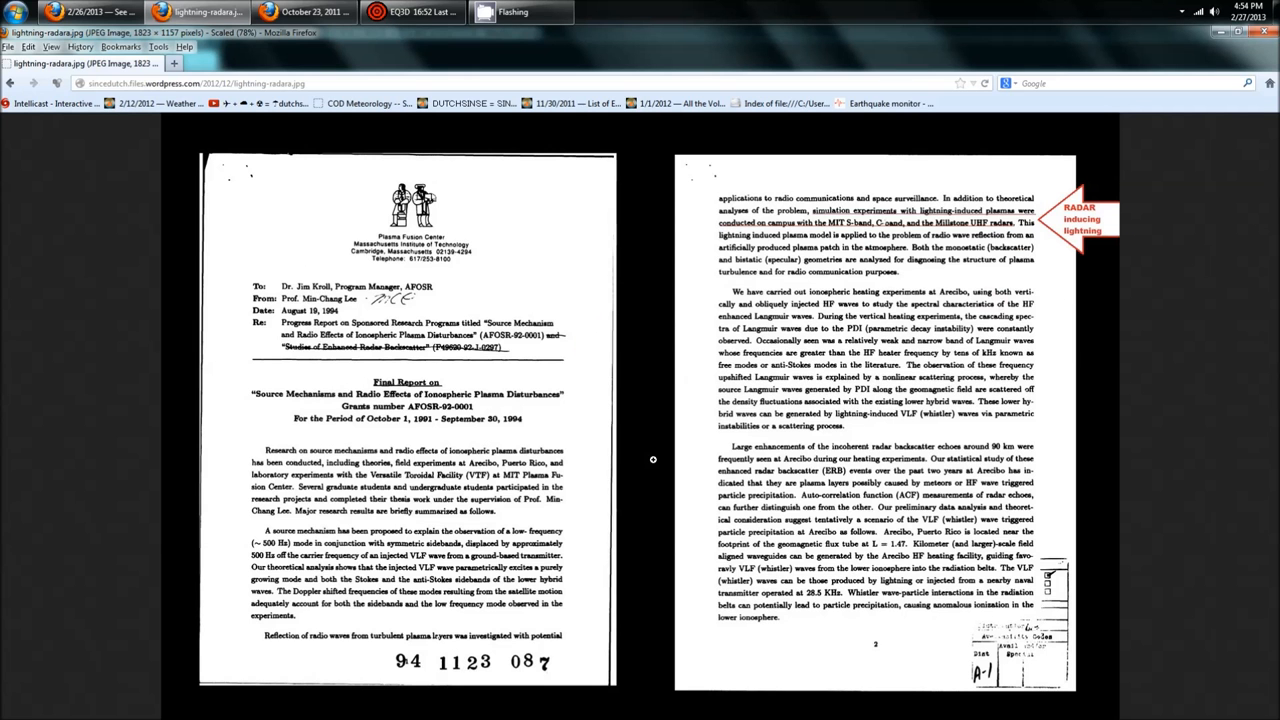
mouse_move(224, 282)
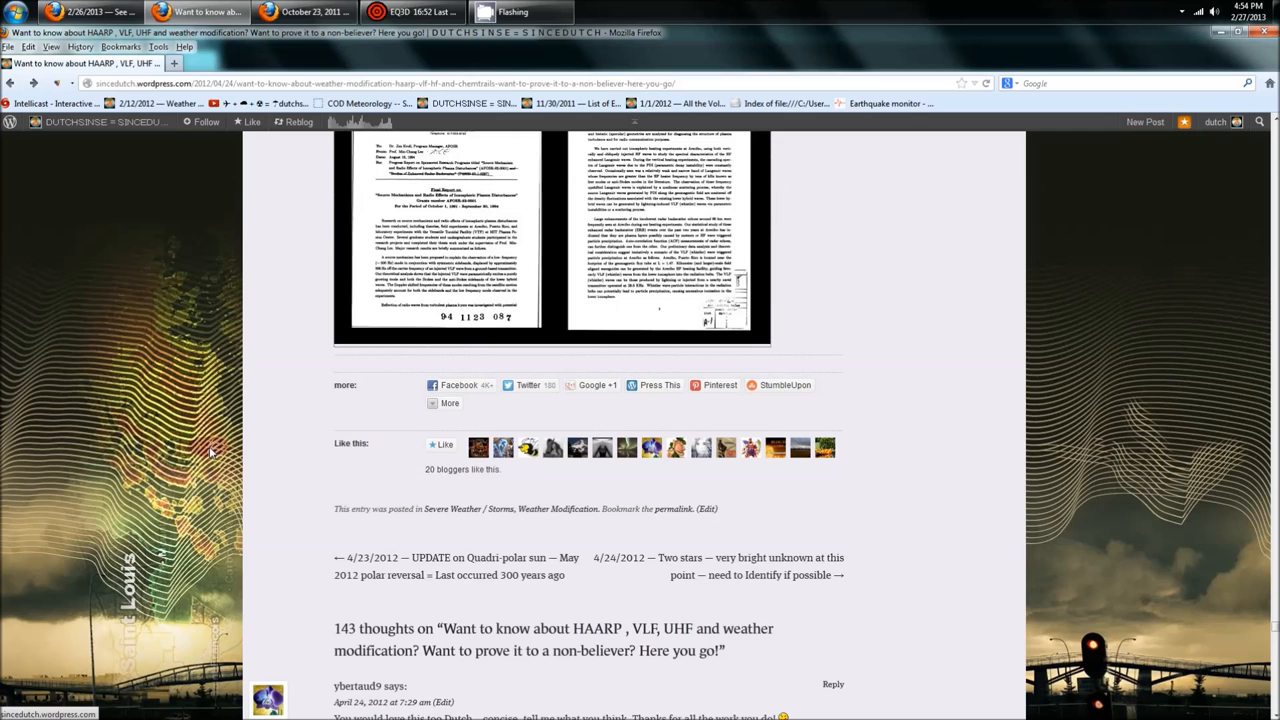
Step: Switch to the radar-ring album and browse down through its ring-pattern radar images
click(304, 12)
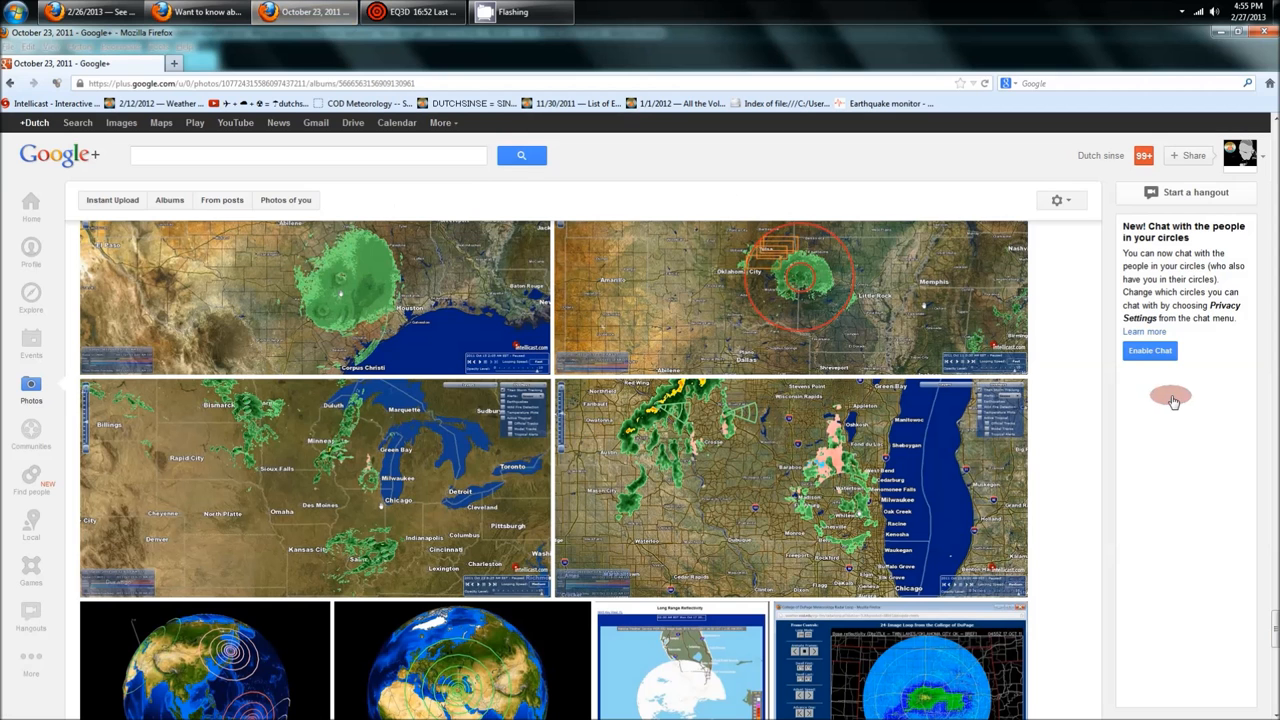
scroll(down, 3)
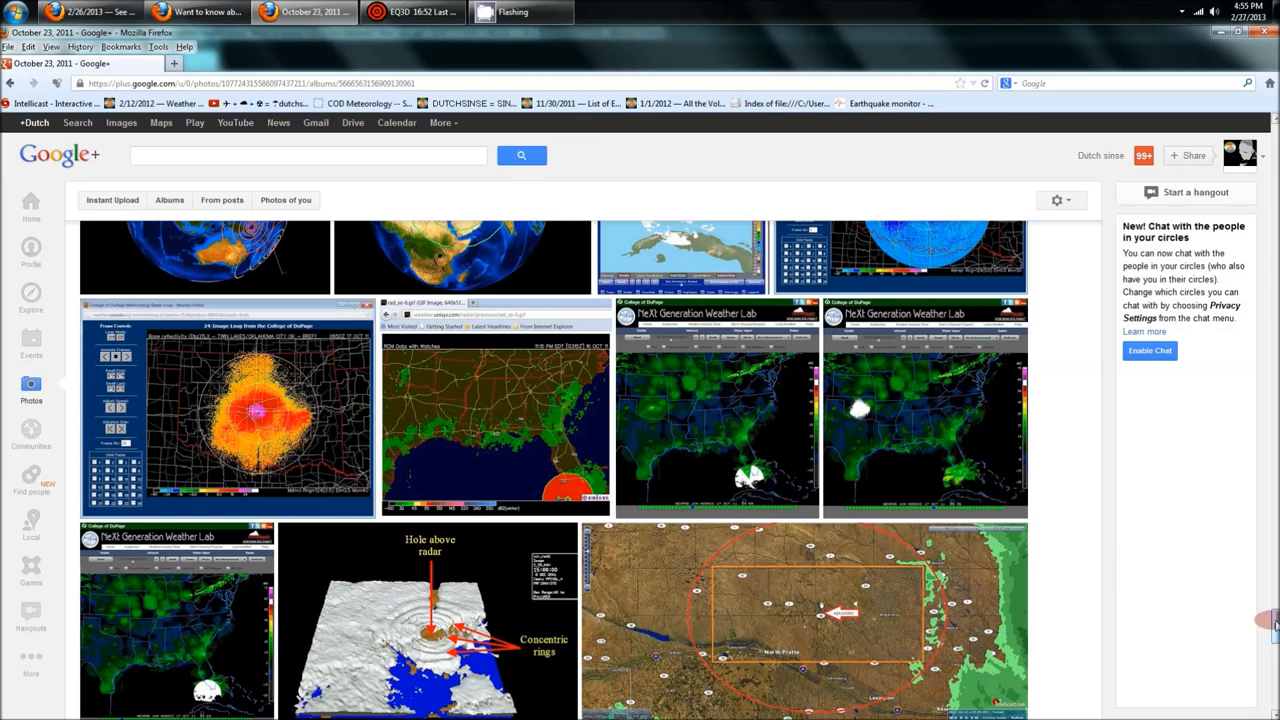
scroll(down, 3)
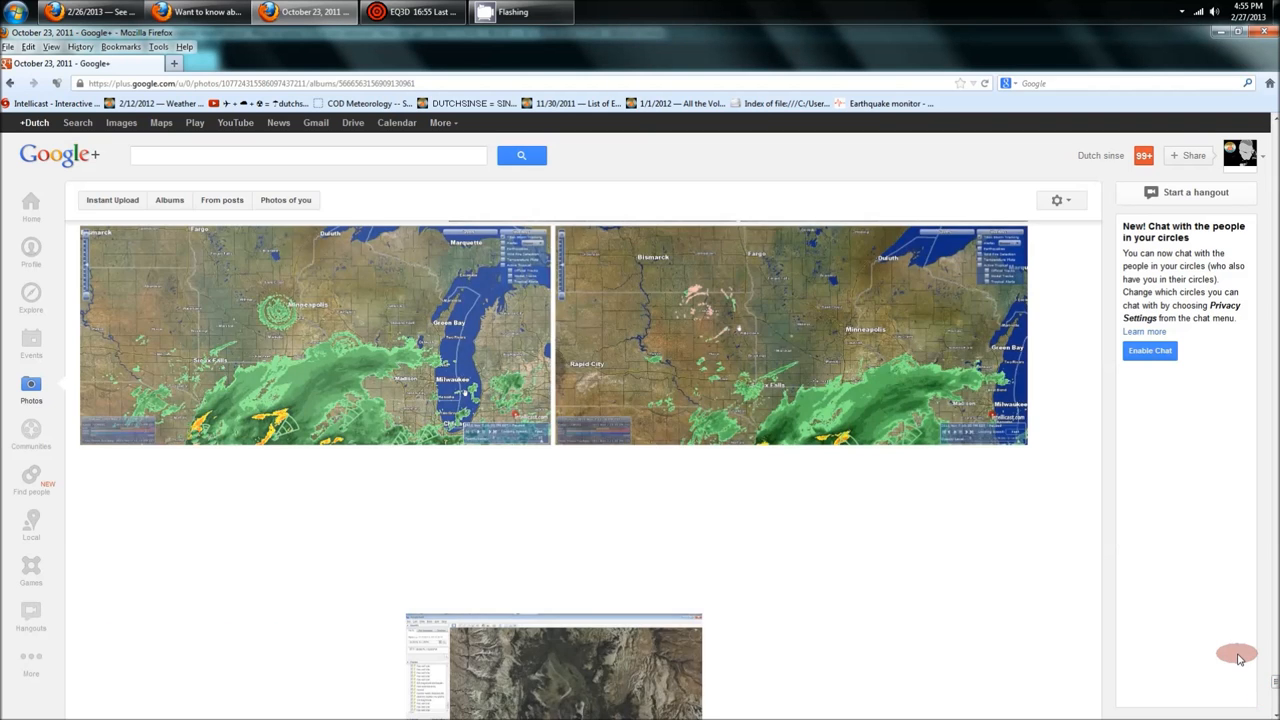
scroll(down, 3)
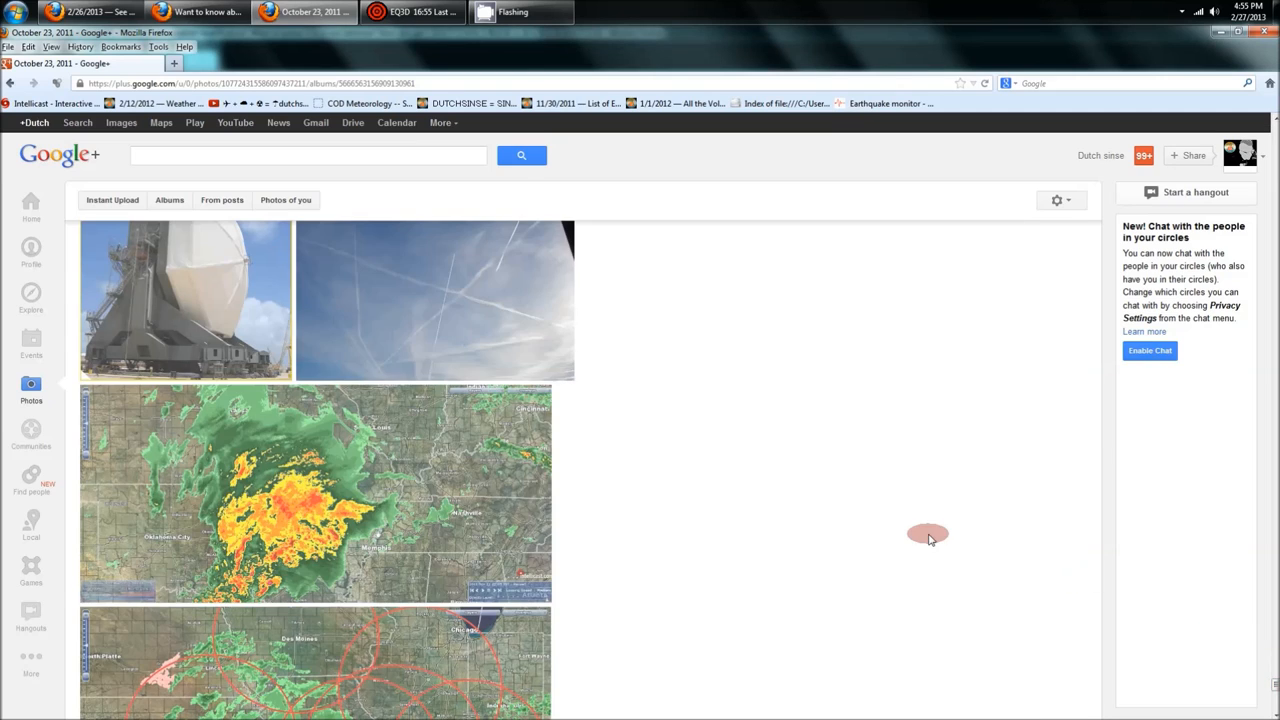
scroll(down, 3)
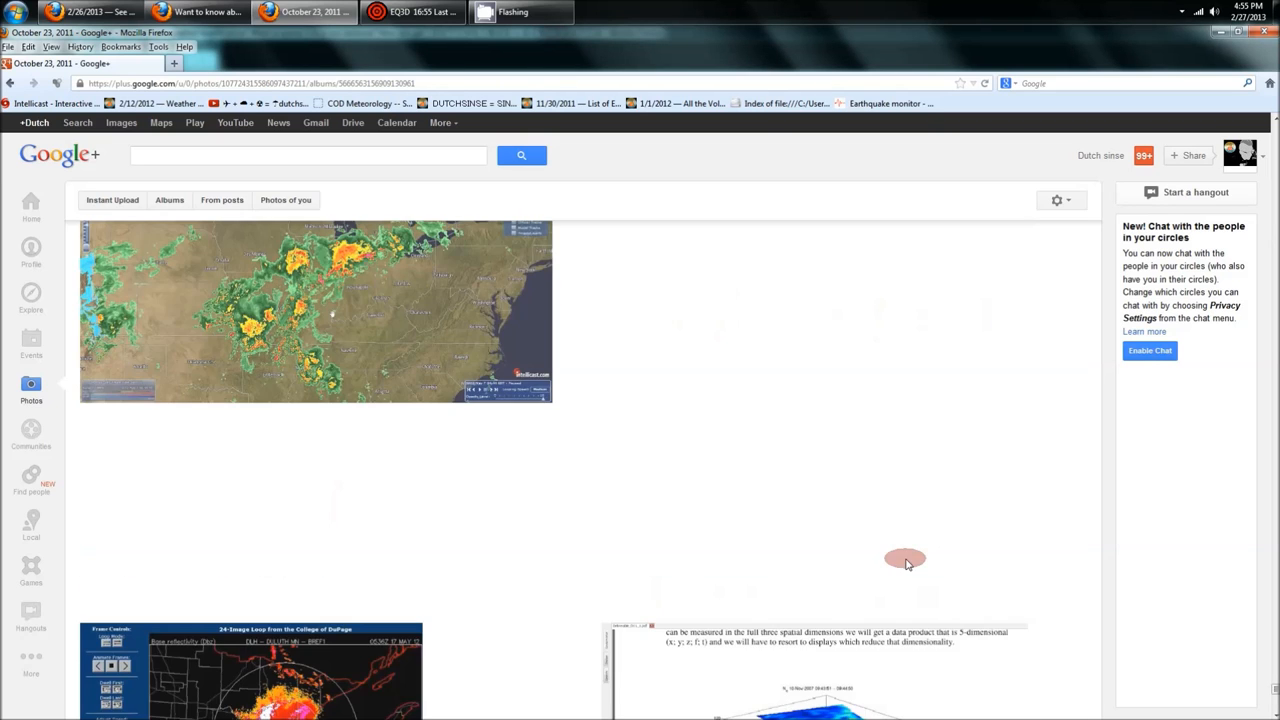
scroll(down, 3)
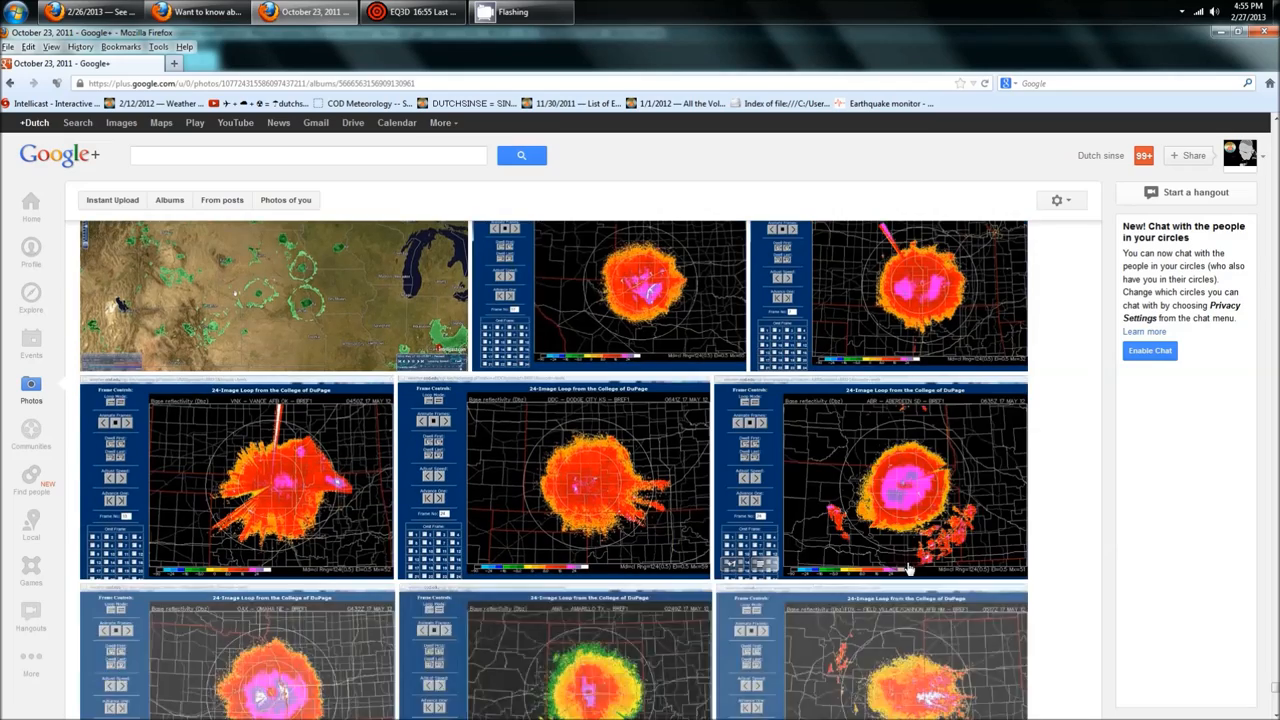
Step: Continue scrolling to the storm radar maps over the Great Lakes and Texas
scroll(down, 3)
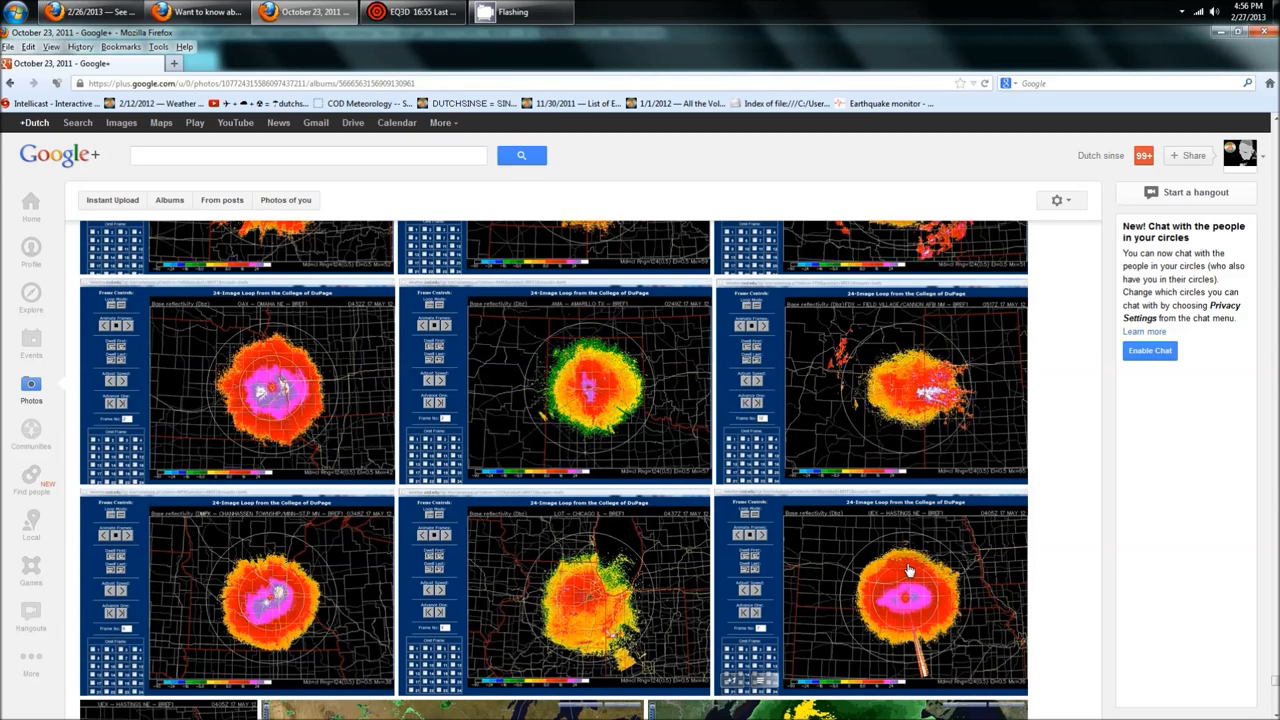
scroll(down, 3)
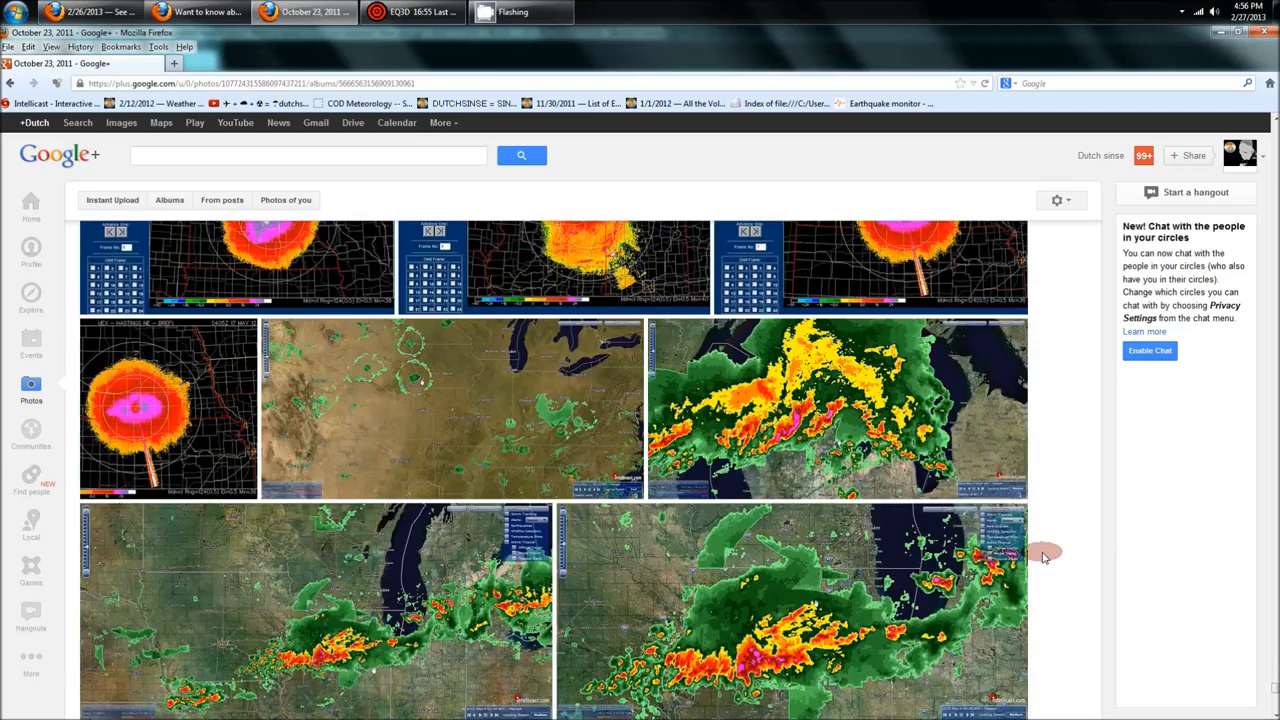
scroll(down, 3)
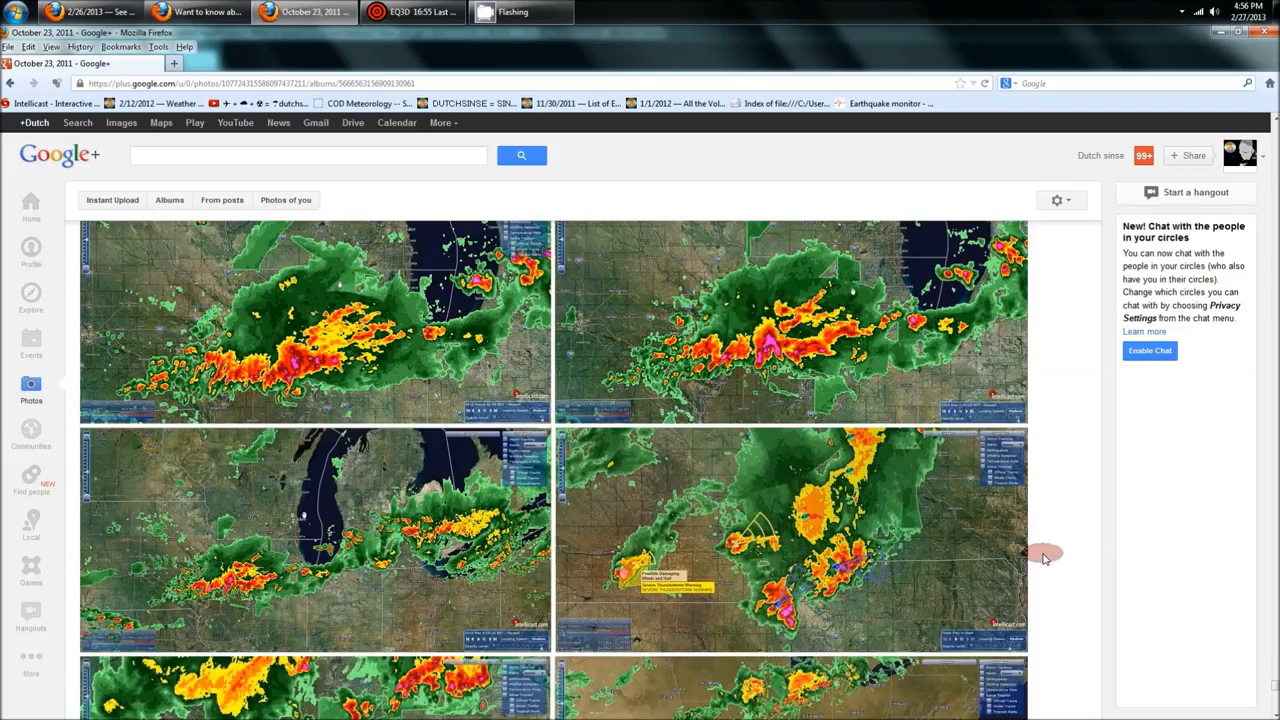
scroll(up, 3)
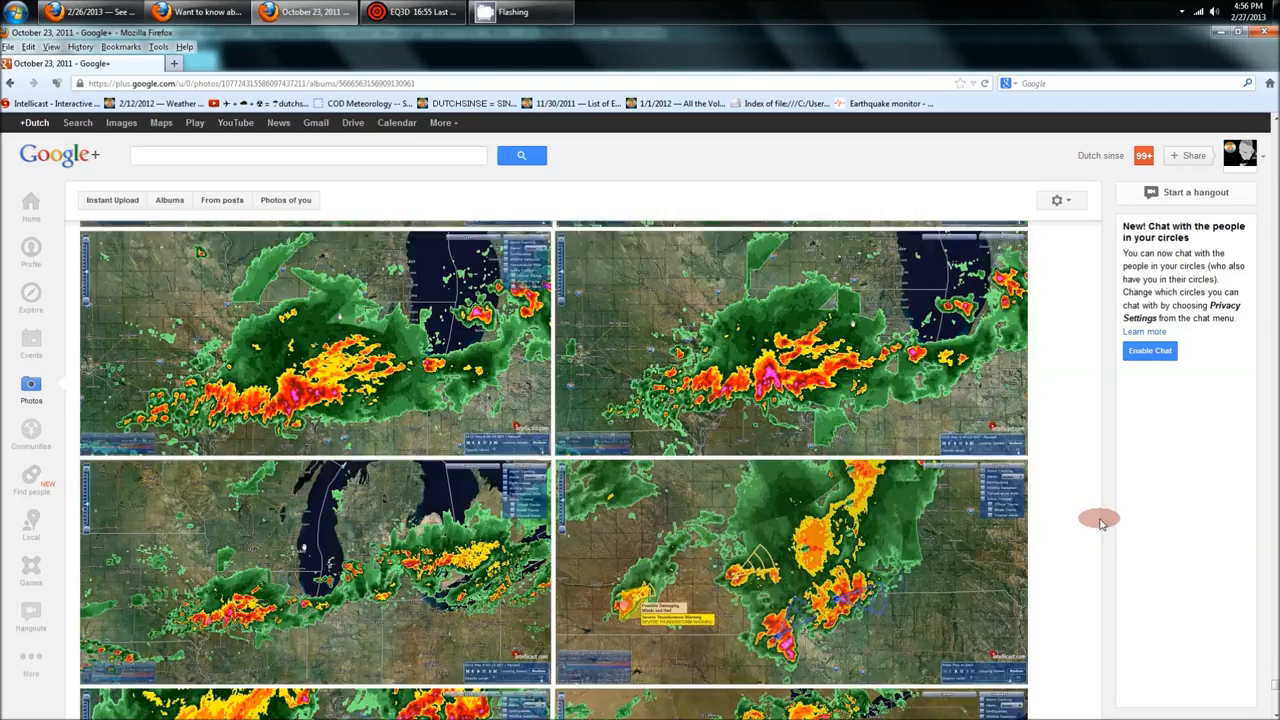
scroll(down, 3)
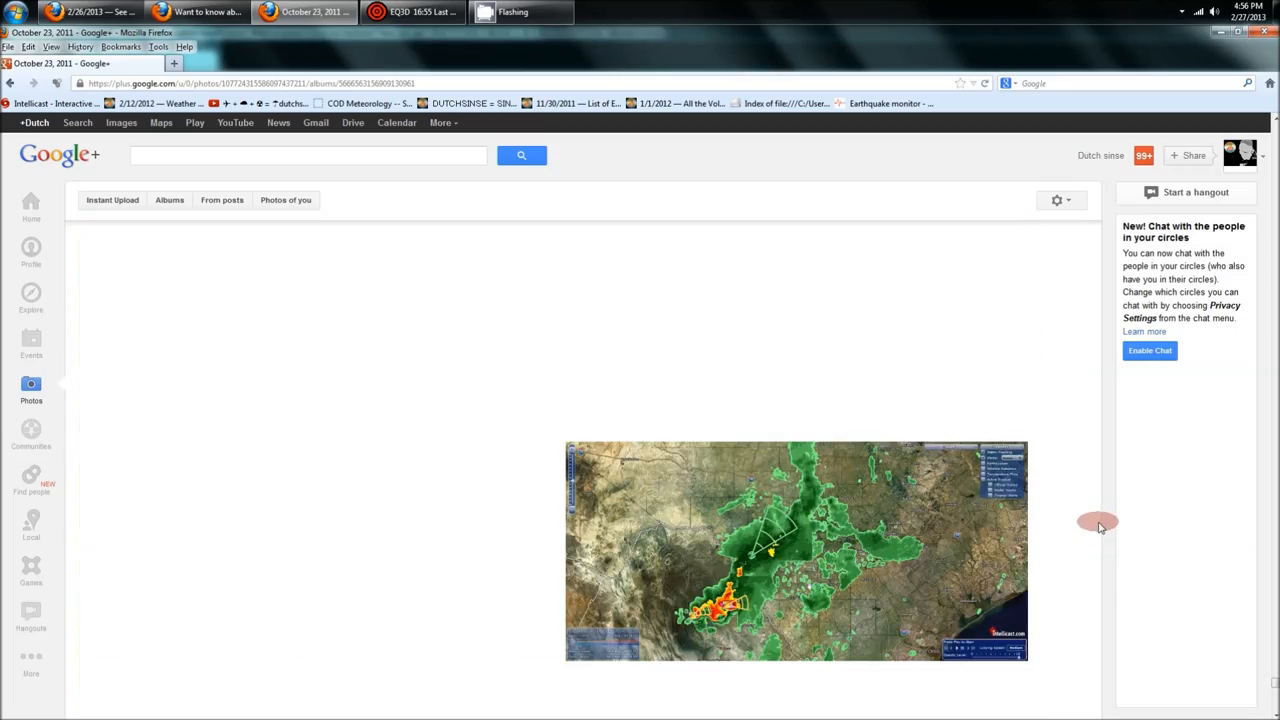
Step: Switch to the glowing HAARP clouds post and scroll up to its Navy research link and facility photo
click(84, 12)
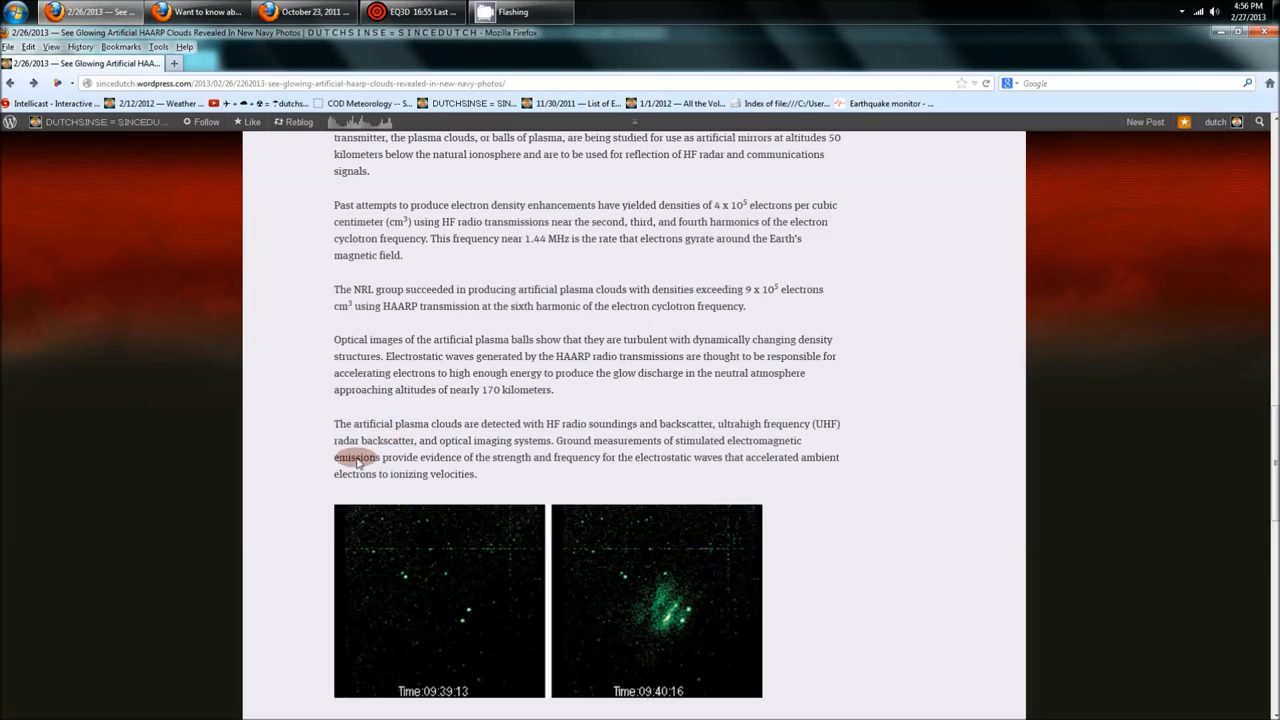
scroll(up, 3)
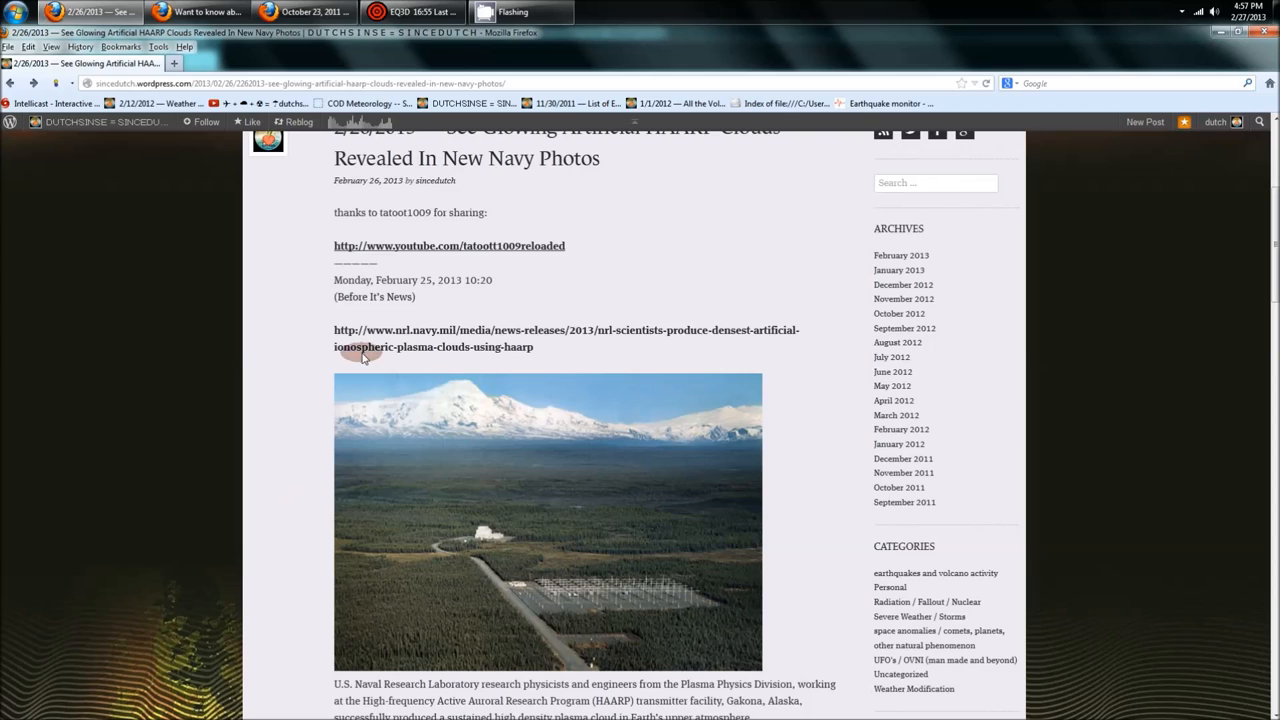
Step: Return to the radar album, scroll to the composites and open the nationwide merged reflectivity ring photo
click(290, 12)
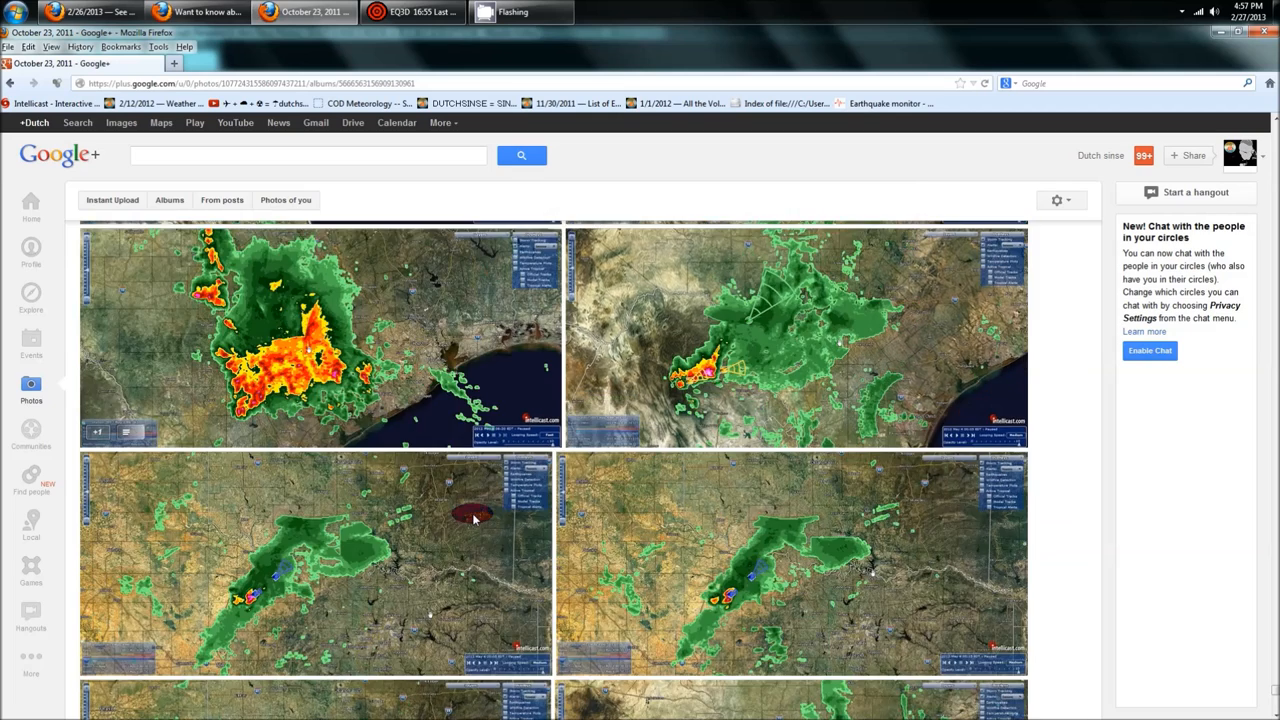
scroll(down, 3)
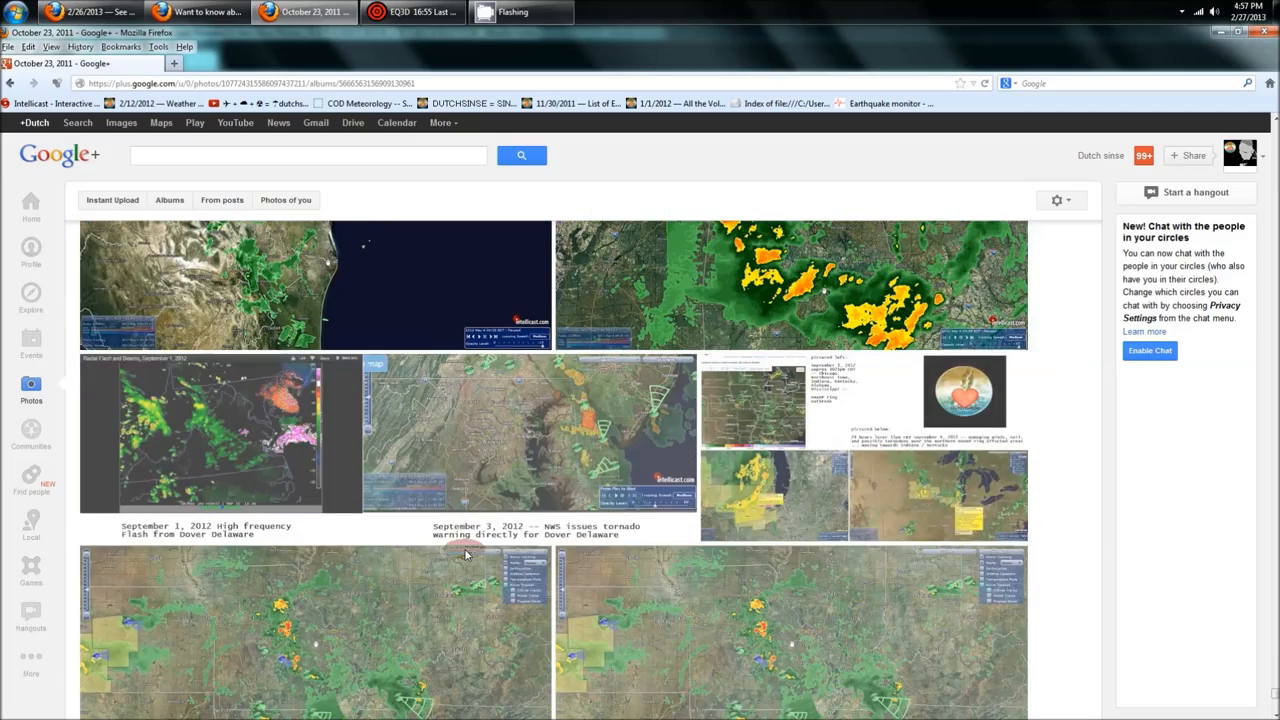
scroll(down, 3)
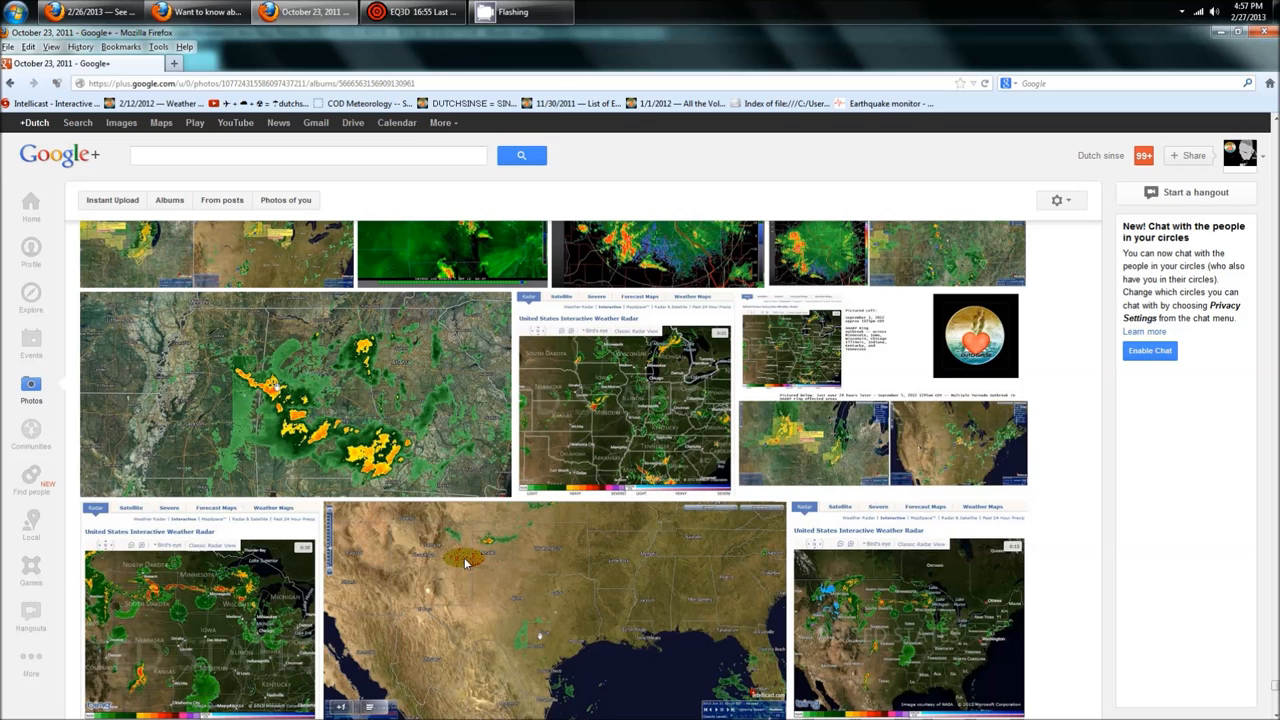
scroll(down, 3)
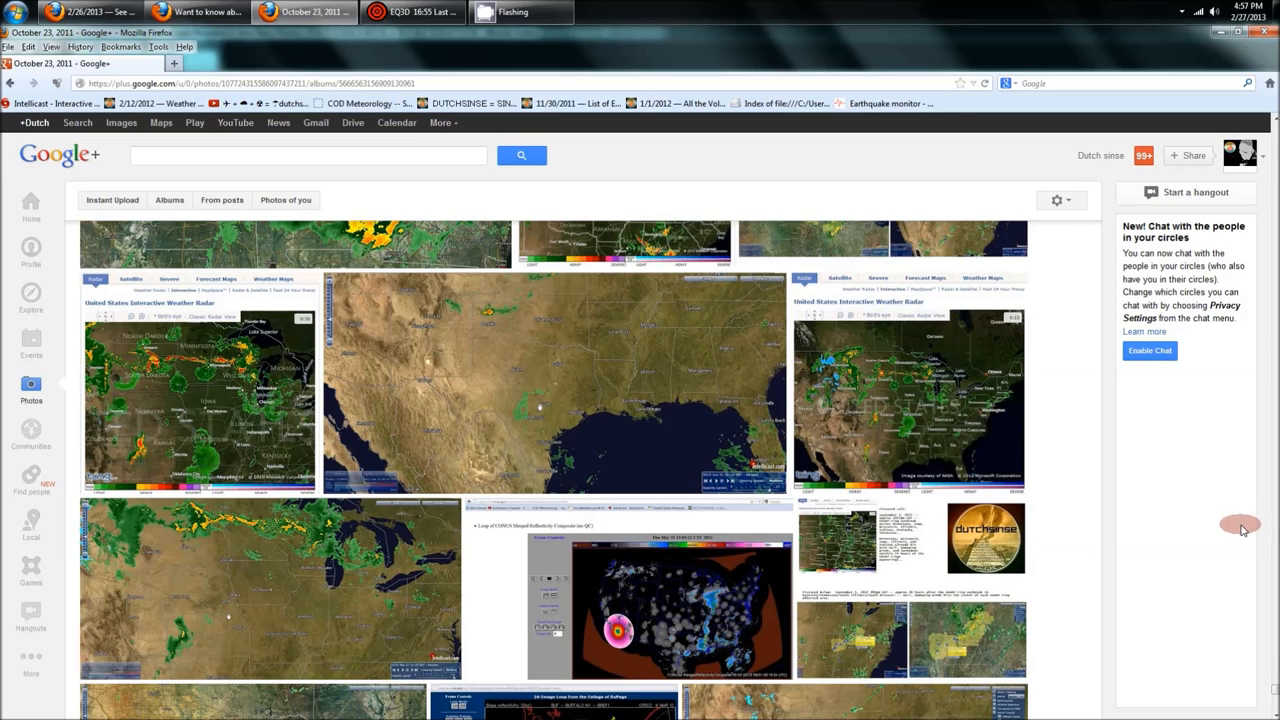
scroll(down, 3)
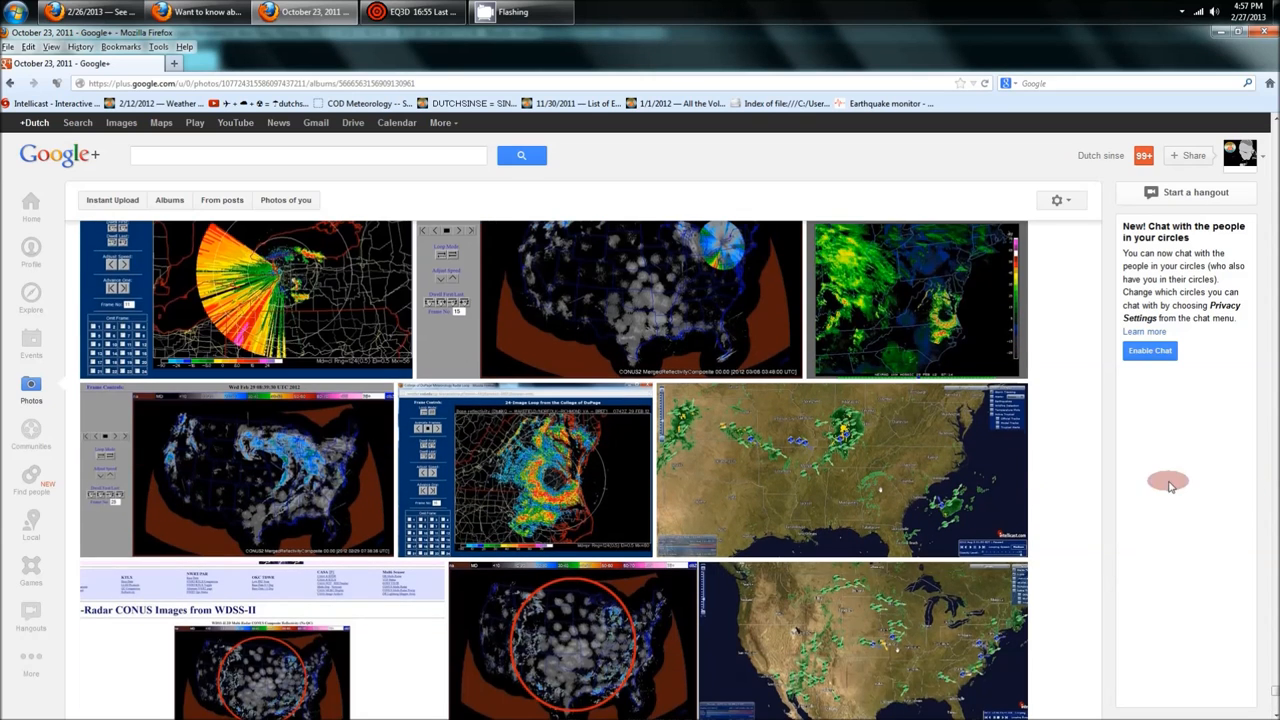
click(636, 300)
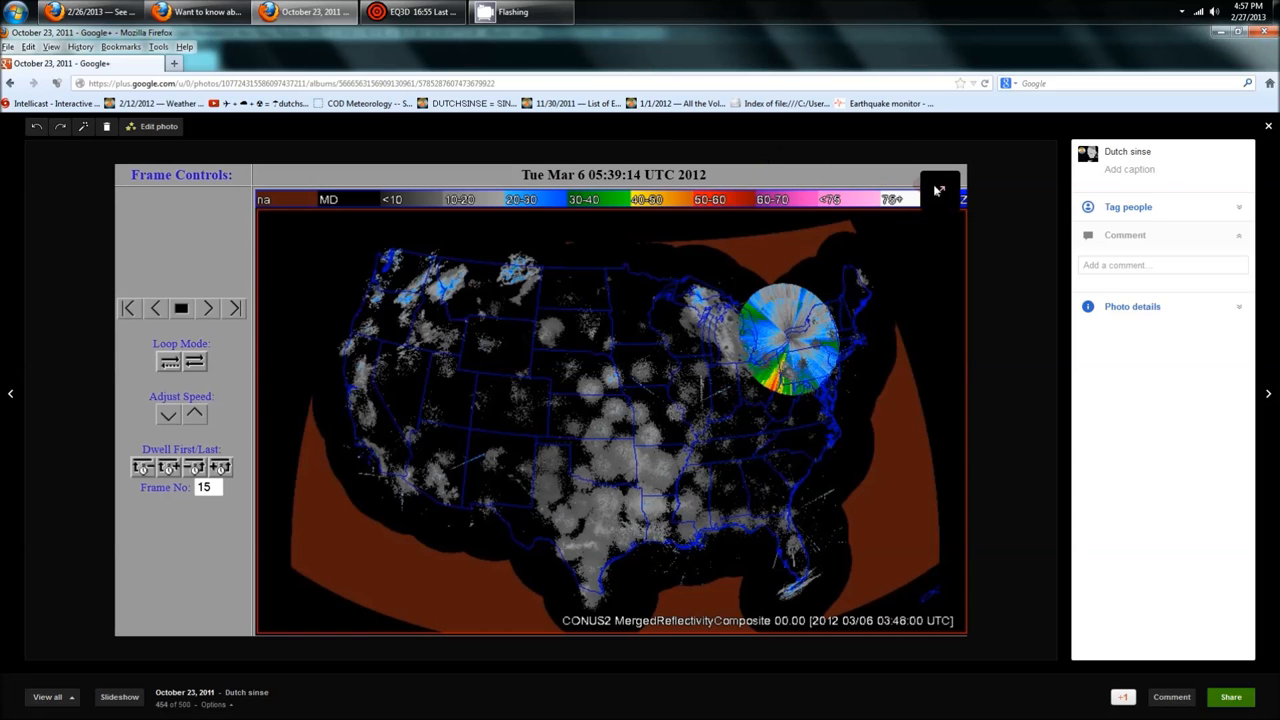
Step: Start a fullscreen slideshow, allow fullscreen, and advance to the Wakefield-Norfolk Virginia radar loop
click(938, 188)
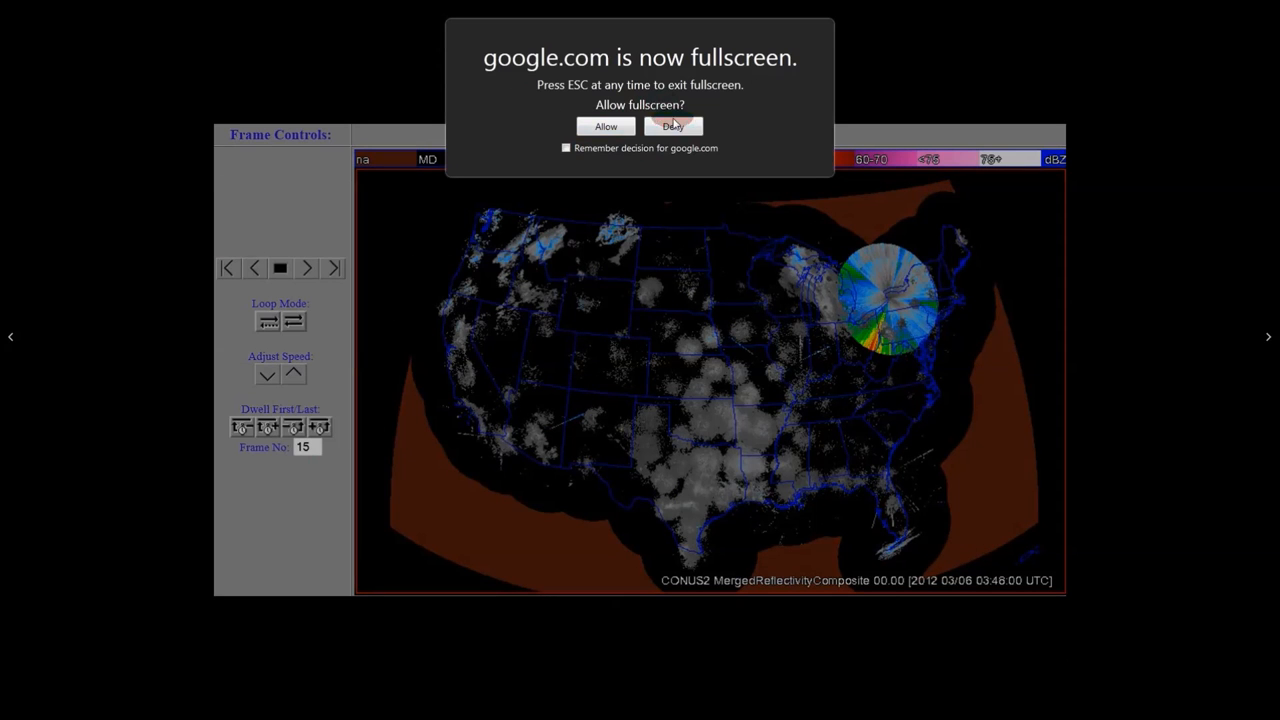
click(672, 126)
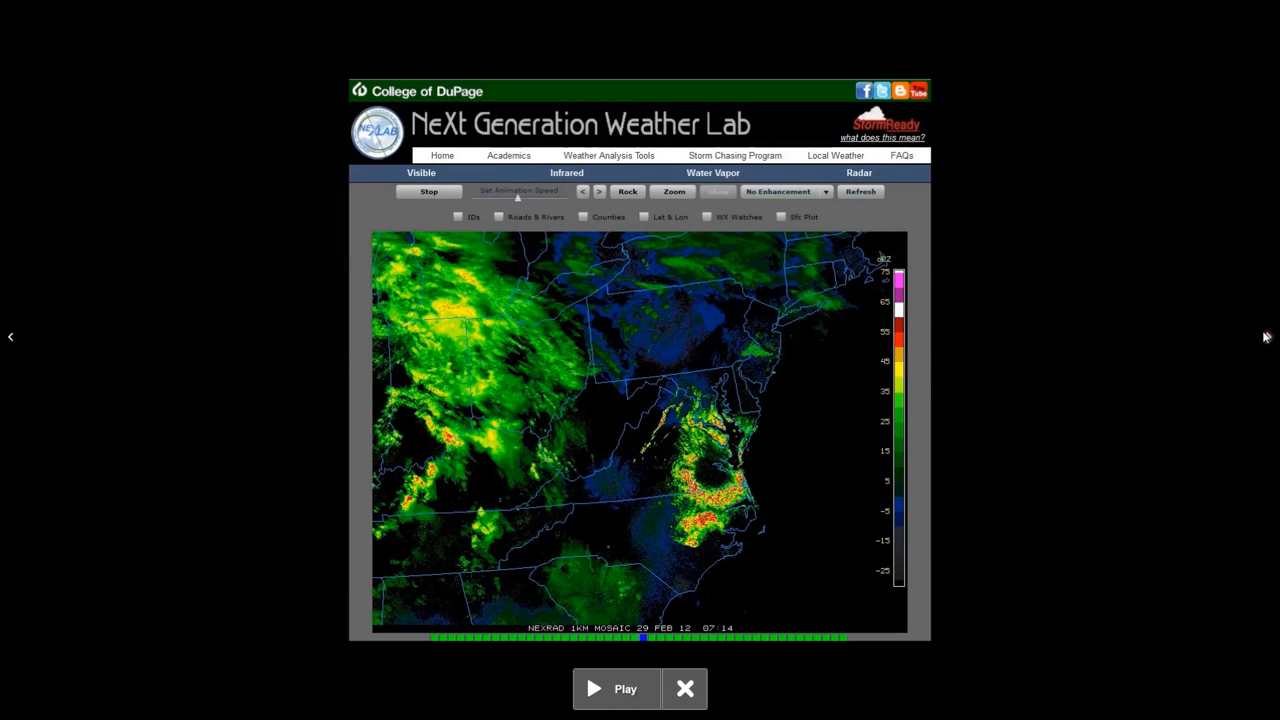
click(616, 688)
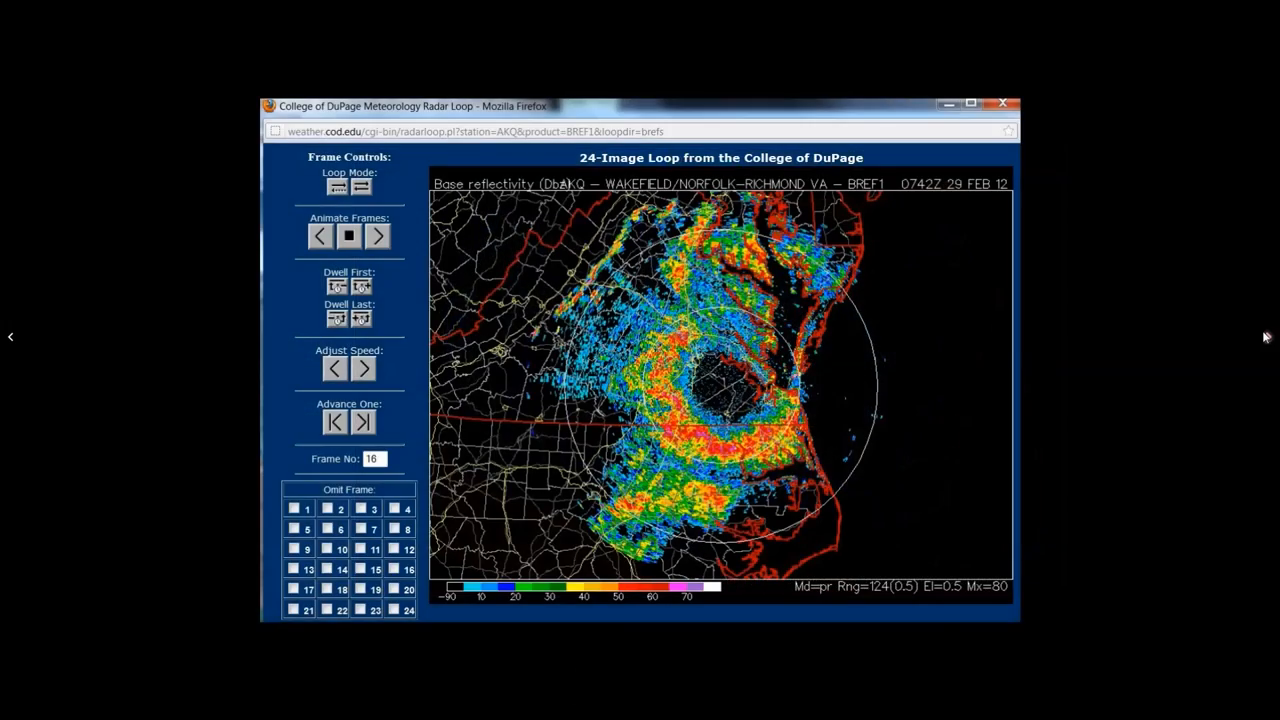